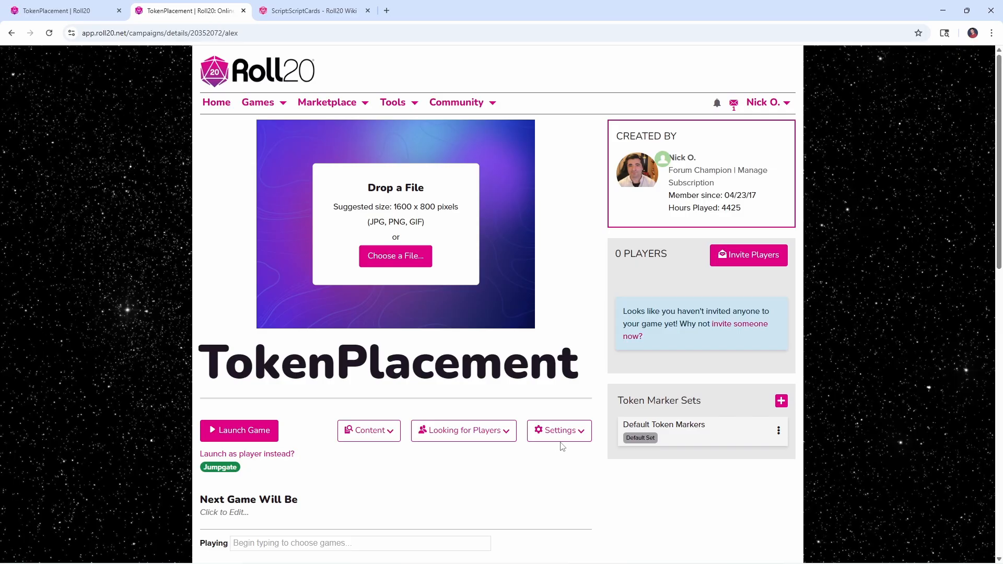
# Reach the game's Mod (API) Scripts page, check the Mod Library, and view the ScriptCards script details
pyautogui.click(558, 429)
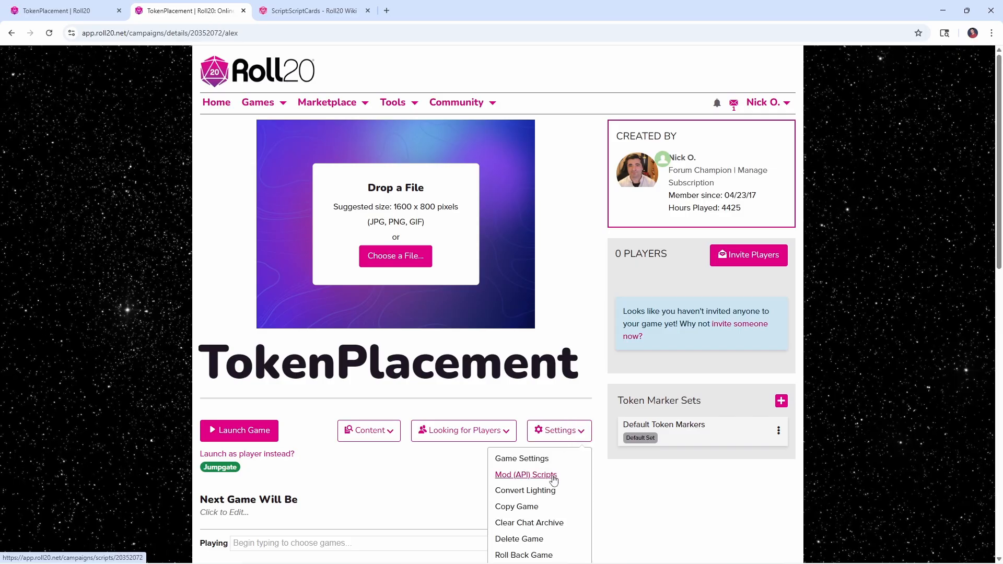
pyautogui.click(525, 475)
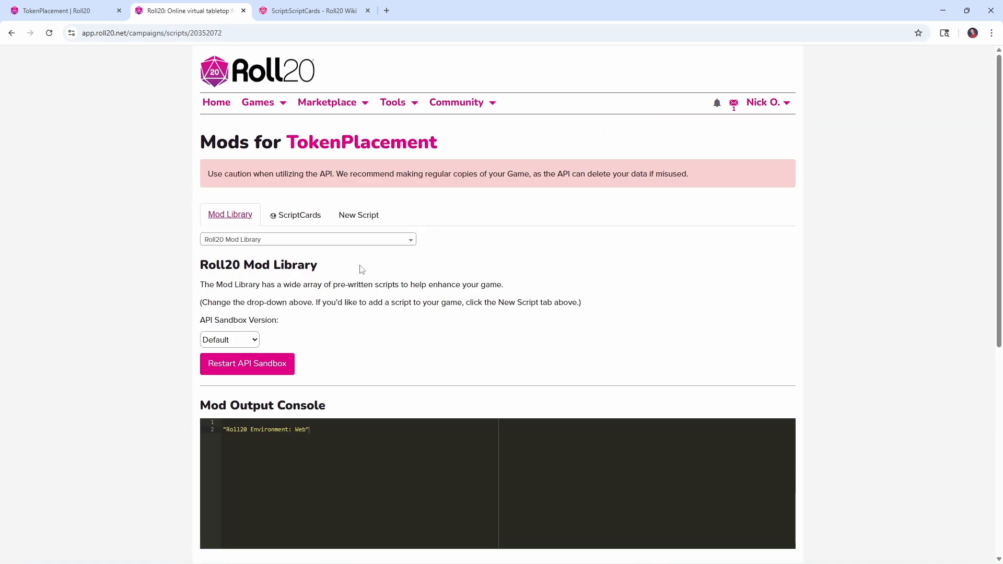
pyautogui.click(299, 215)
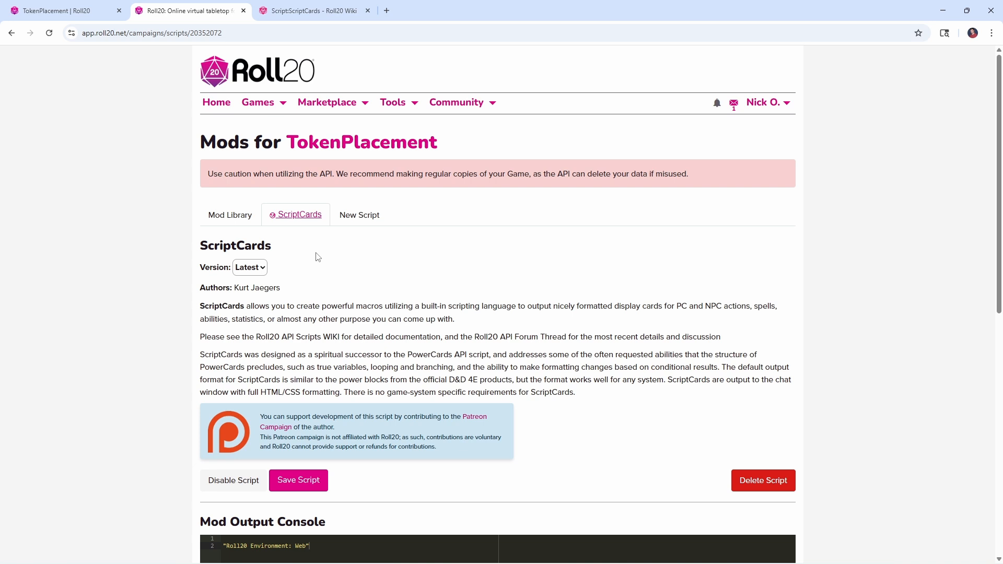
pyautogui.moveTo(230, 215)
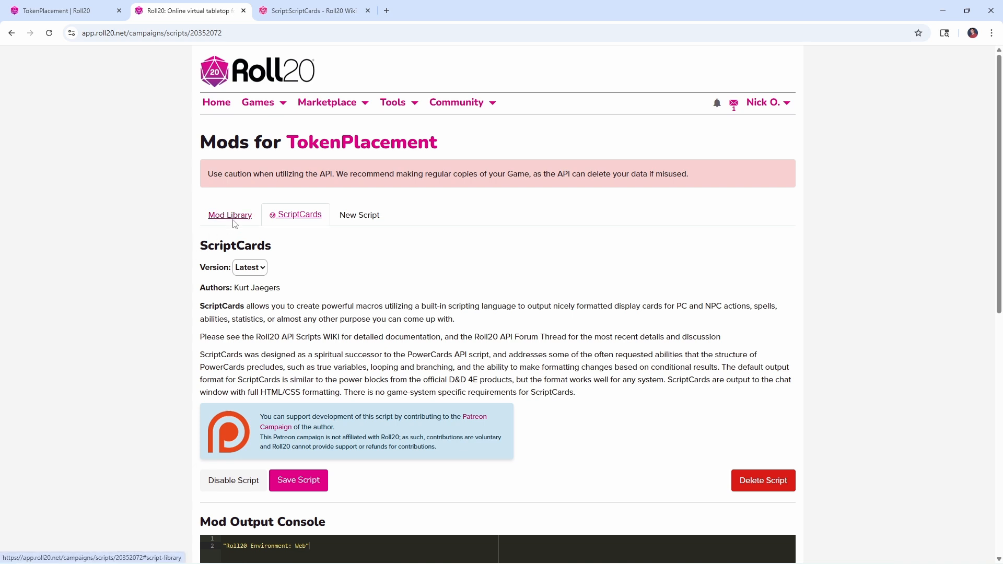
pyautogui.click(230, 214)
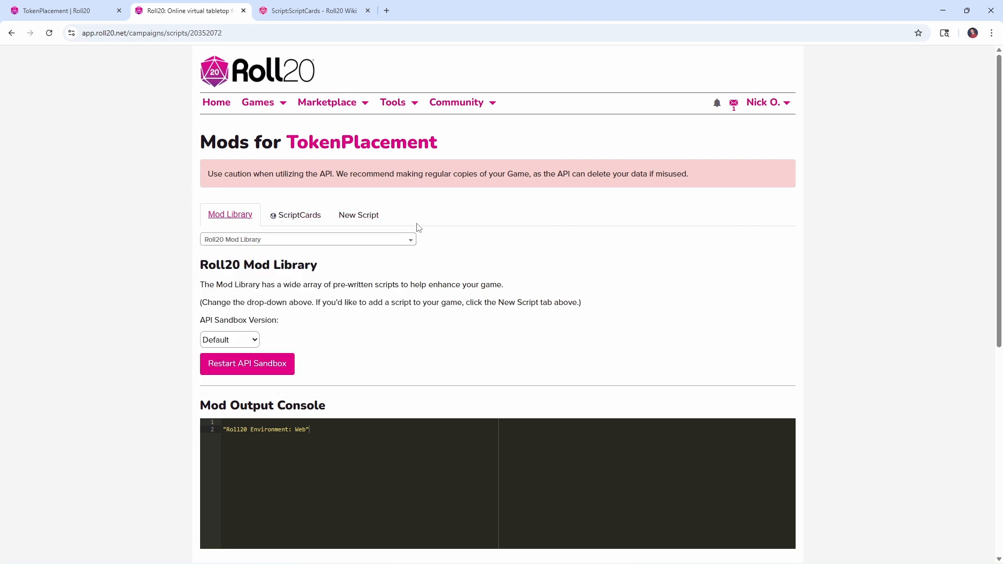
pyautogui.click(299, 215)
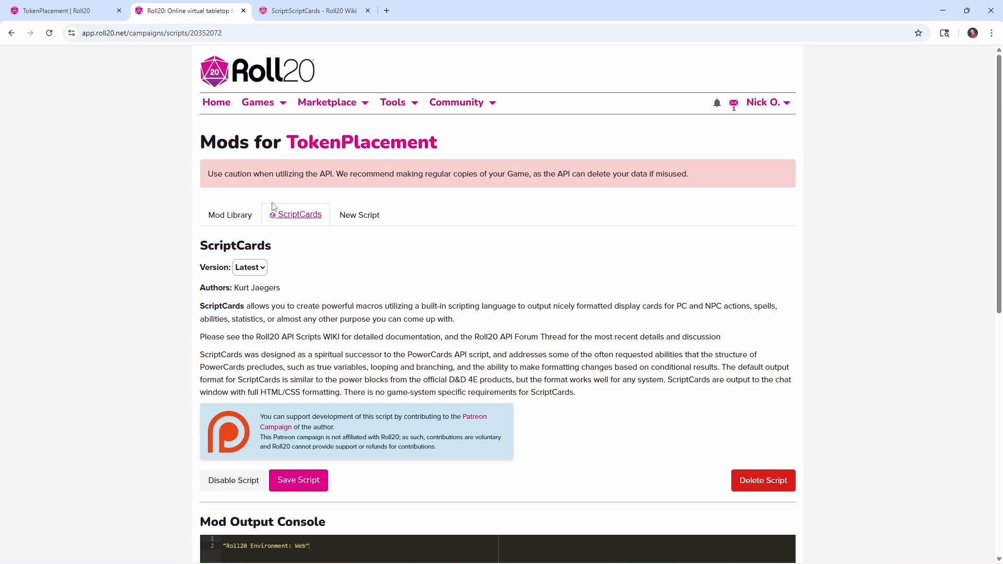
# From the game's Journal, rename the character to ScriptCards_Triggers, save it and edit its sheet directly
pyautogui.click(57, 10)
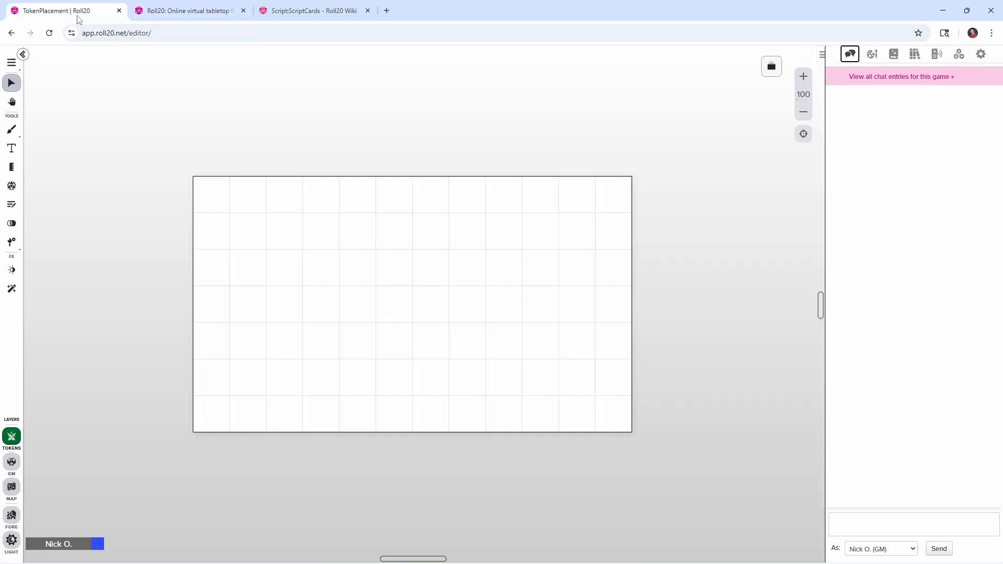
pyautogui.moveTo(600, 232)
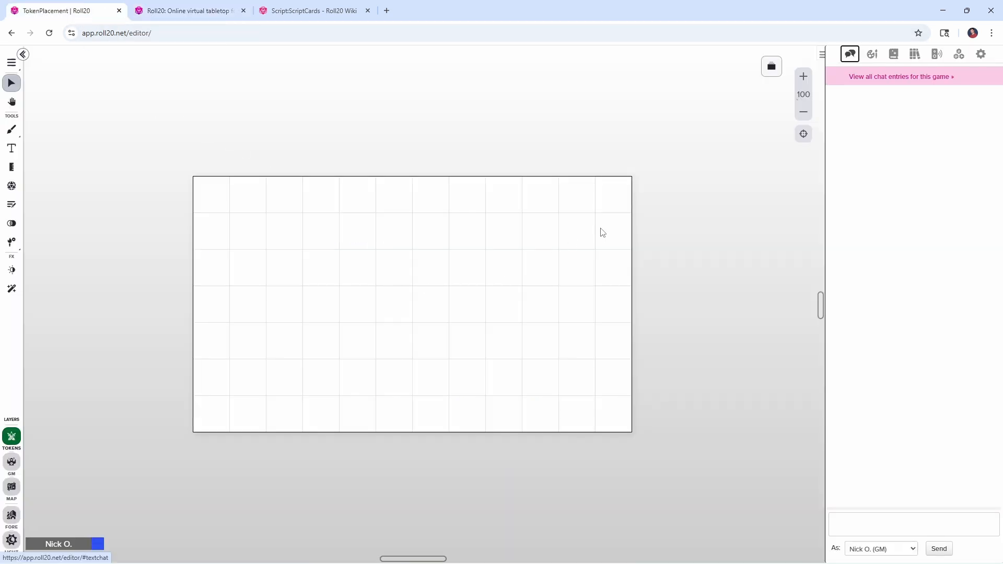
pyautogui.click(894, 53)
pyautogui.write('ScriptCards')
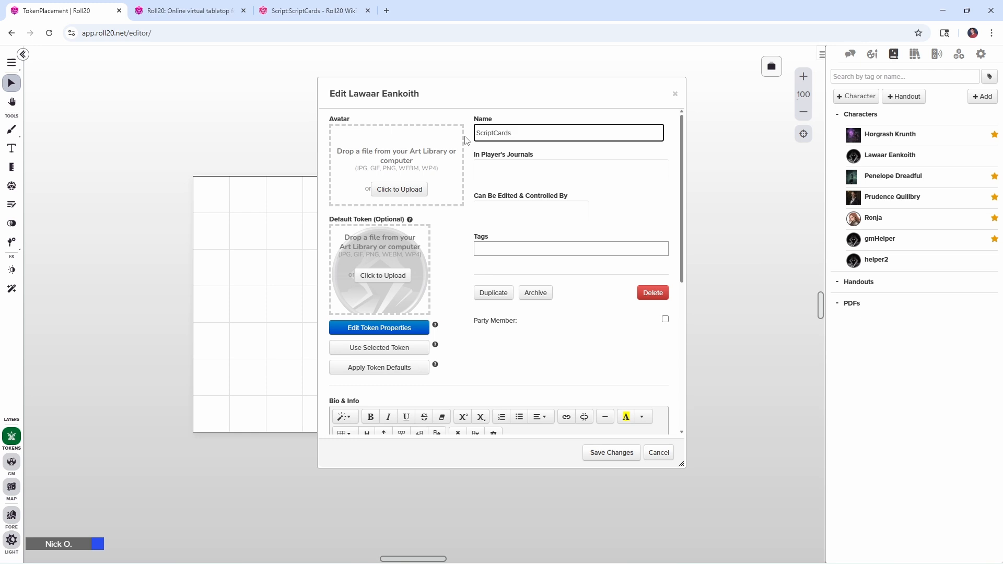
pyautogui.write('_Triggers')
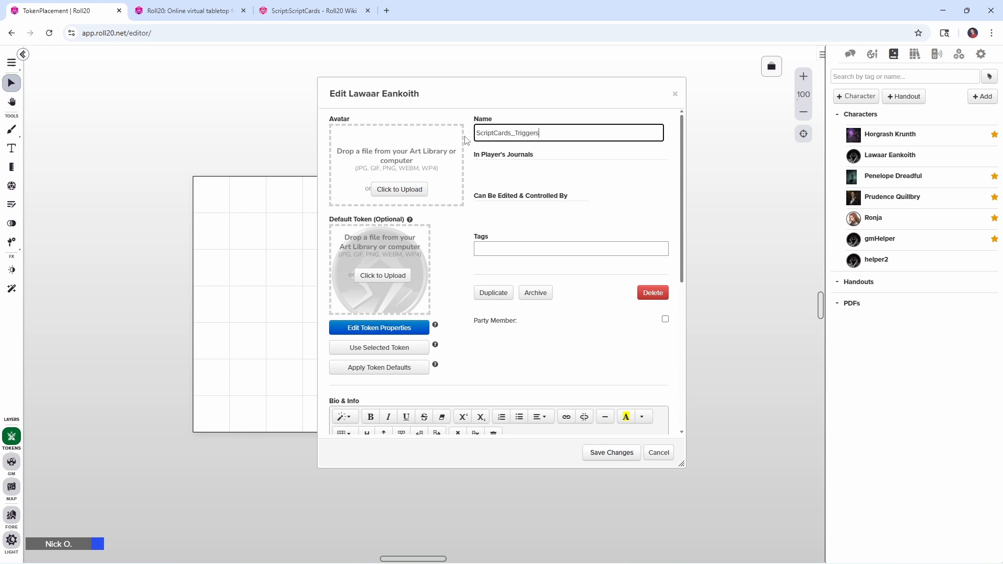
pyautogui.moveTo(482, 150)
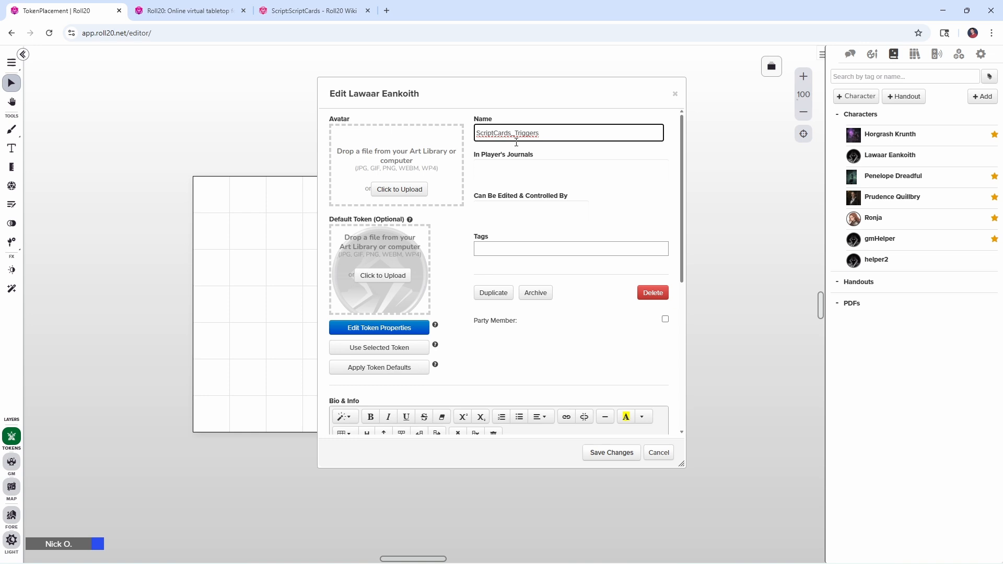
pyautogui.moveTo(556, 158)
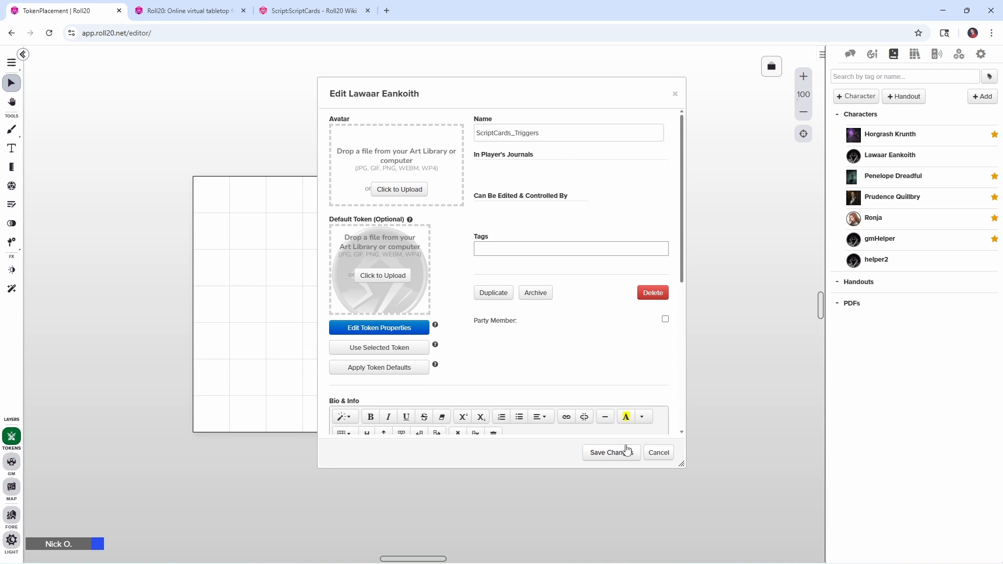
pyautogui.click(608, 452)
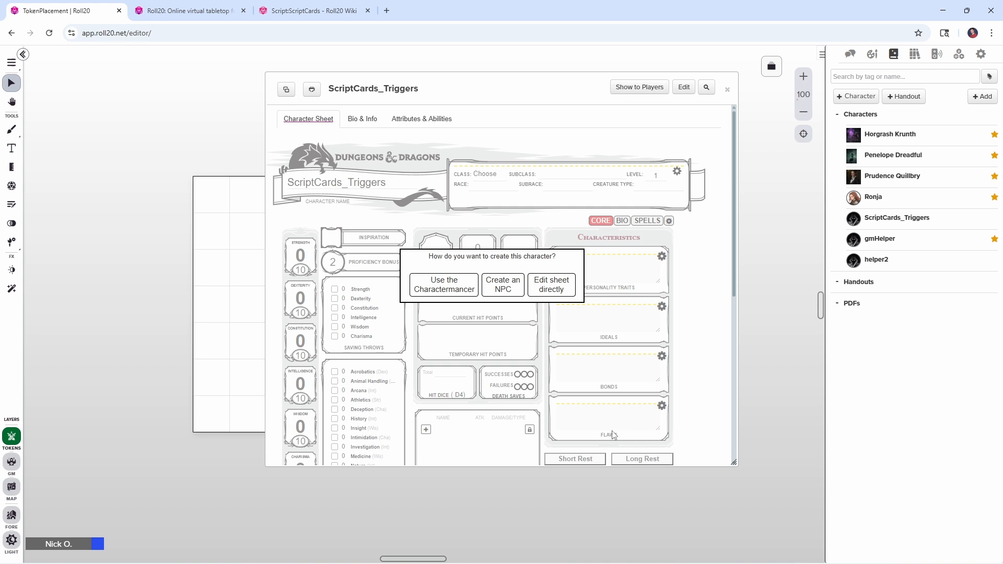
pyautogui.moveTo(557, 295)
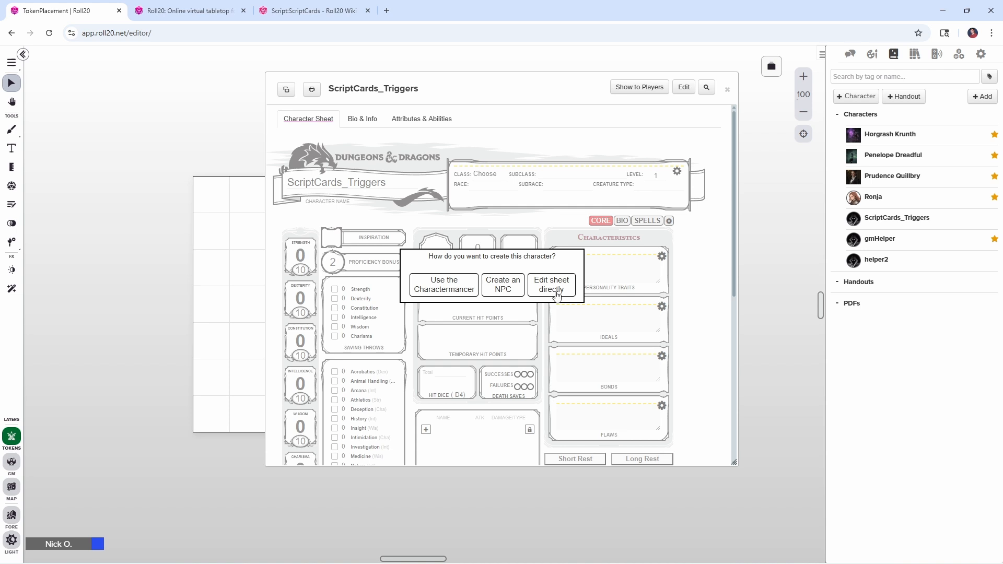
pyautogui.click(551, 284)
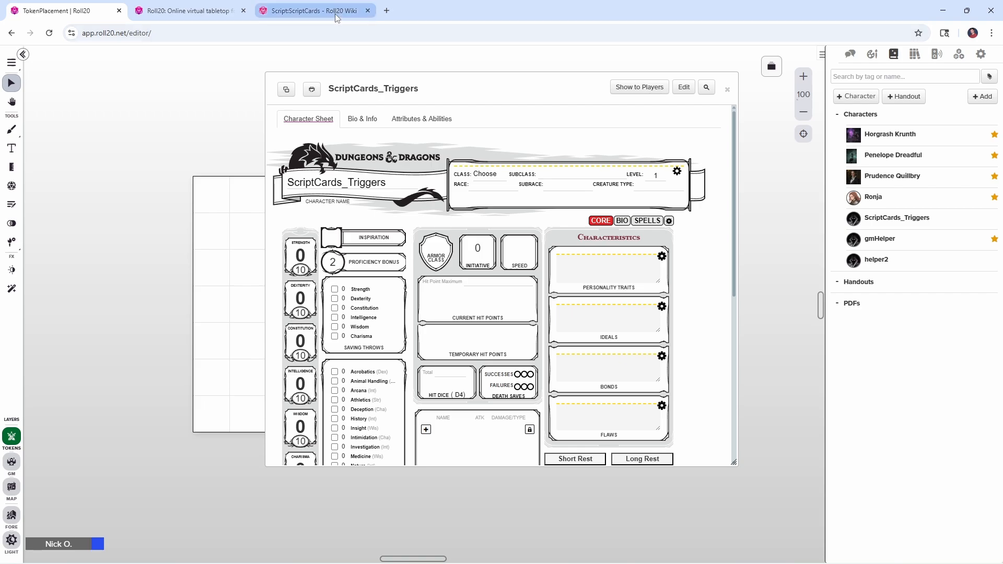
# Consult the wiki's change:graphic and add:graphic trigger events, then return to the game's character sheet
pyautogui.click(313, 10)
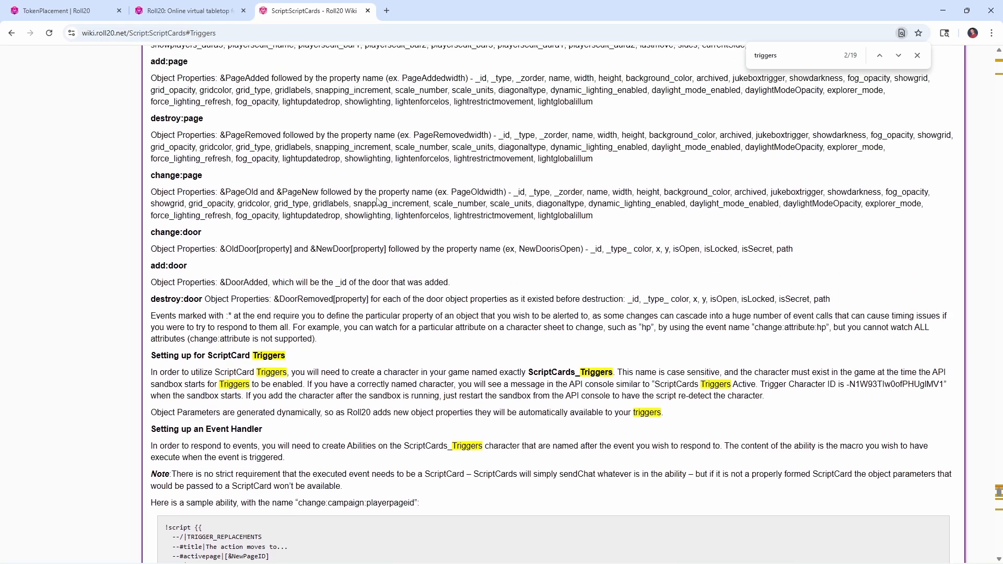
pyautogui.scroll(3)
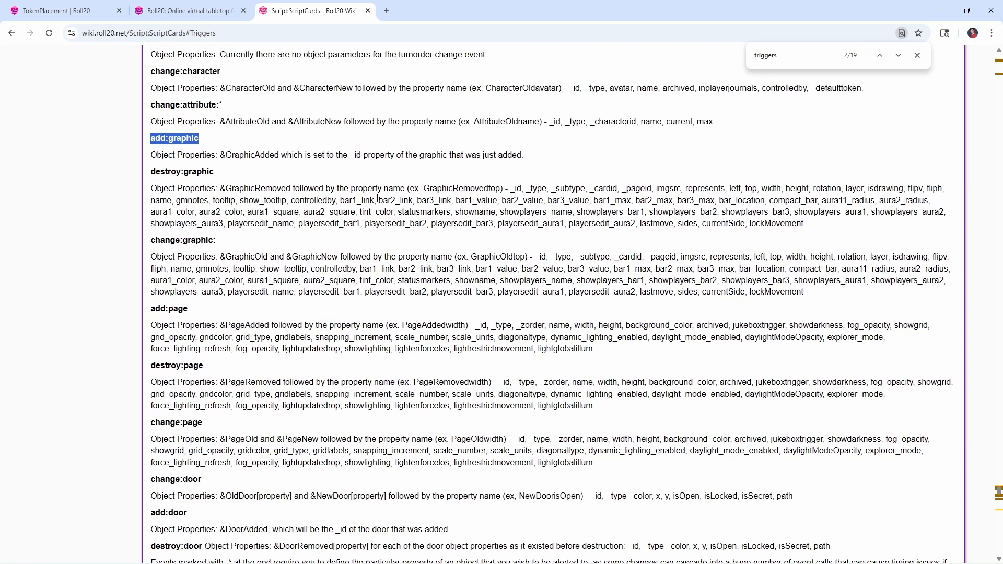
pyautogui.scroll(3)
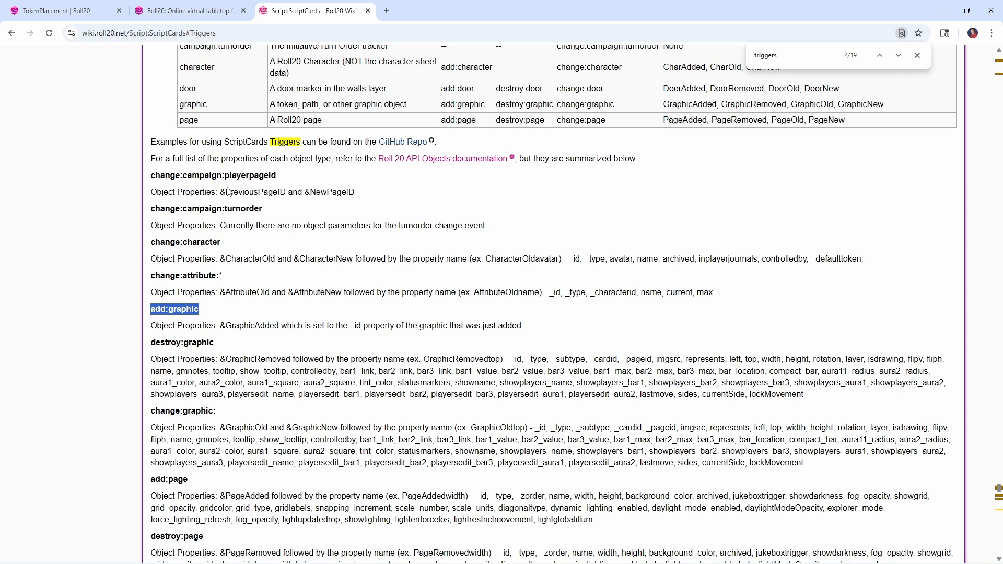
pyautogui.scroll(-3)
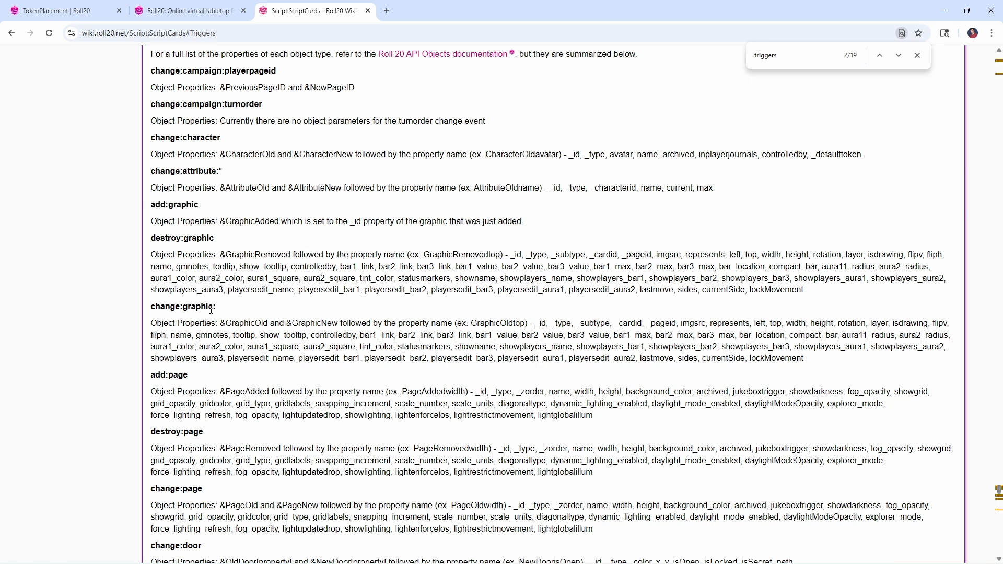
pyautogui.doubleClick(183, 306)
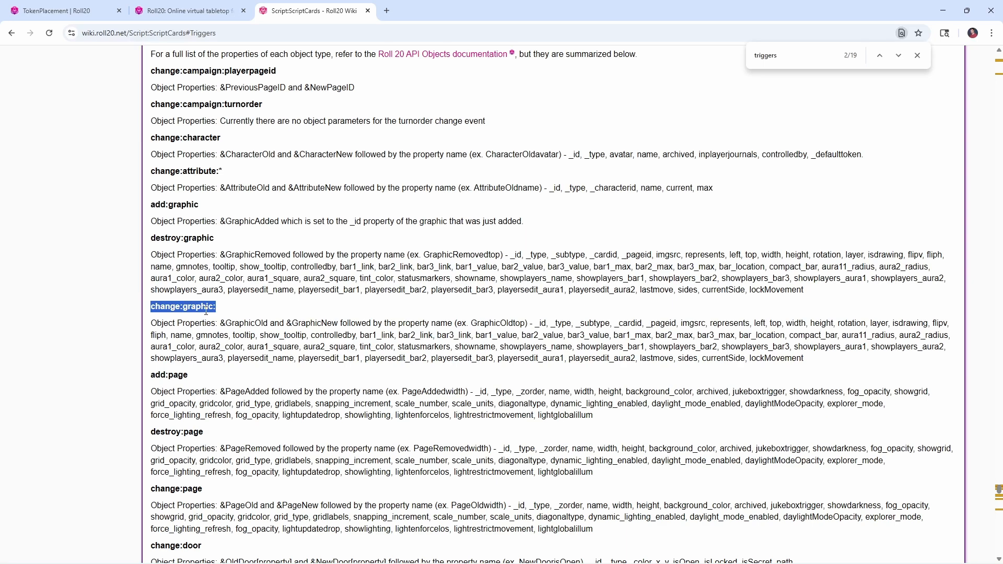
pyautogui.moveTo(214, 378)
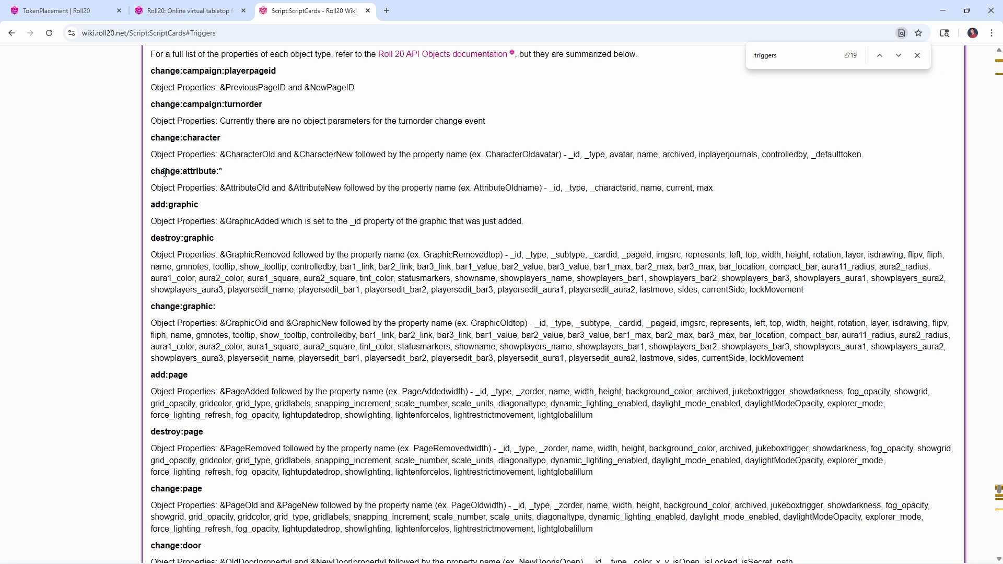
pyautogui.doubleClick(174, 205)
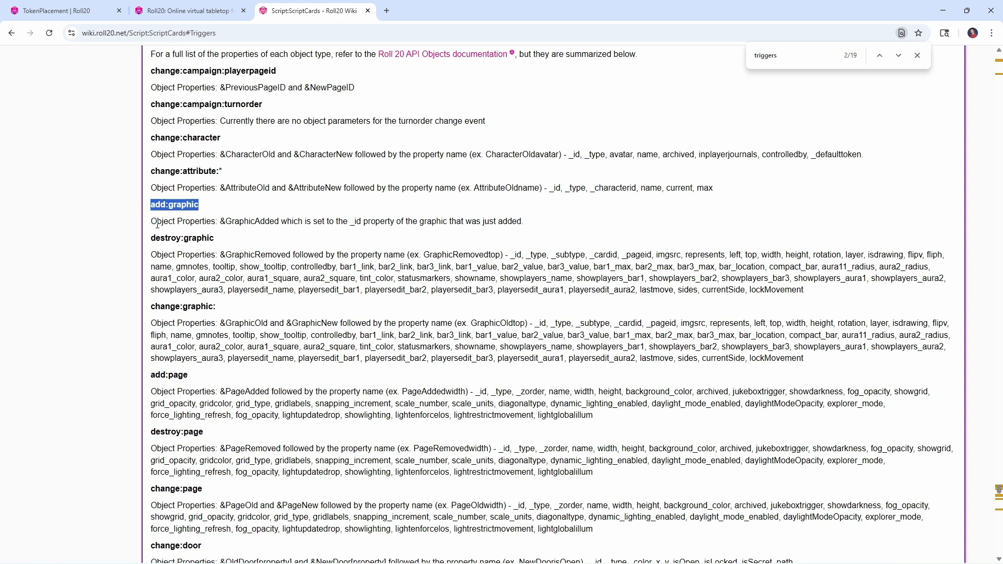
pyautogui.moveTo(114, 121)
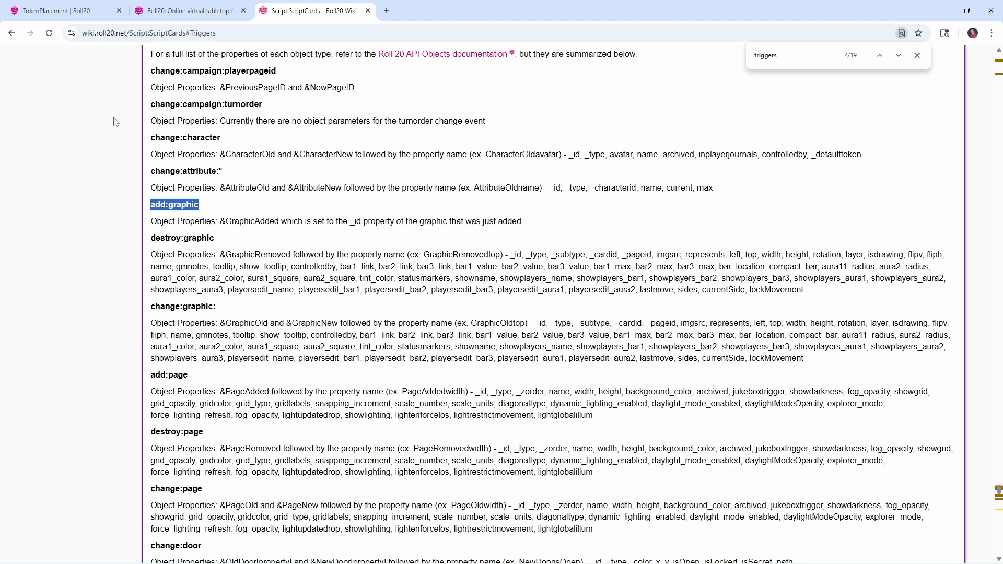
pyautogui.click(57, 10)
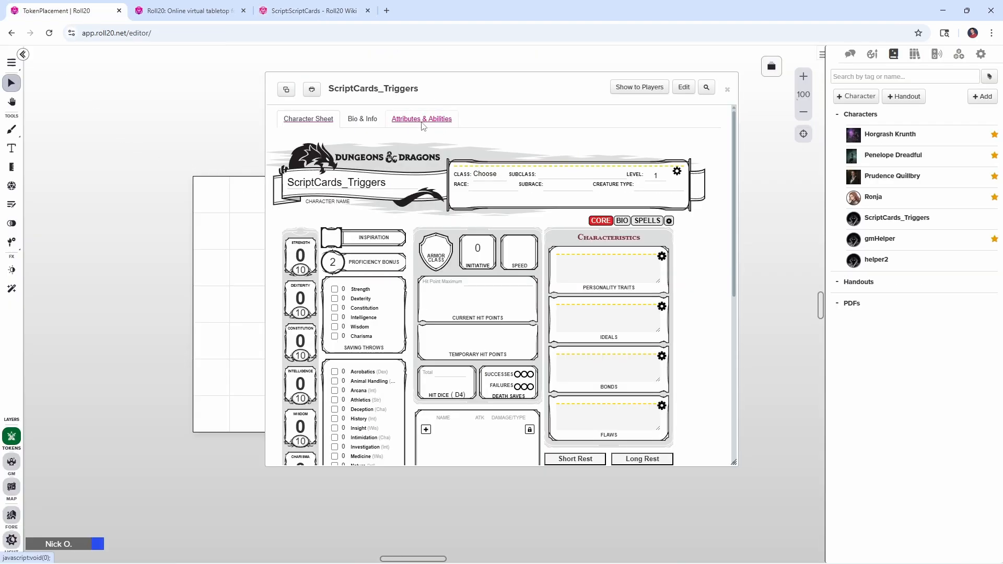
# Under Attributes & Abilities, create a new ability named add:graphic and move into its macro body
pyautogui.click(421, 118)
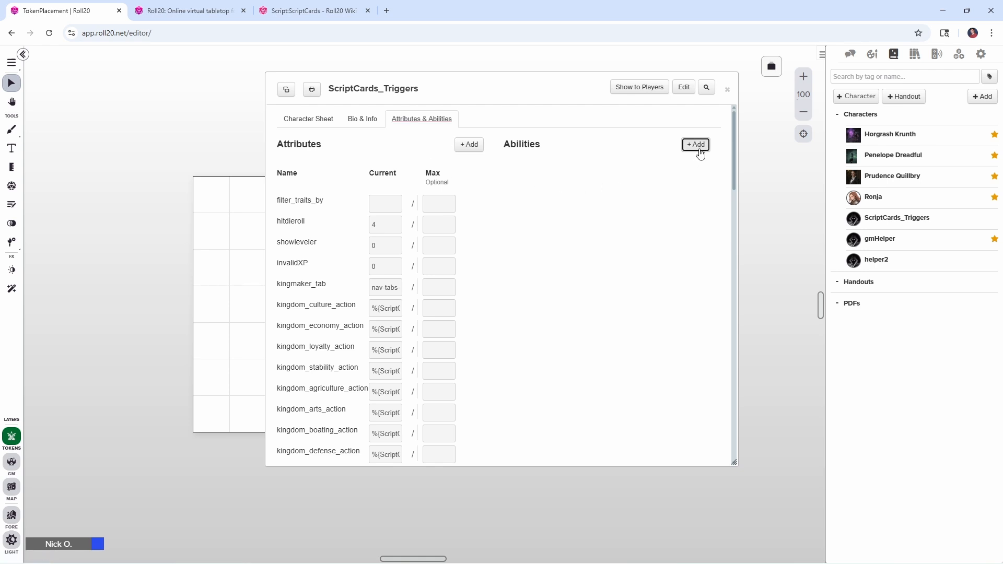
pyautogui.click(695, 144)
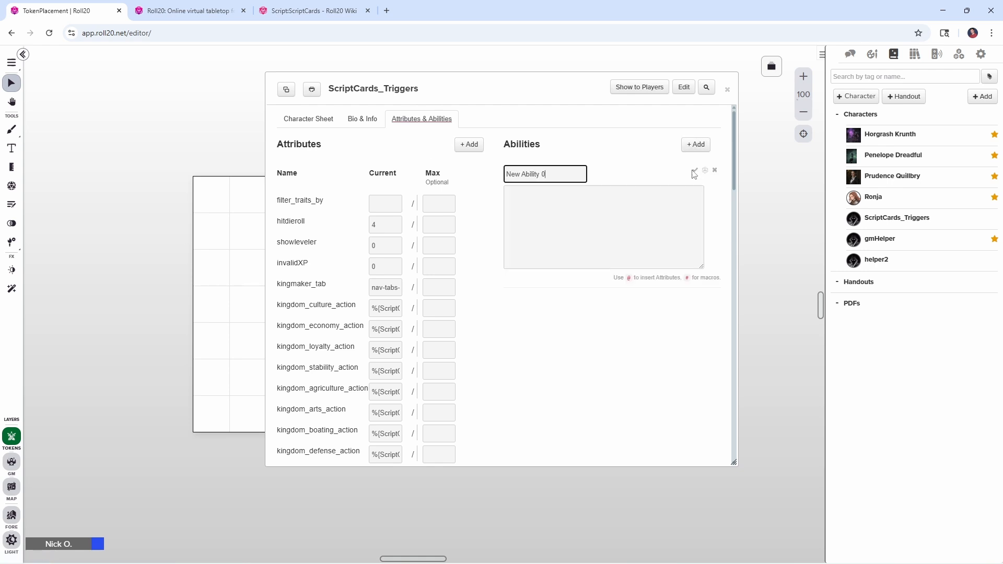
pyautogui.write('a')
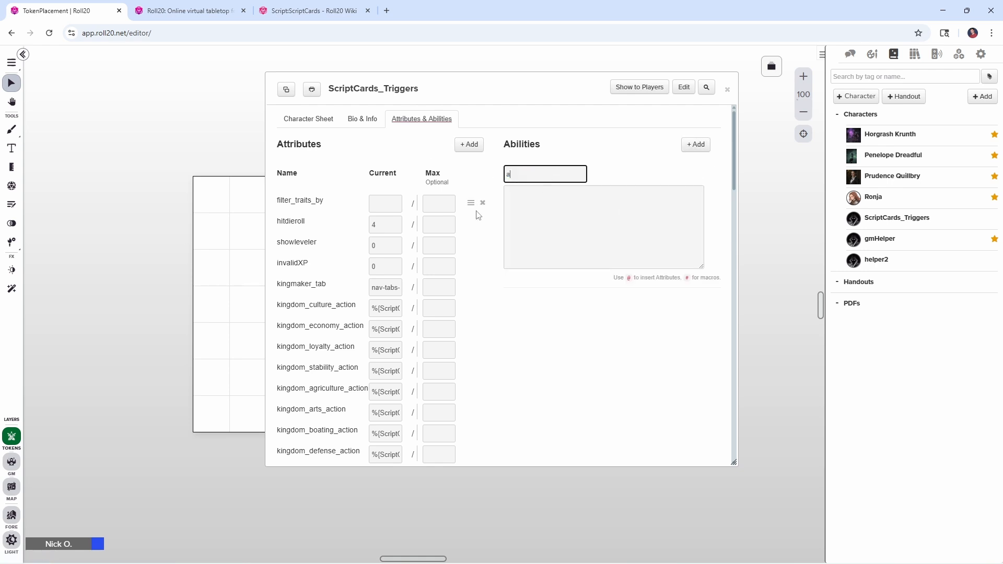
pyautogui.write('dd:graphic')
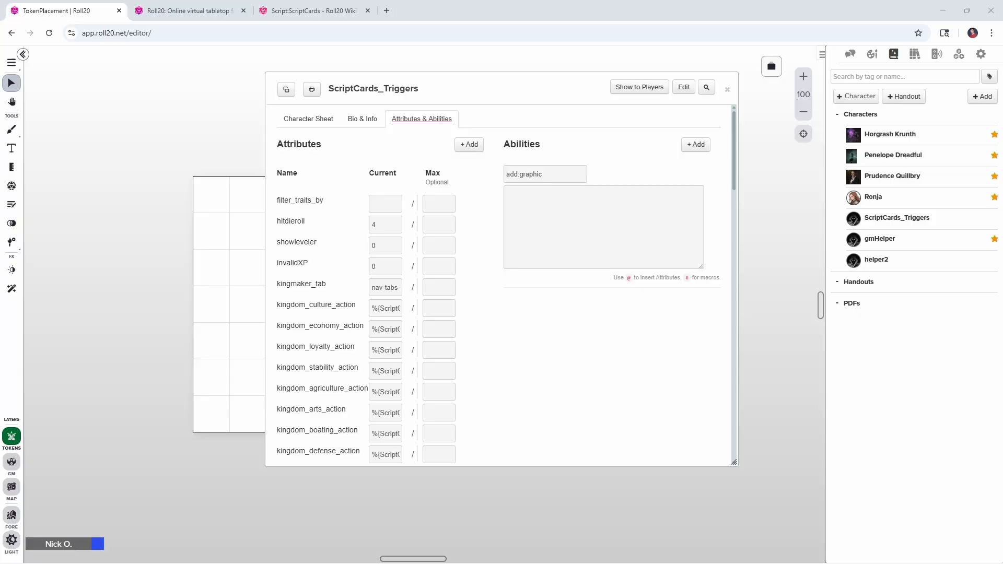
pyautogui.click(543, 213)
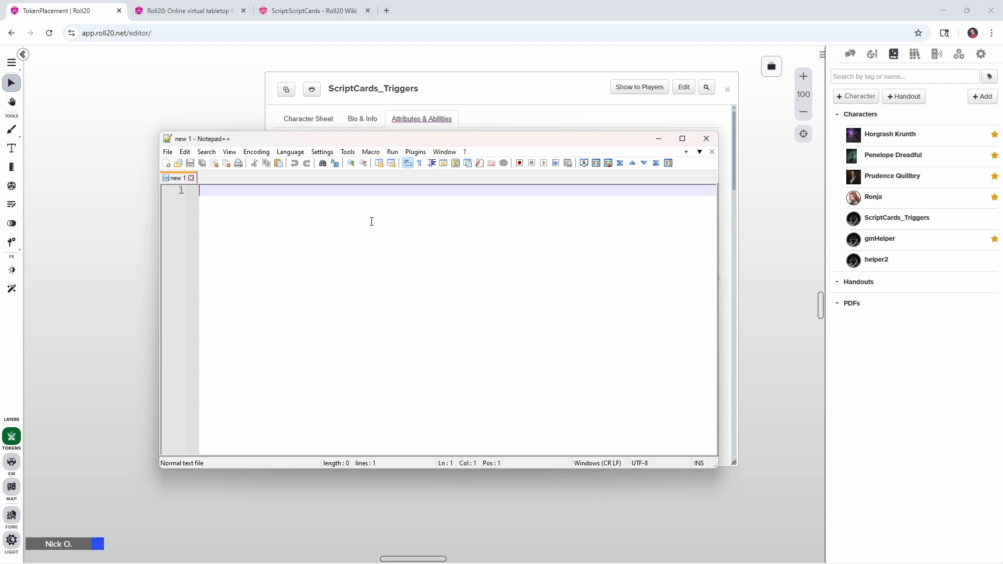
# Write a !script{{ ... }} skeleton with a --/|TRIGGER_REPLACEMENTS line between the braces
pyautogui.write('!')
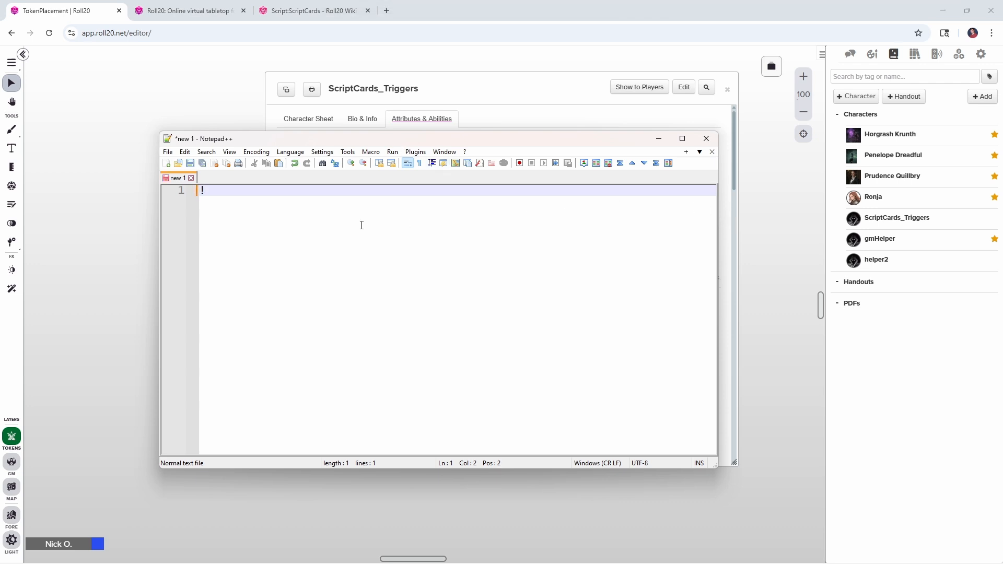
pyautogui.write('scrip')
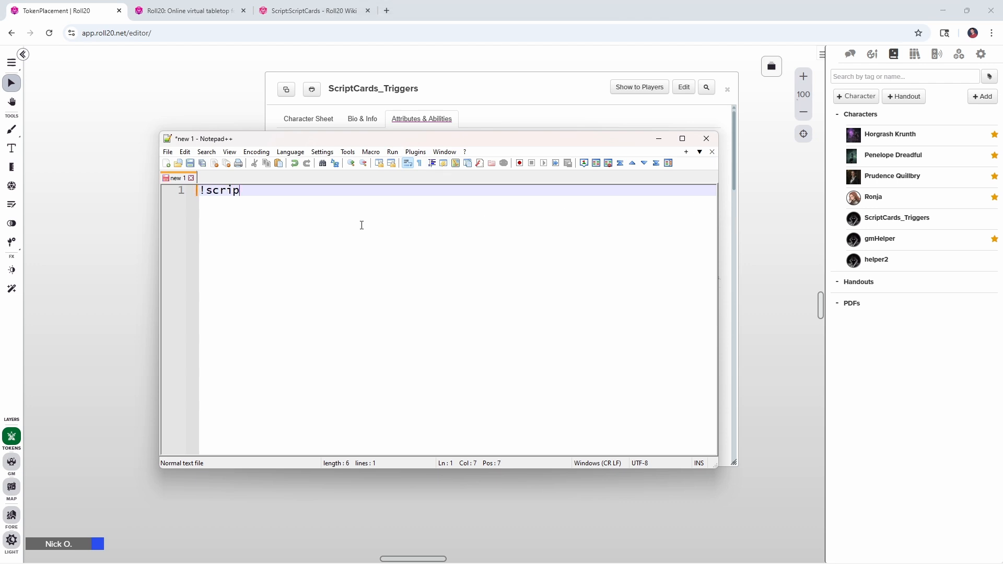
pyautogui.write('t{{')
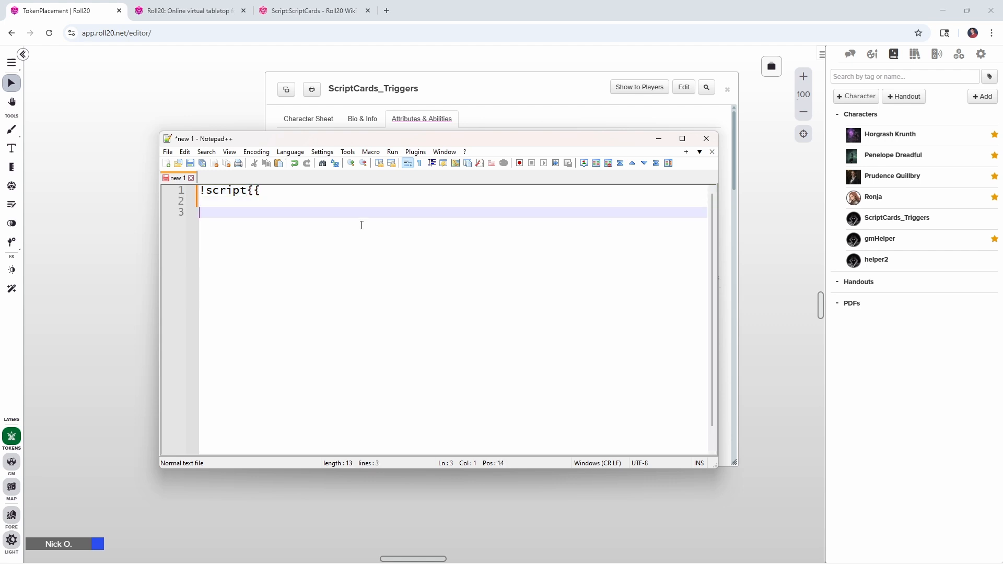
pyautogui.write('}}')
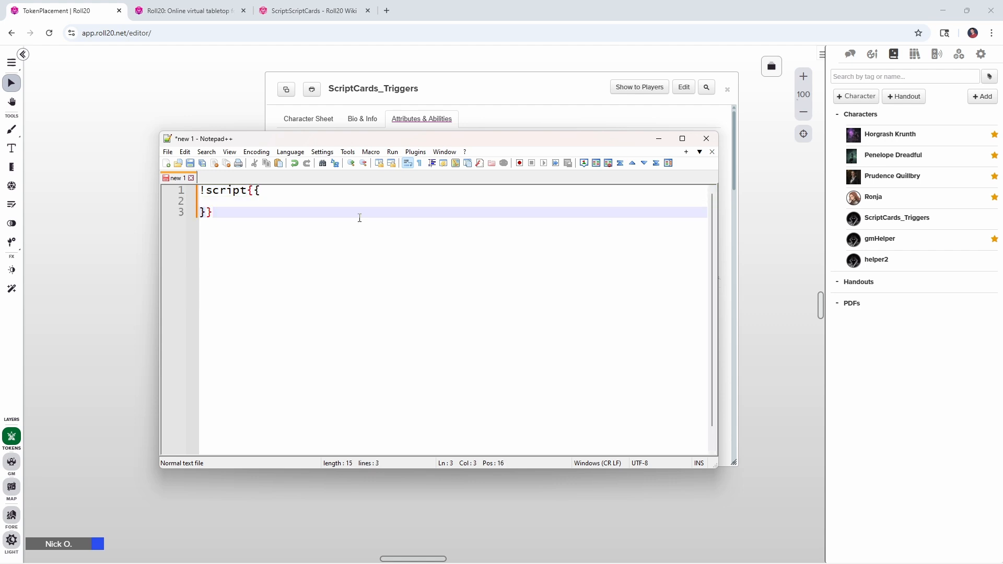
pyautogui.click(262, 190)
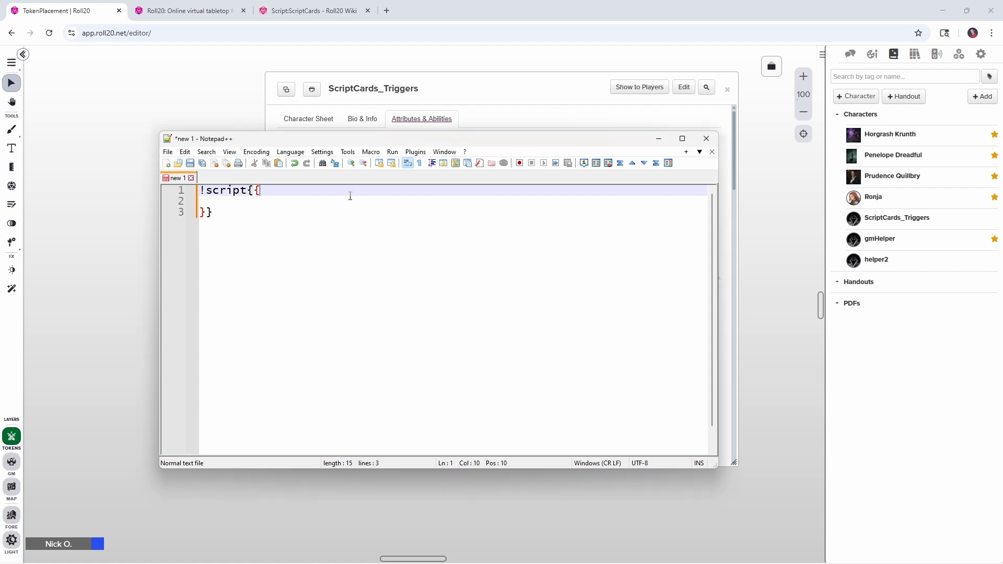
pyautogui.write('--/|TRIGGER_REPLACEMENTS')
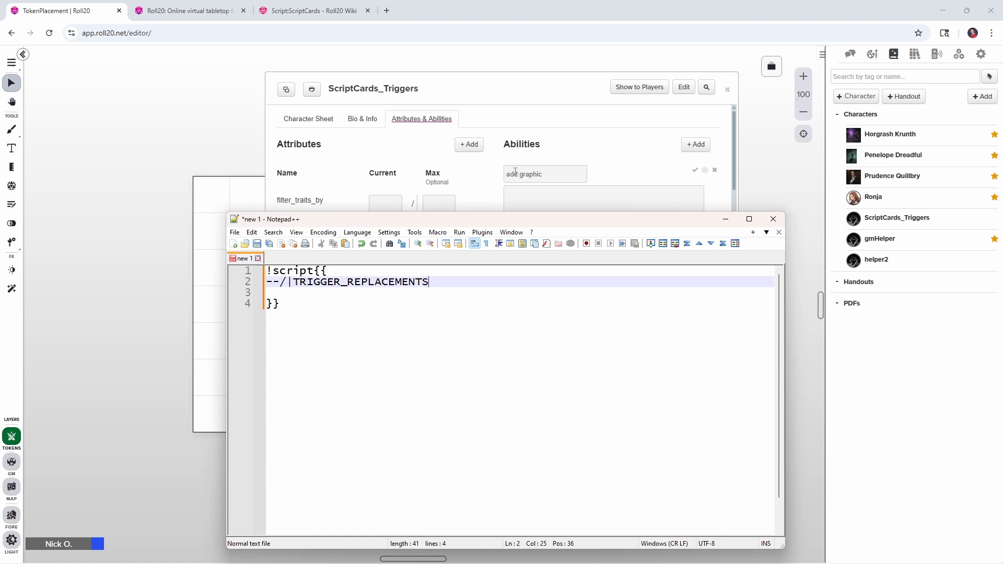
pyautogui.moveTo(395, 245)
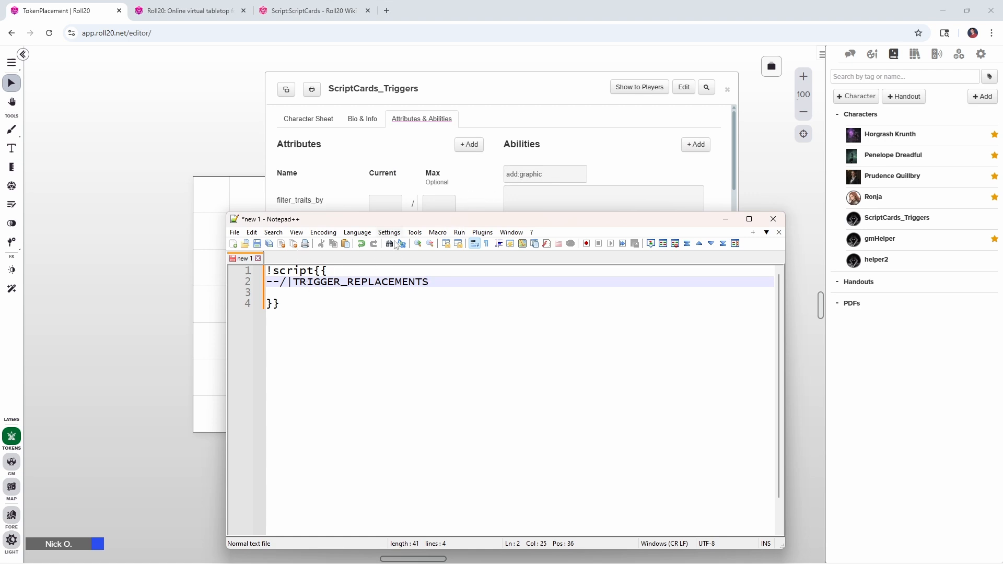
pyautogui.click(429, 282)
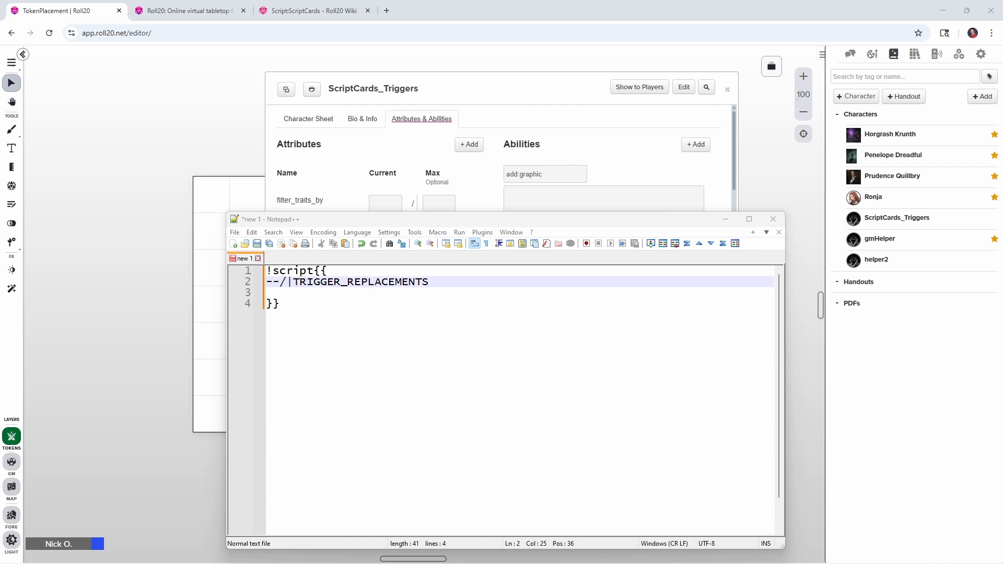
pyautogui.moveTo(879, 238)
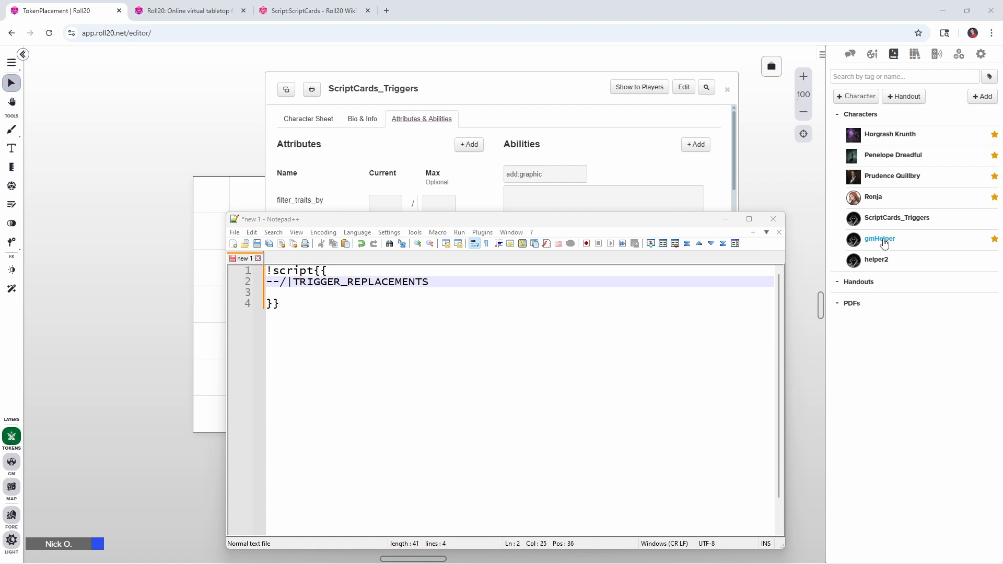
# From the Journal, edit gmHelper's default token properties and select its name Encounter Token
pyautogui.click(880, 238)
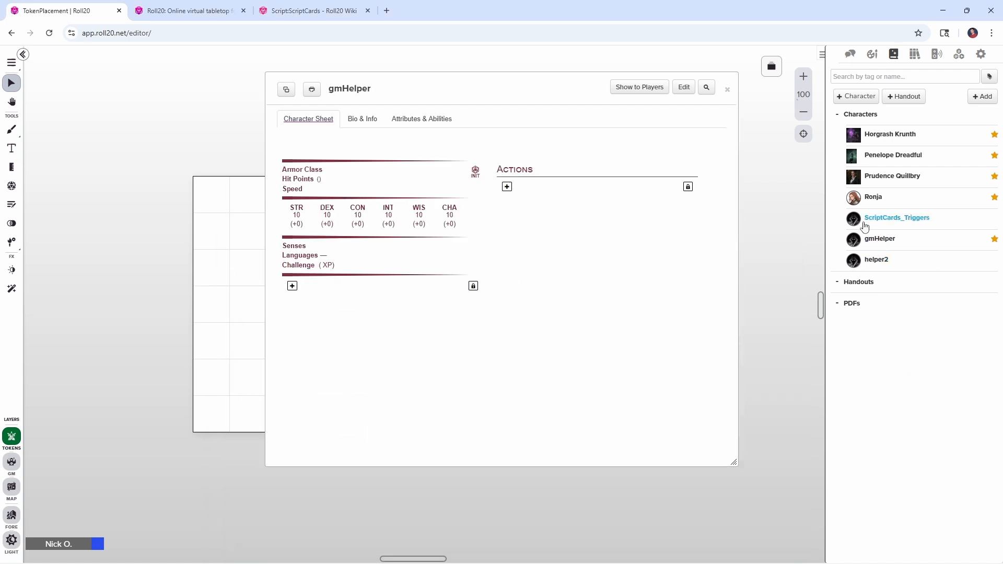
pyautogui.click(683, 86)
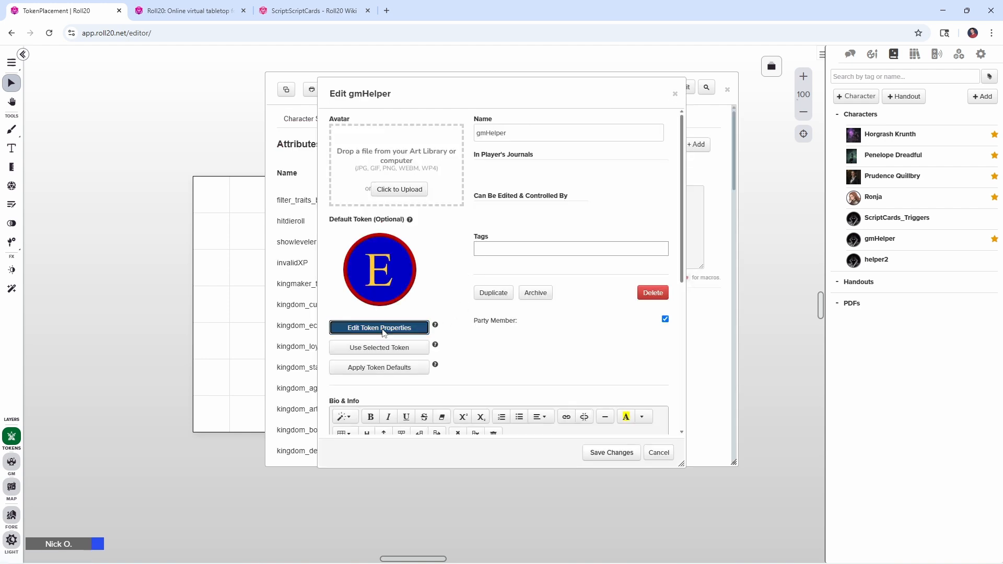
pyautogui.click(378, 327)
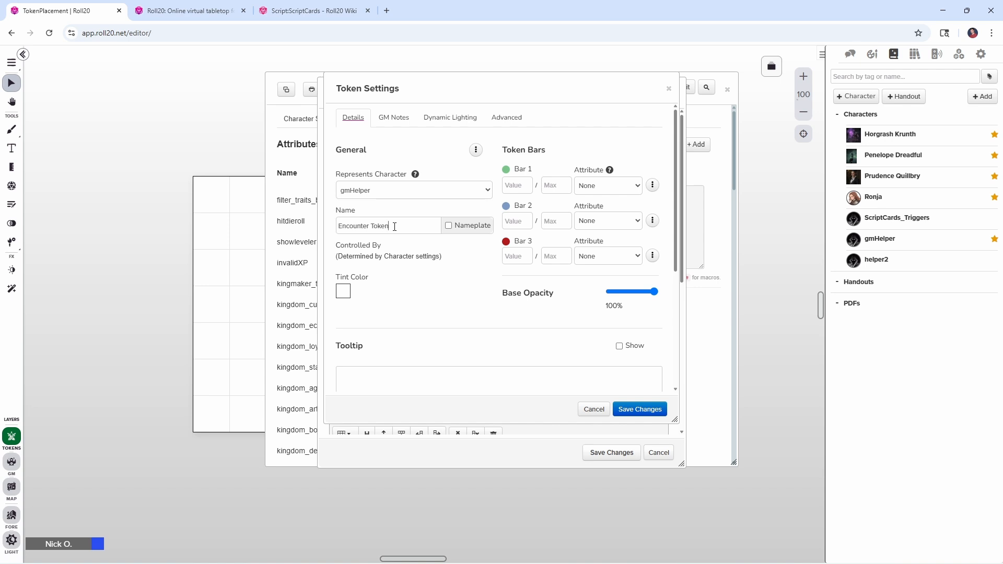
pyautogui.tripleClick(363, 225)
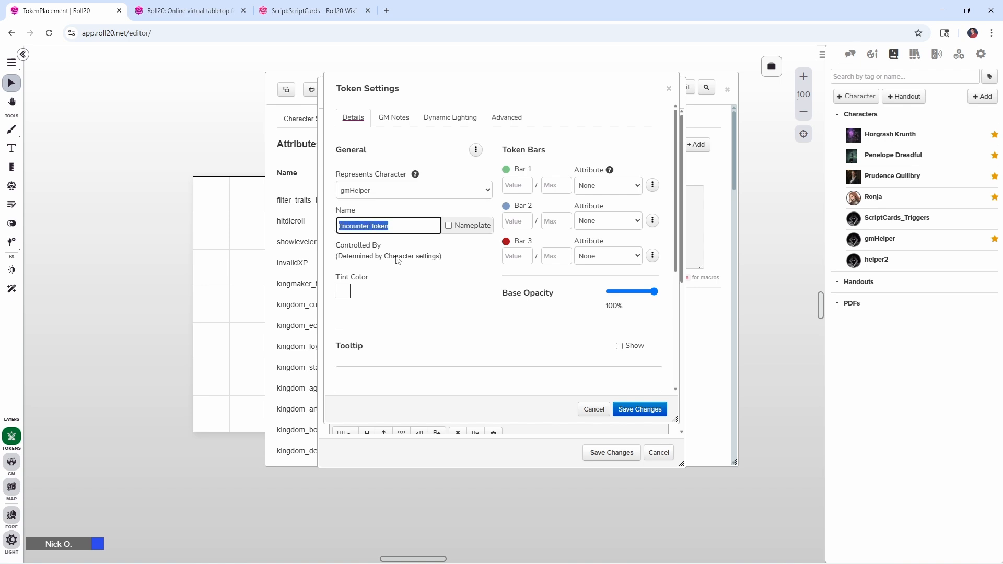
pyautogui.moveTo(700, 217)
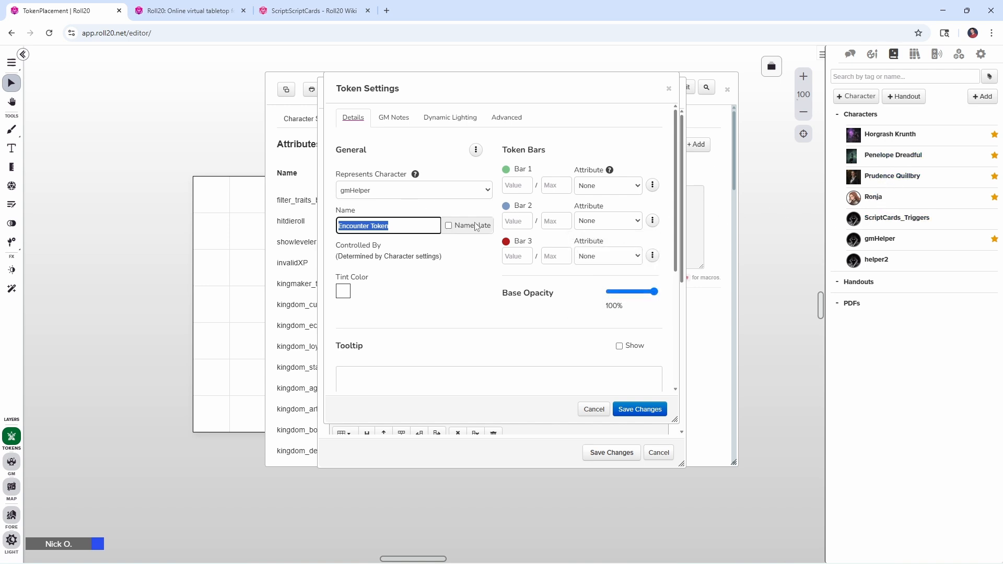
pyautogui.moveTo(439, 257)
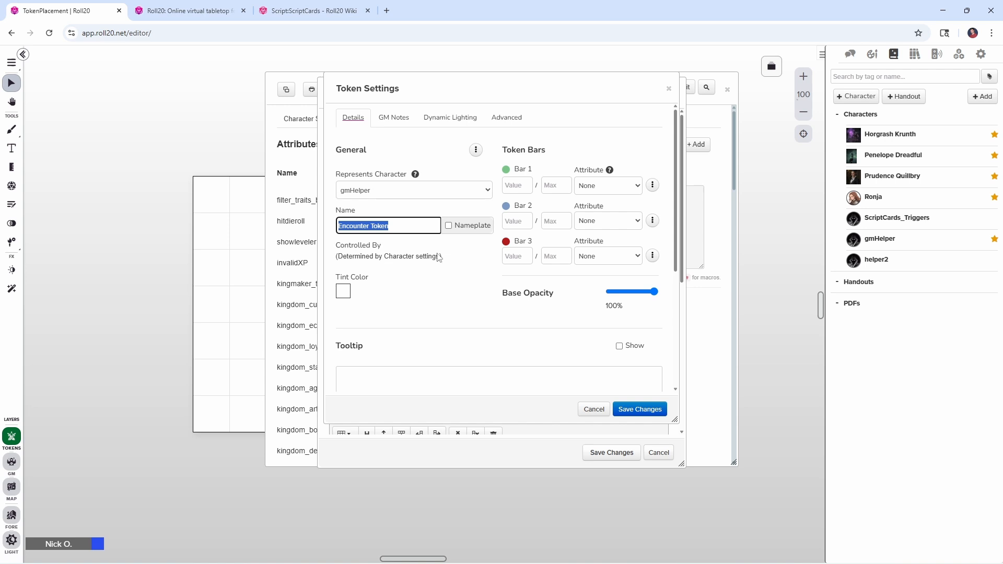
pyautogui.moveTo(346, 234)
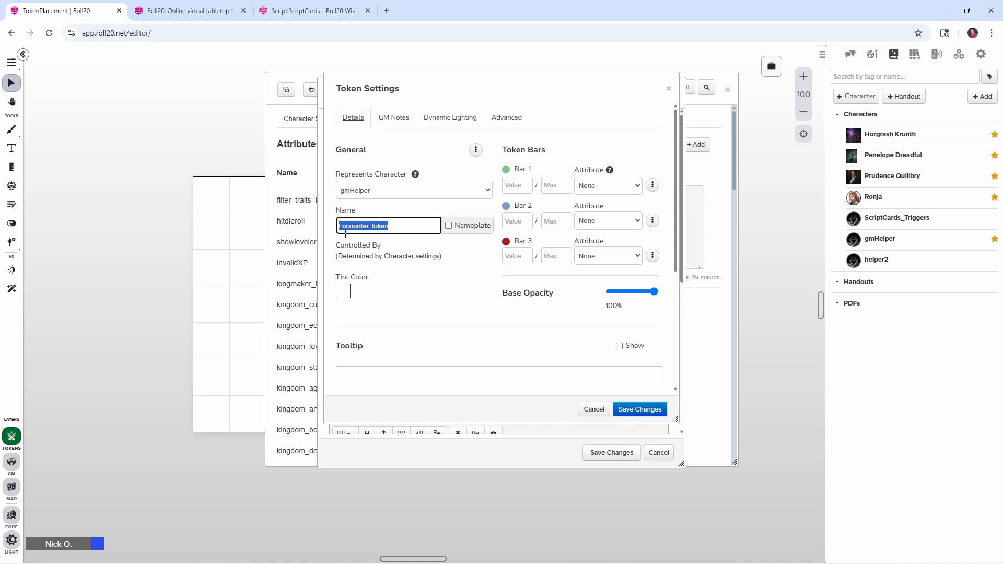
pyautogui.moveTo(412, 250)
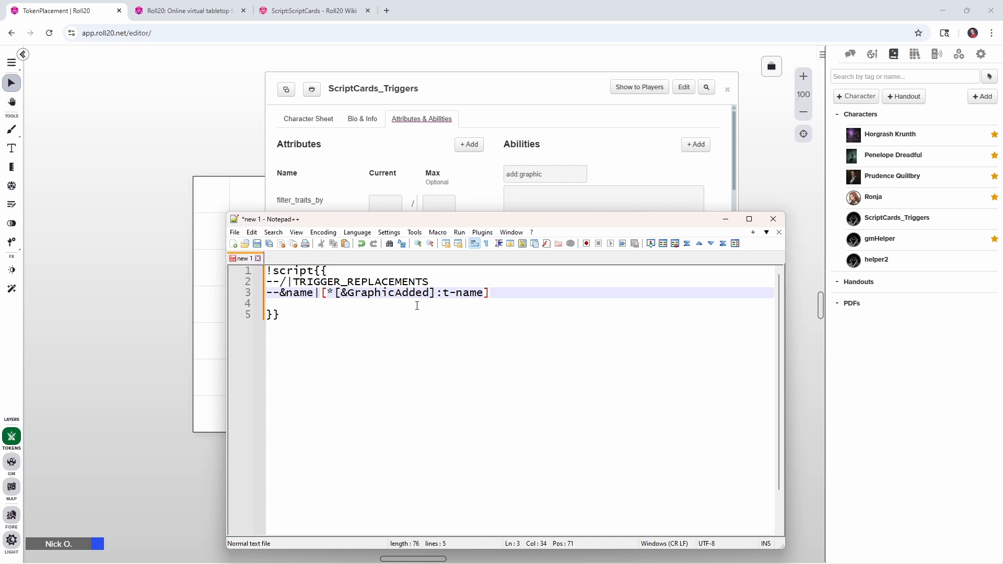
# Review the --&name|[*[&GraphicAdded]:t-name] line's variable, [&GraphicAdded] reference and t-name property
pyautogui.doubleClick(297, 293)
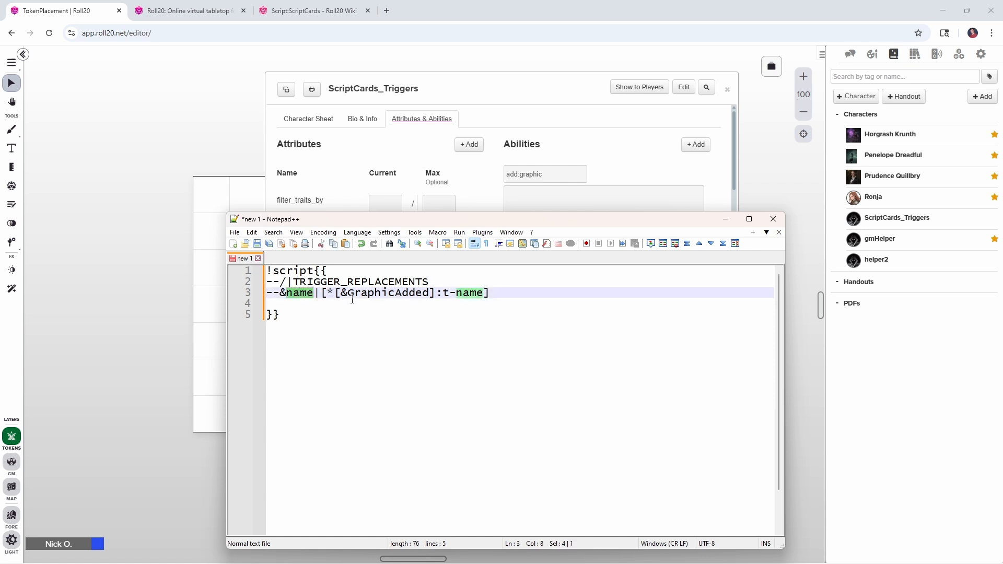
pyautogui.click(268, 303)
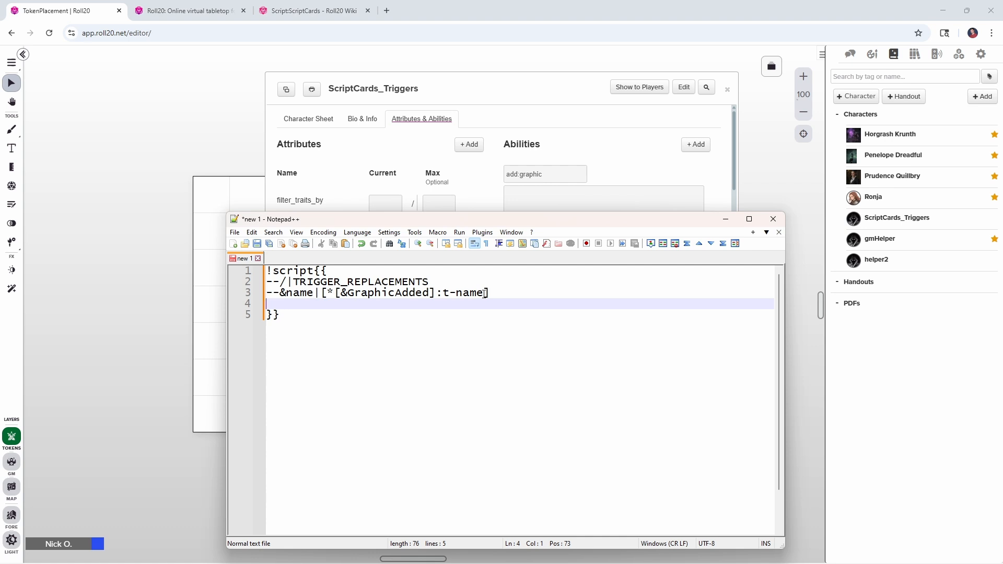
pyautogui.click(439, 292)
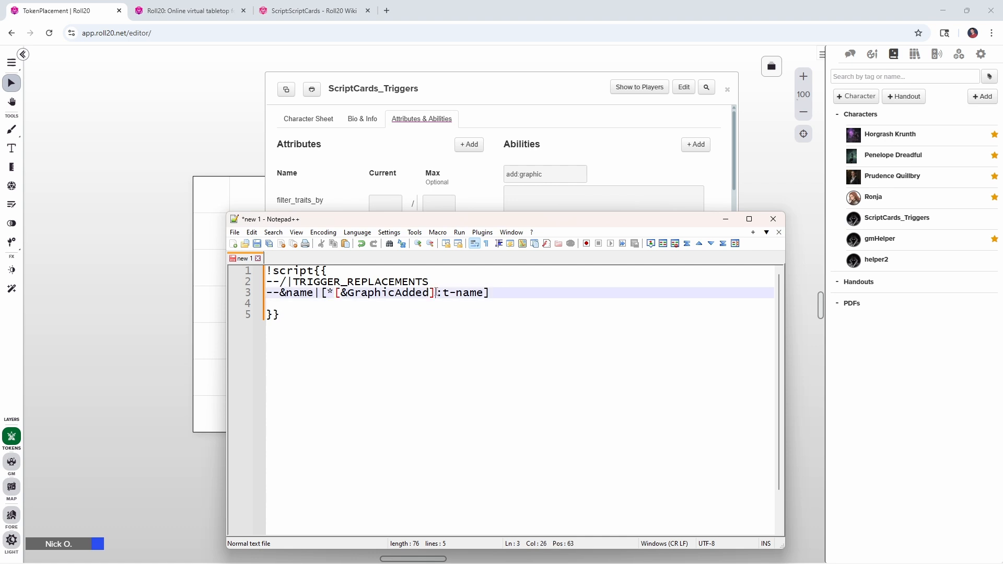
pyautogui.doubleClick(383, 293)
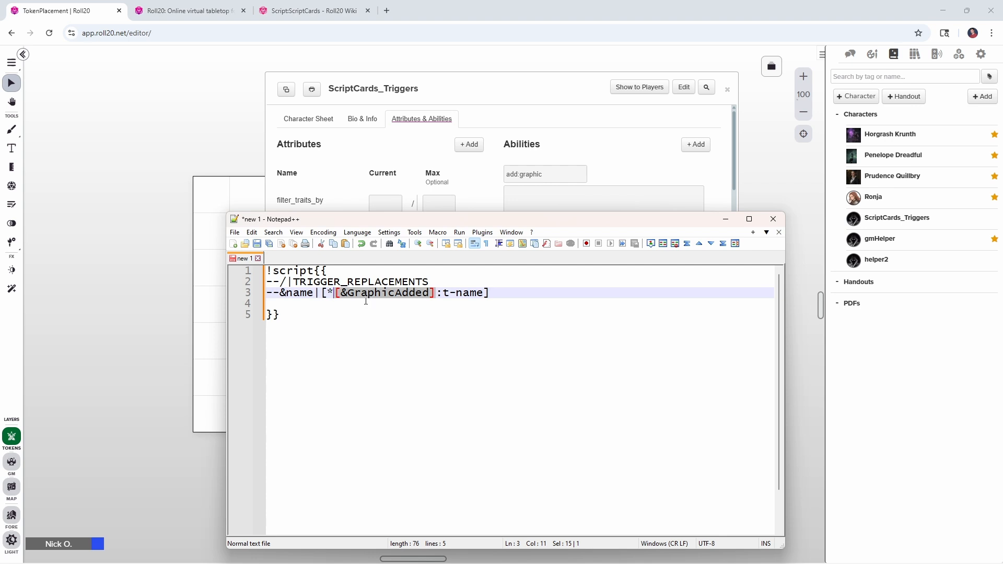
pyautogui.moveTo(369, 301)
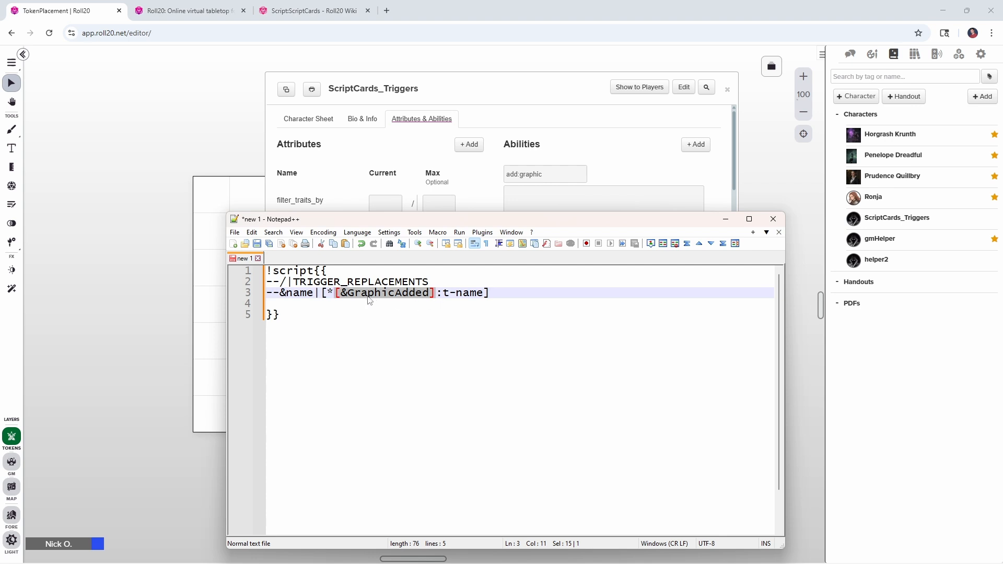
pyautogui.moveTo(413, 299)
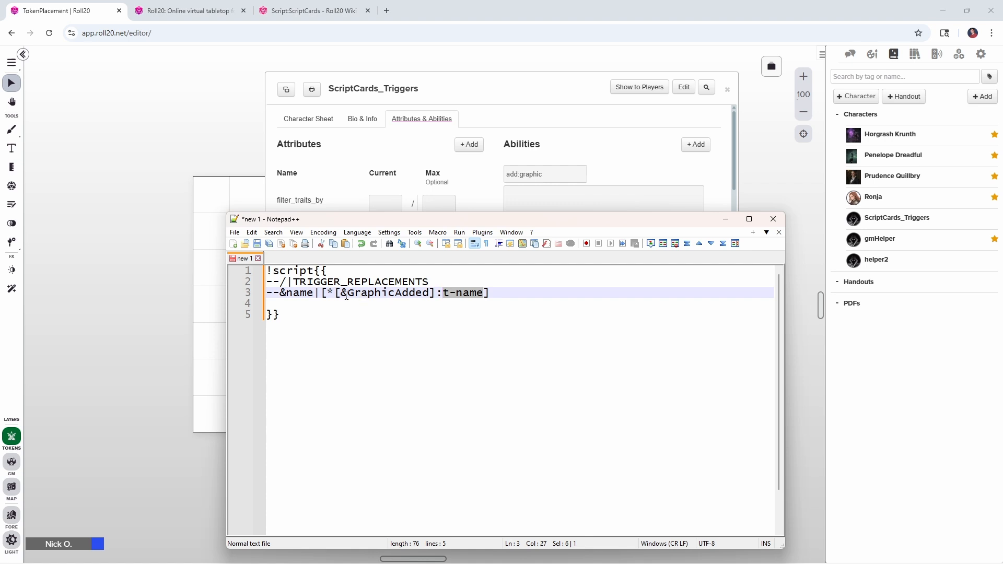
pyautogui.doubleClick(298, 293)
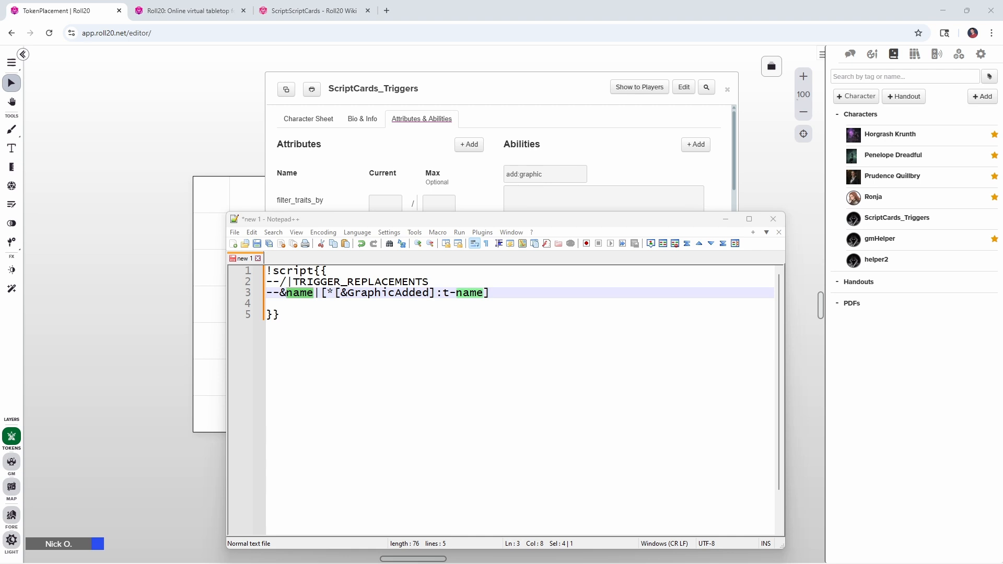
pyautogui.click(311, 302)
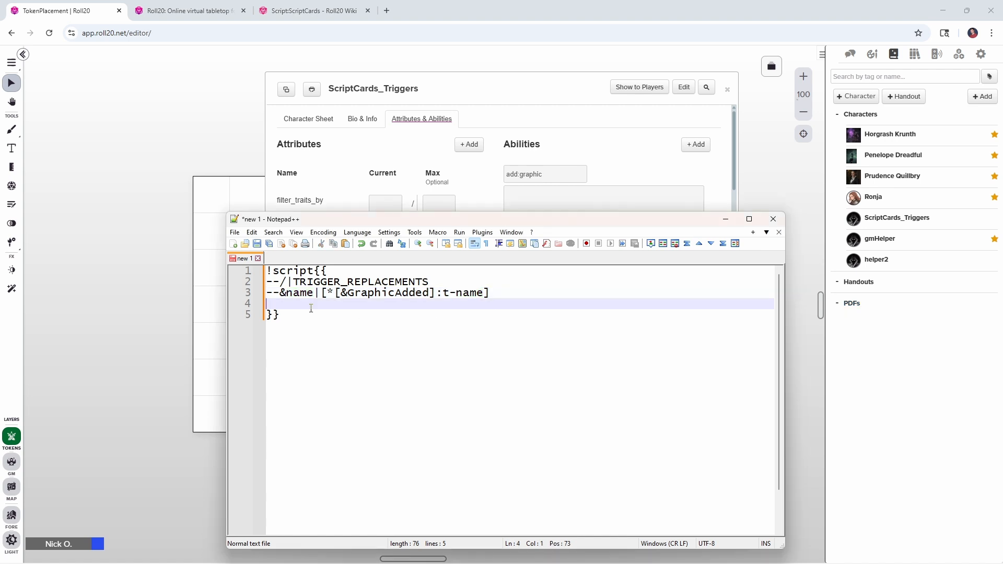
# Add the condition --?"[&name]" -eq "Encounter Token"|>moveToGMLayer and open blank lines below it
pyautogui.write('--?"[&name]" -eq "Encounter Token"|>moveToGMLayer')
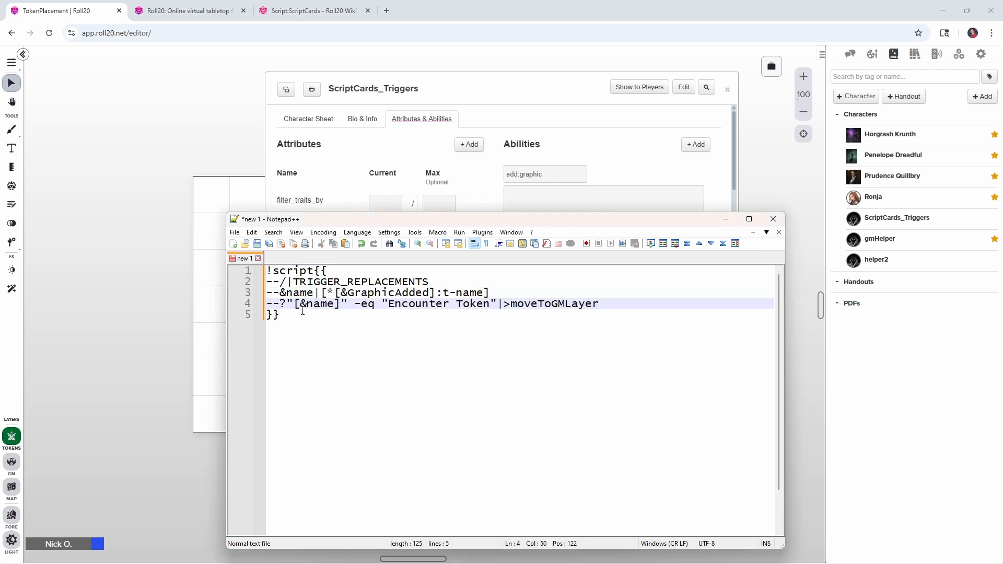
pyautogui.click(275, 304)
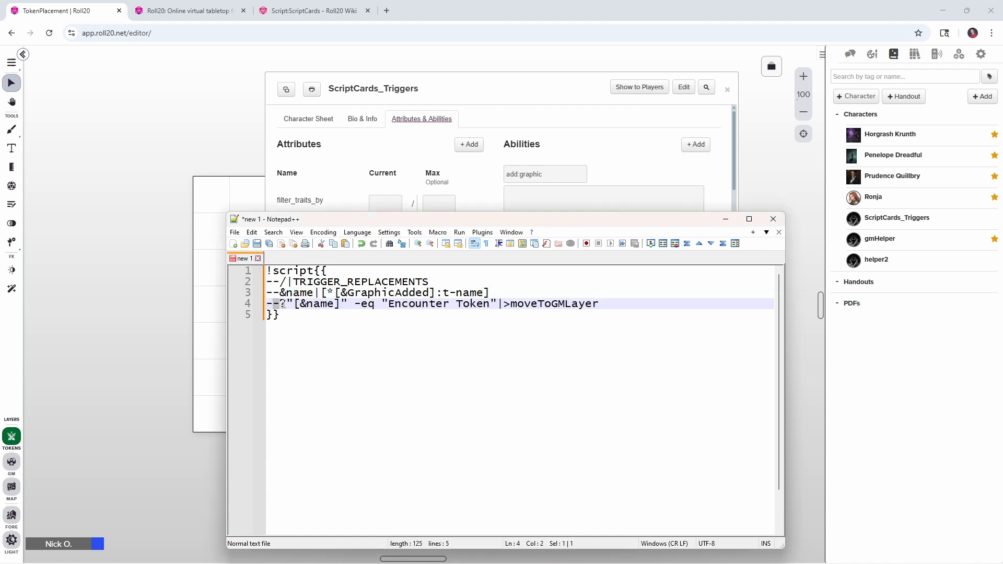
pyautogui.click(268, 304)
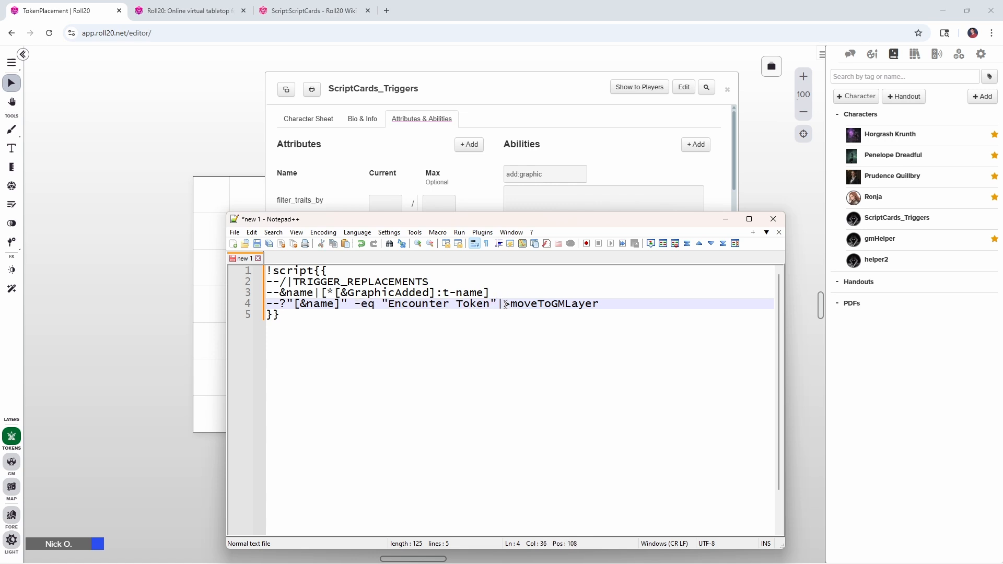
pyautogui.doubleClick(550, 304)
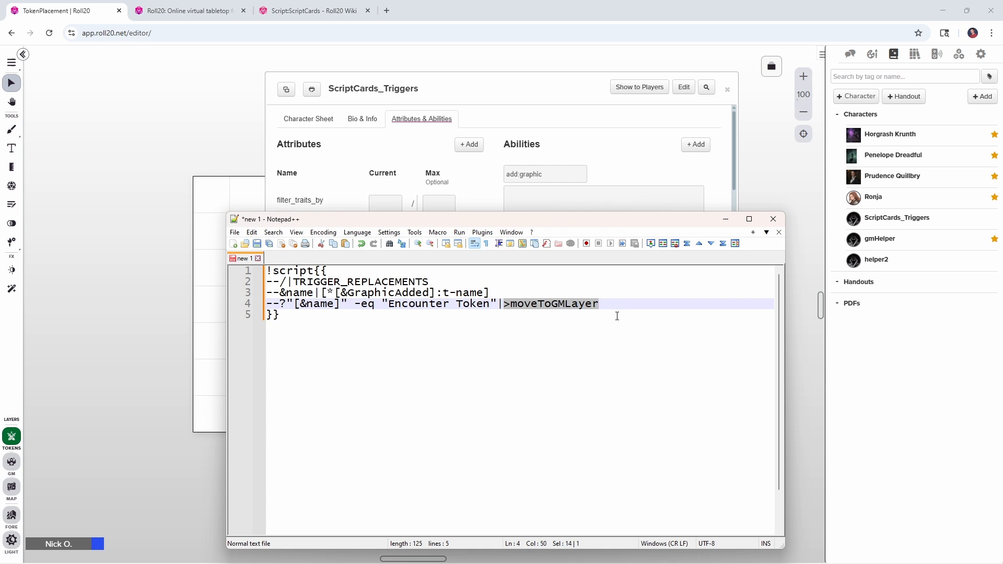
pyautogui.click(613, 303)
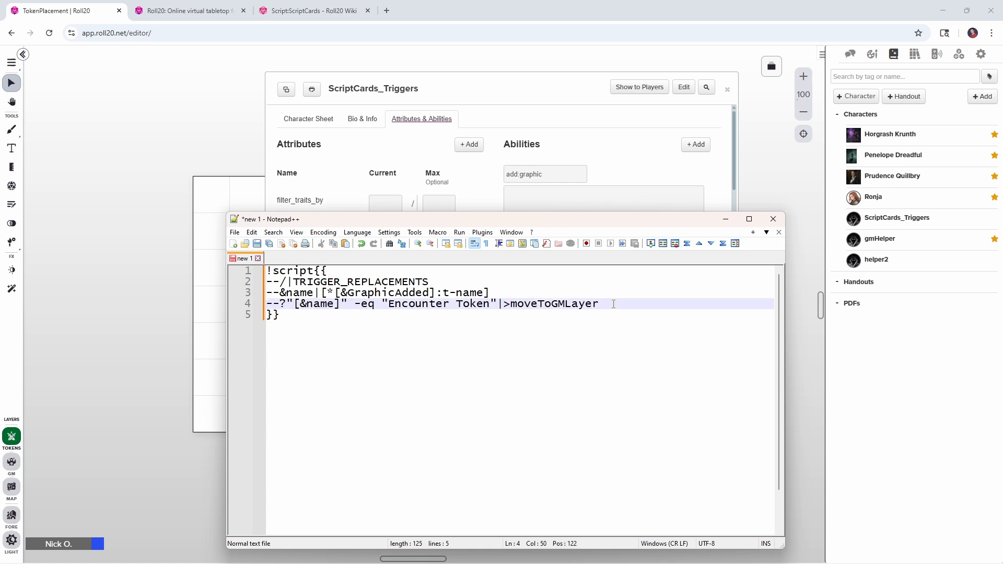
pyautogui.press('Enter')
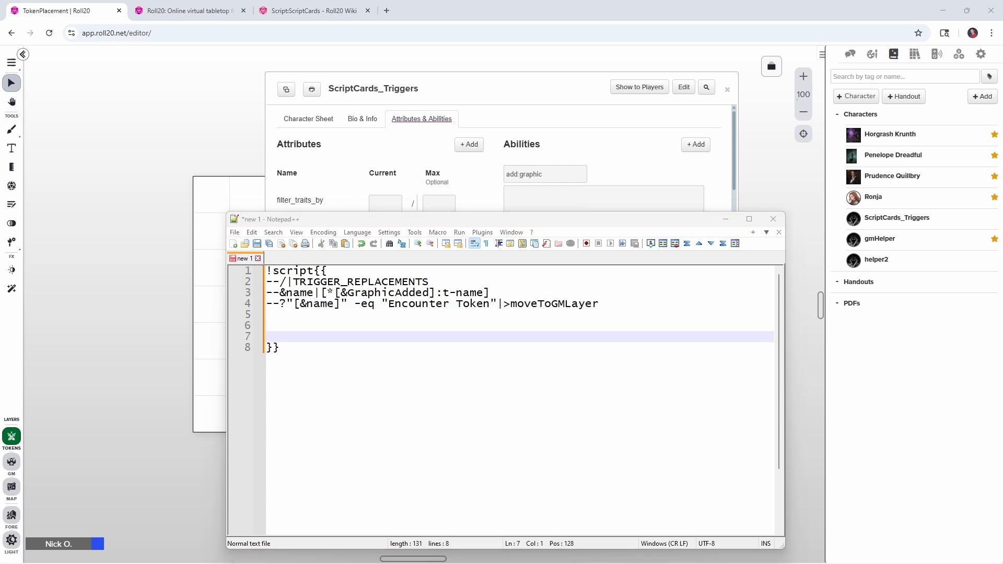
# Add the --:moveToGMLayer| label with --!t:[&GraphicAdded]|layer:gmlayer and review its token reference and layer
pyautogui.write('--:moveToGMLayer|')
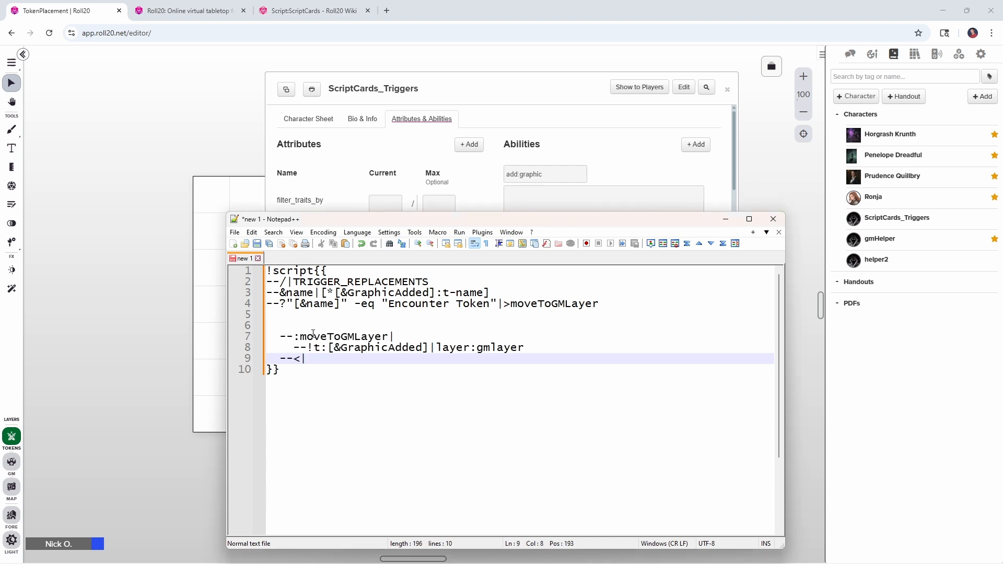
pyautogui.doubleClick(344, 336)
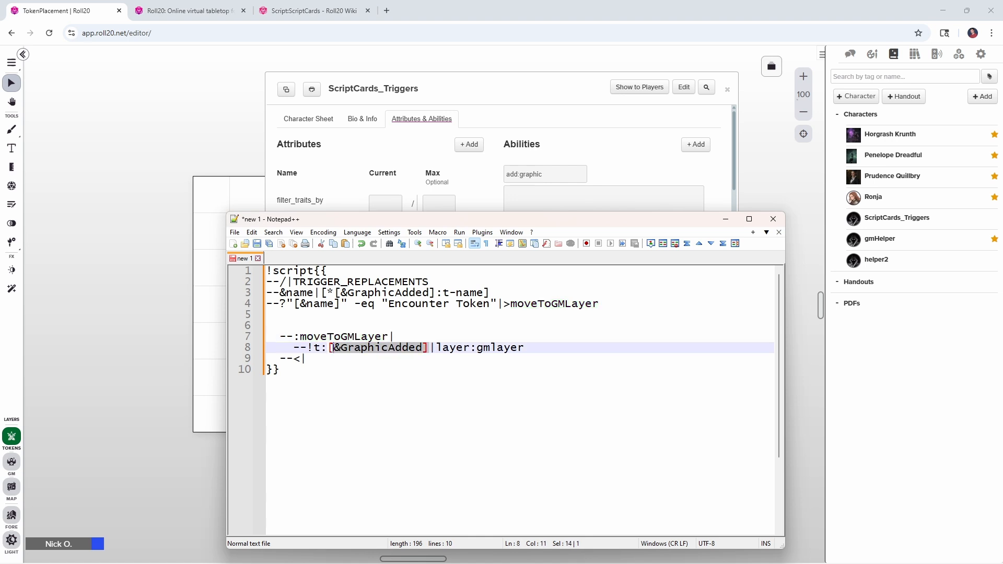
pyautogui.press('Left')
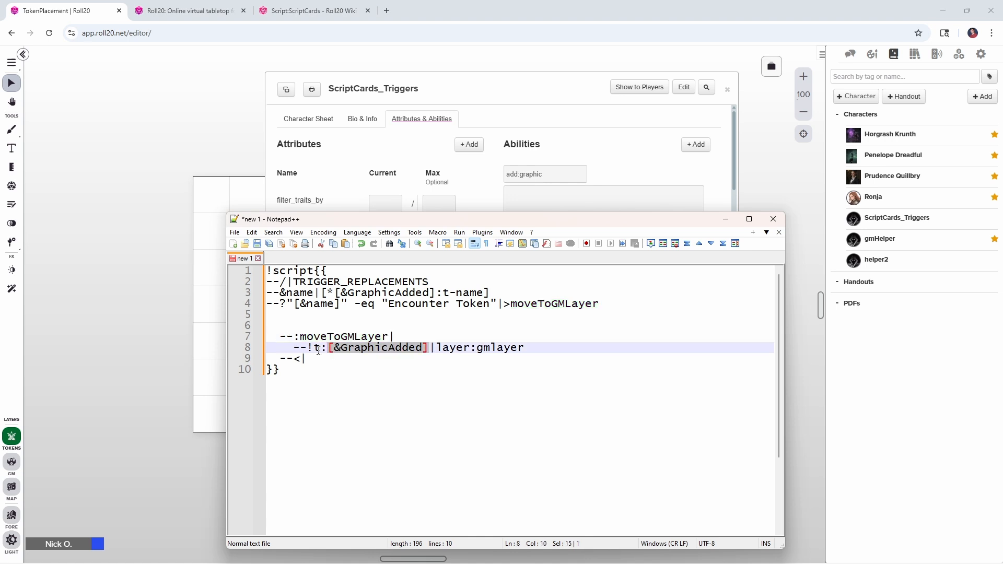
pyautogui.click(436, 347)
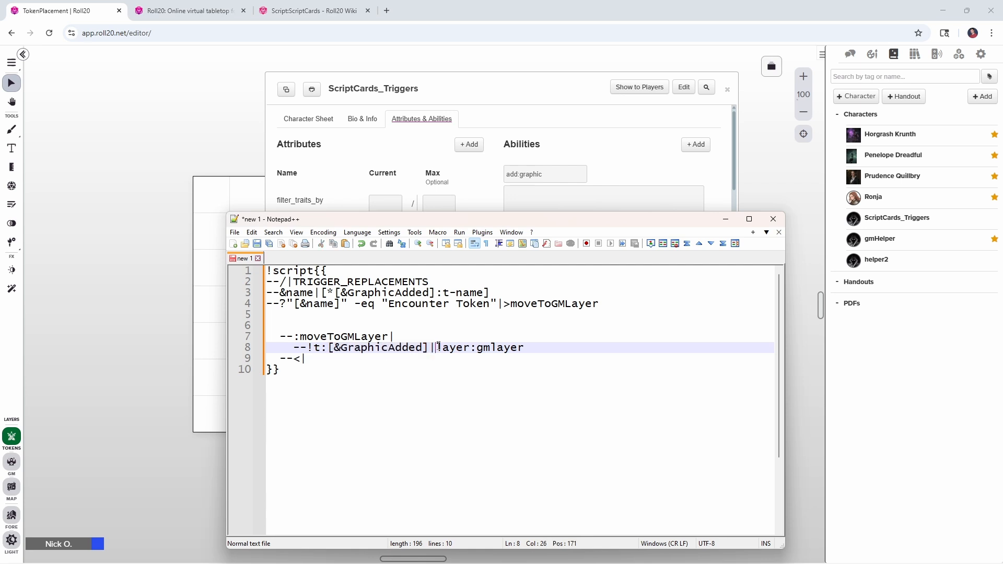
pyautogui.doubleClick(451, 347)
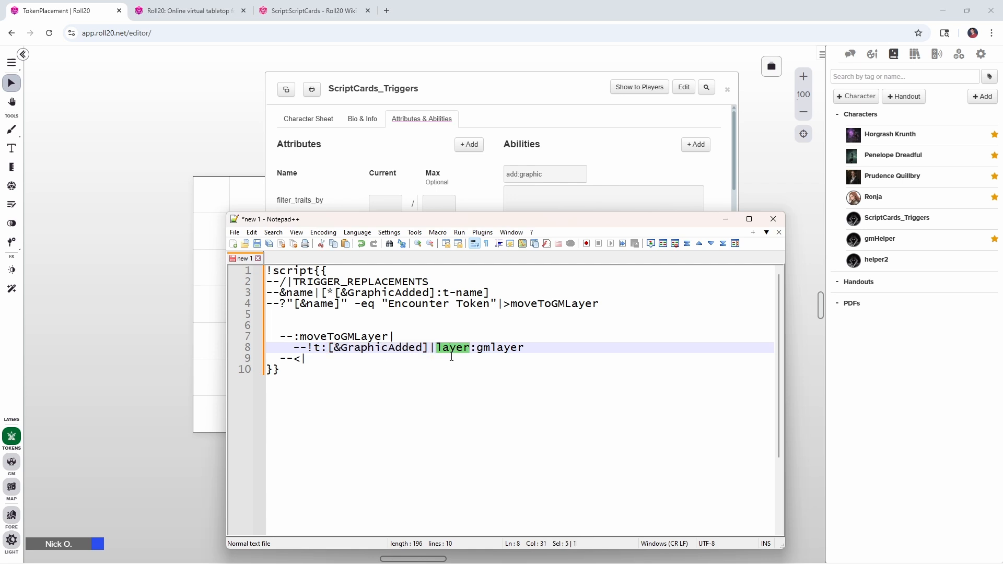
pyautogui.doubleClick(500, 347)
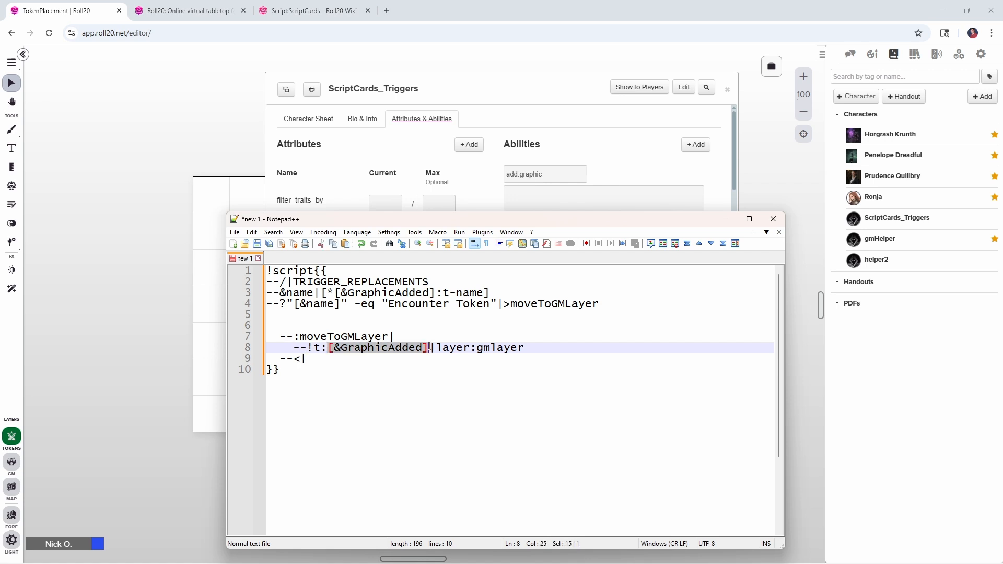
pyautogui.moveTo(427, 354)
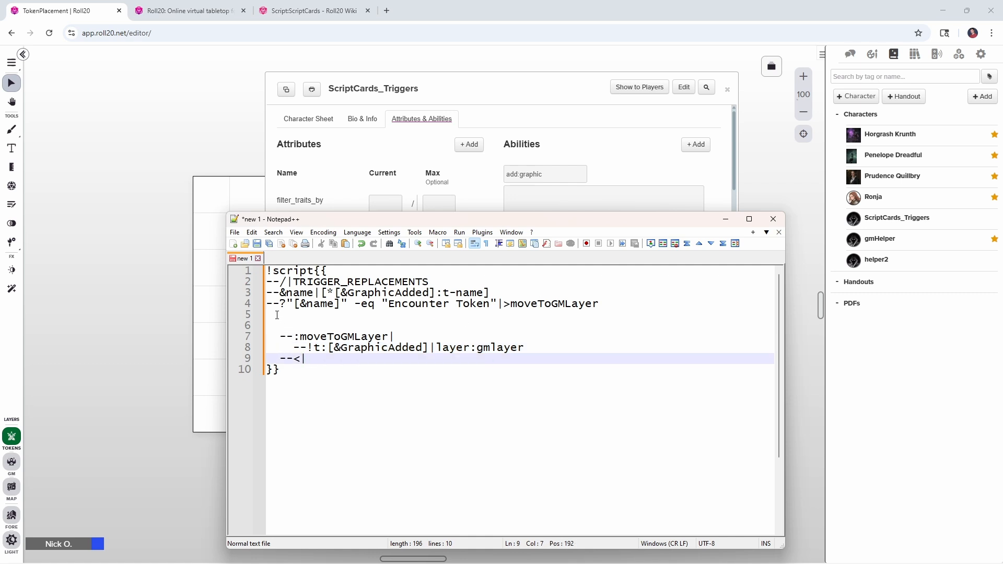
# Write the exit line --X| on line 5, ahead of the moveToGMLayer block
pyautogui.click(291, 314)
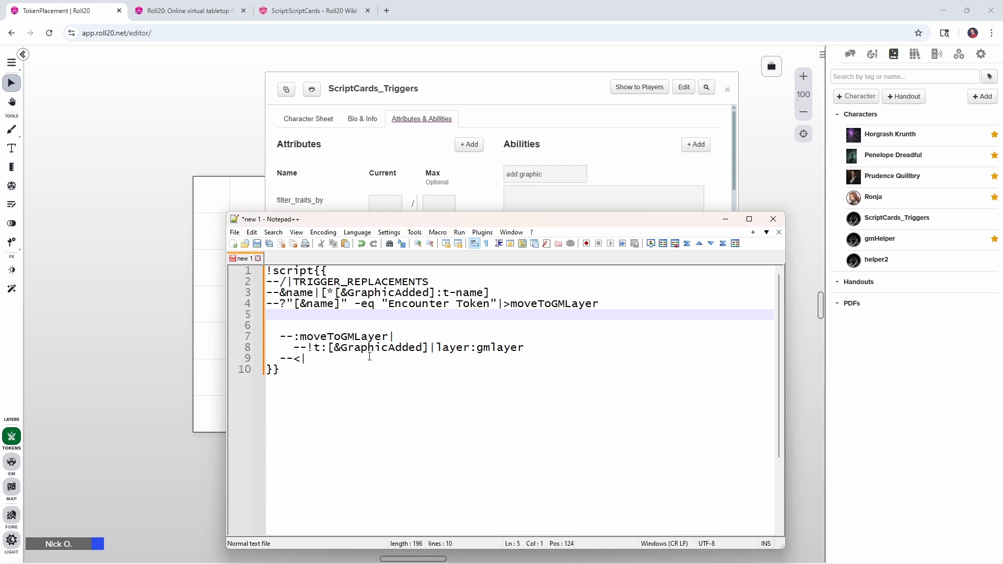
pyautogui.write('--')
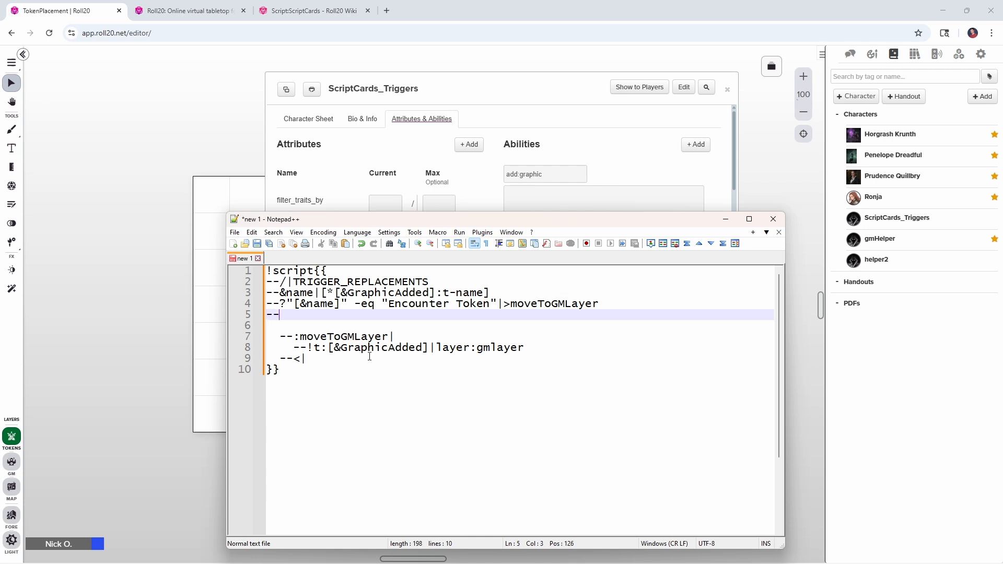
pyautogui.write('X|')
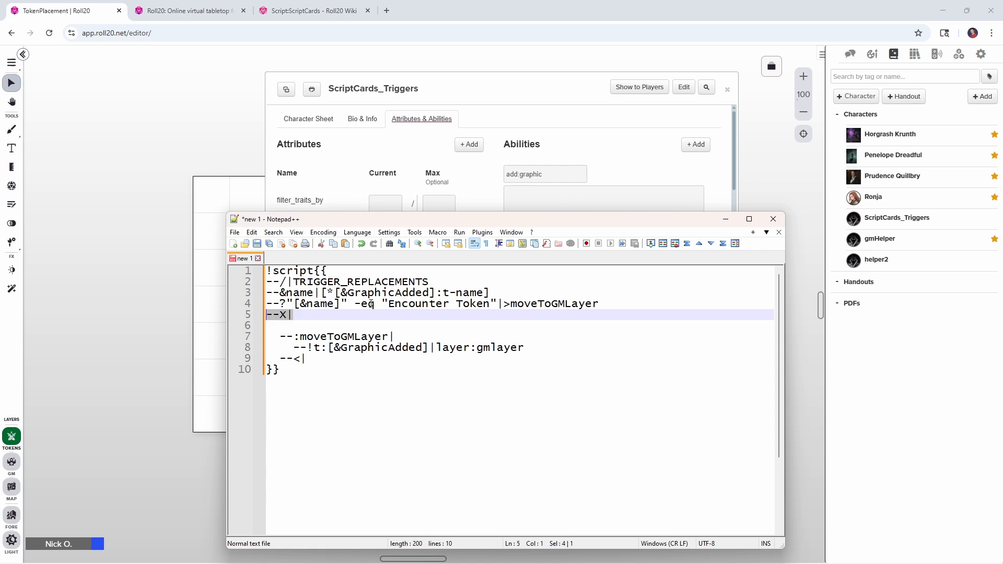
pyautogui.moveTo(505, 298)
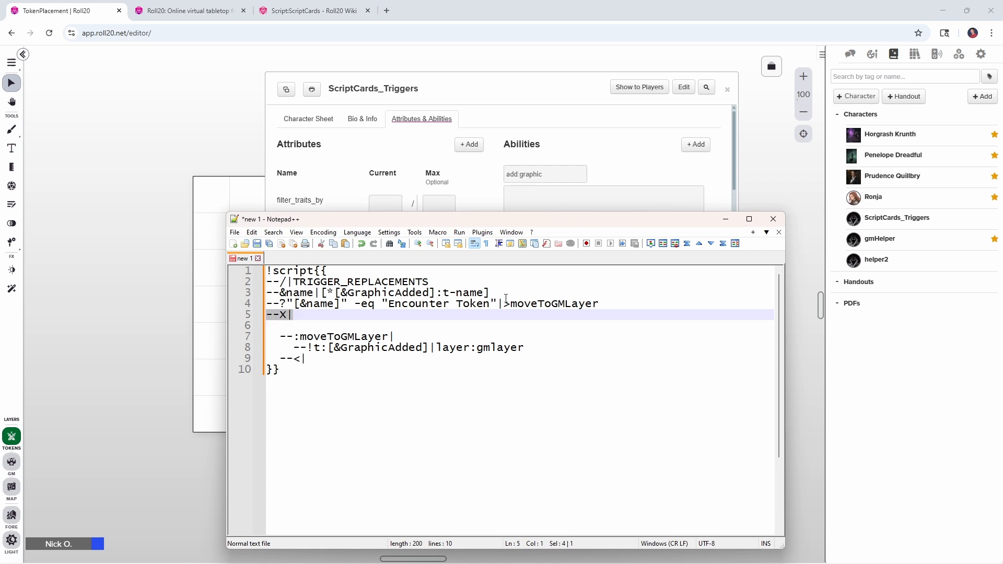
pyautogui.moveTo(262, 323)
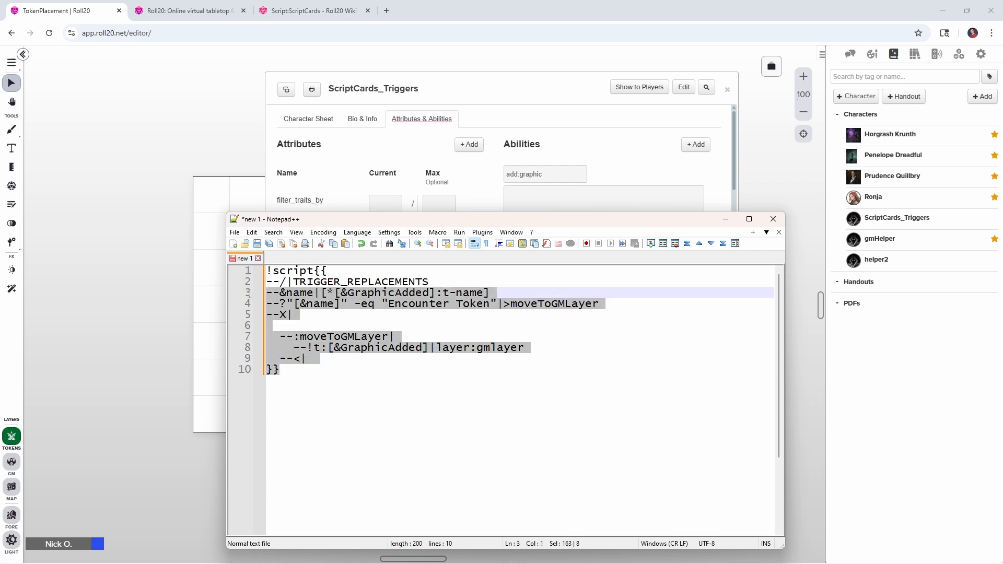
# Save the pasted trigger code in add:graphic and close the ScriptCards_Triggers sheet
pyautogui.press('ctrl+a')
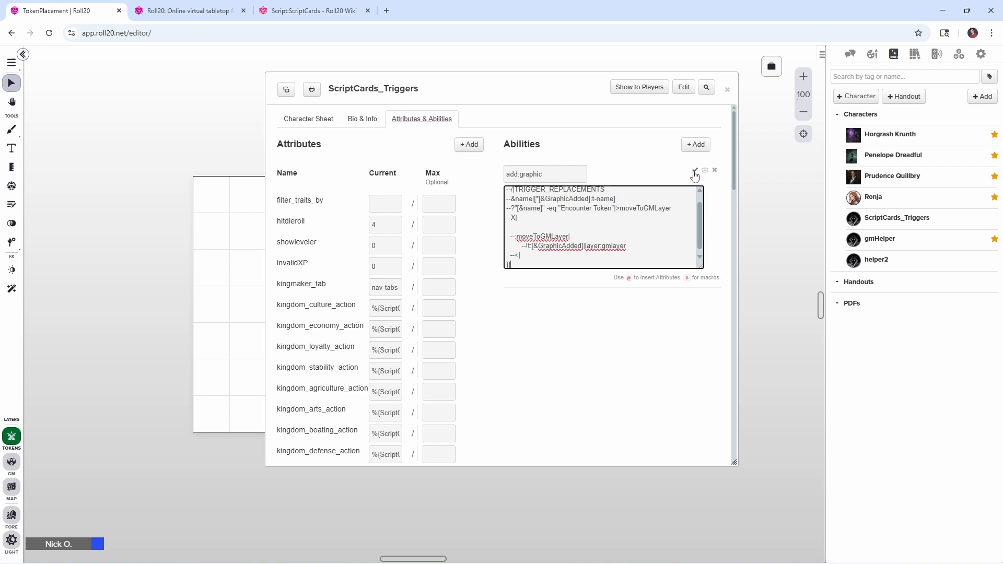
pyautogui.click(693, 171)
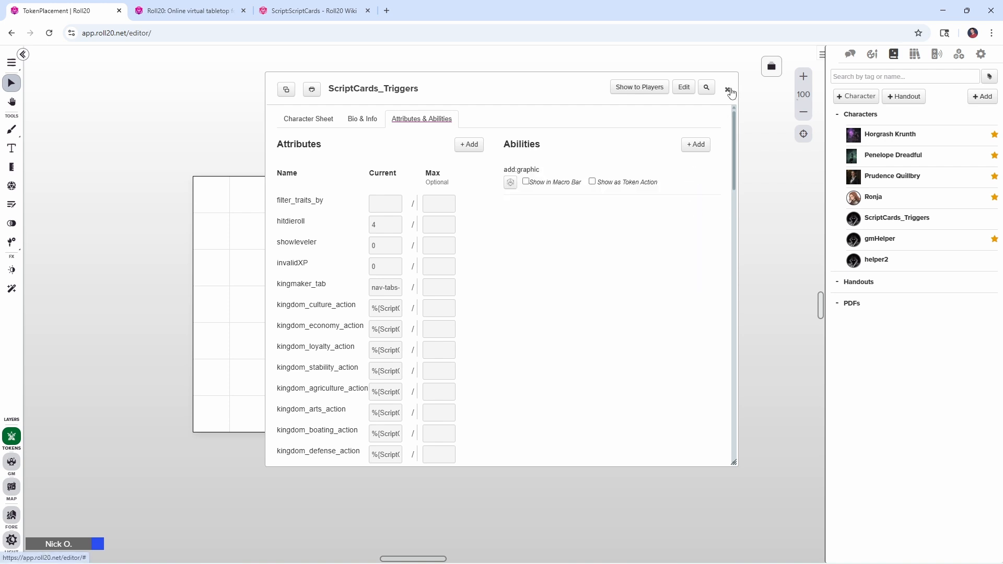
pyautogui.click(731, 90)
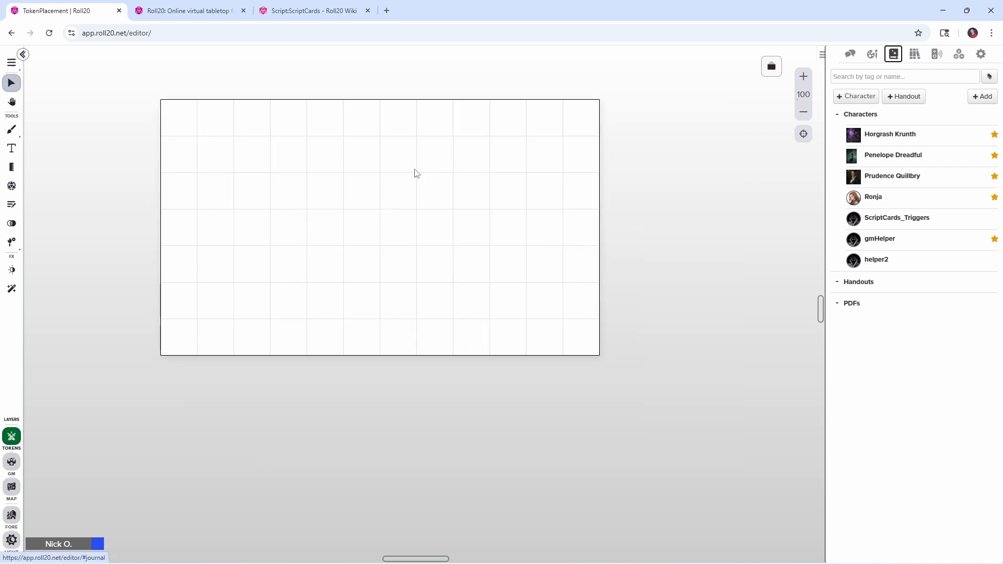
pyautogui.moveTo(323, 156)
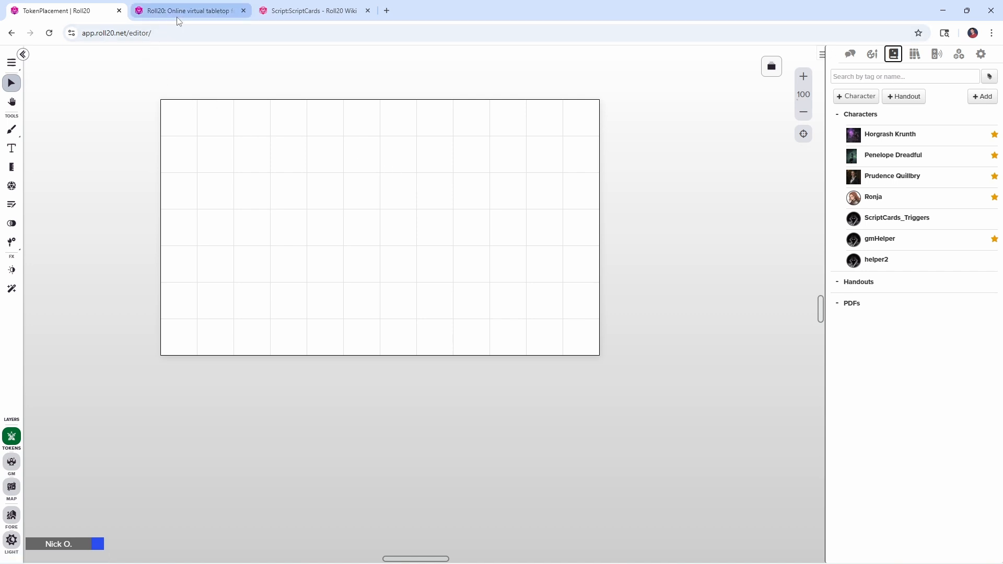
# Restart the API sandbox from the Mod Library and return to the TokenPlacement game
pyautogui.click(186, 10)
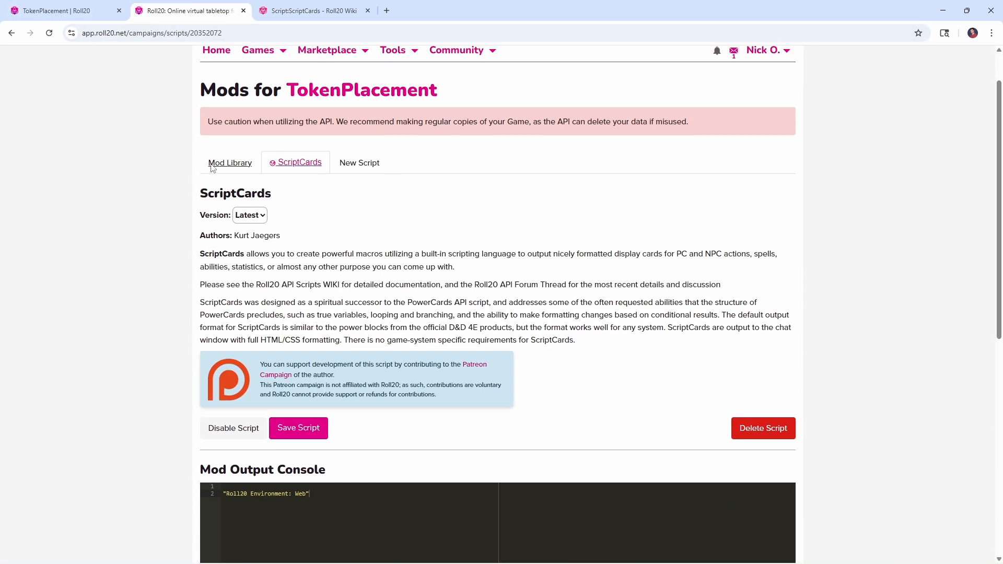
pyautogui.click(230, 162)
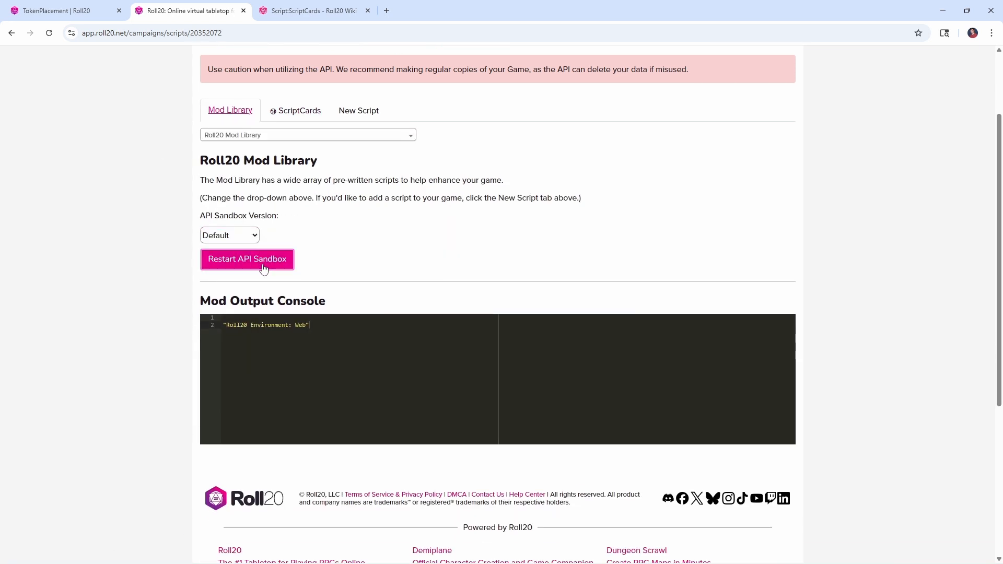
pyautogui.click(247, 258)
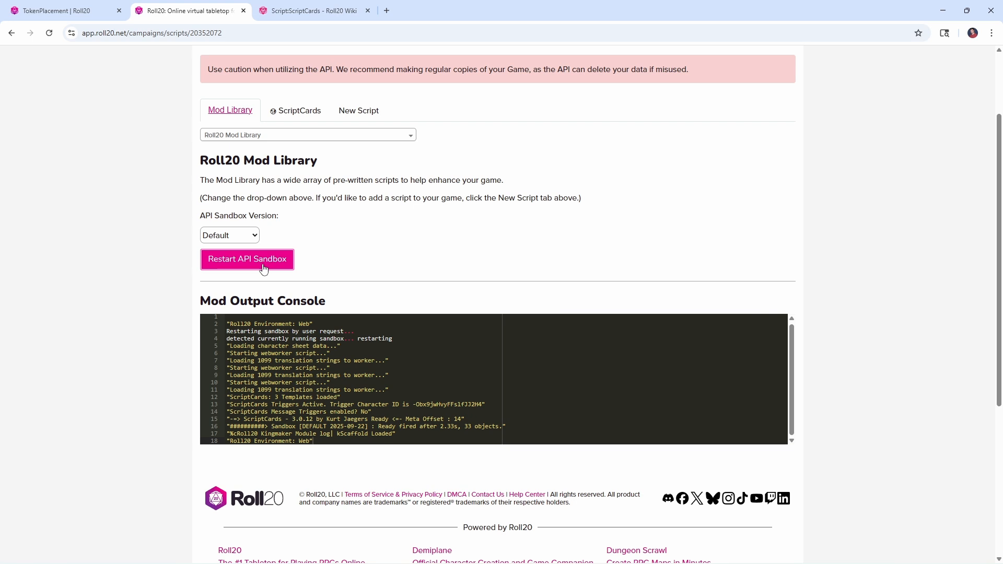
pyautogui.moveTo(267, 327)
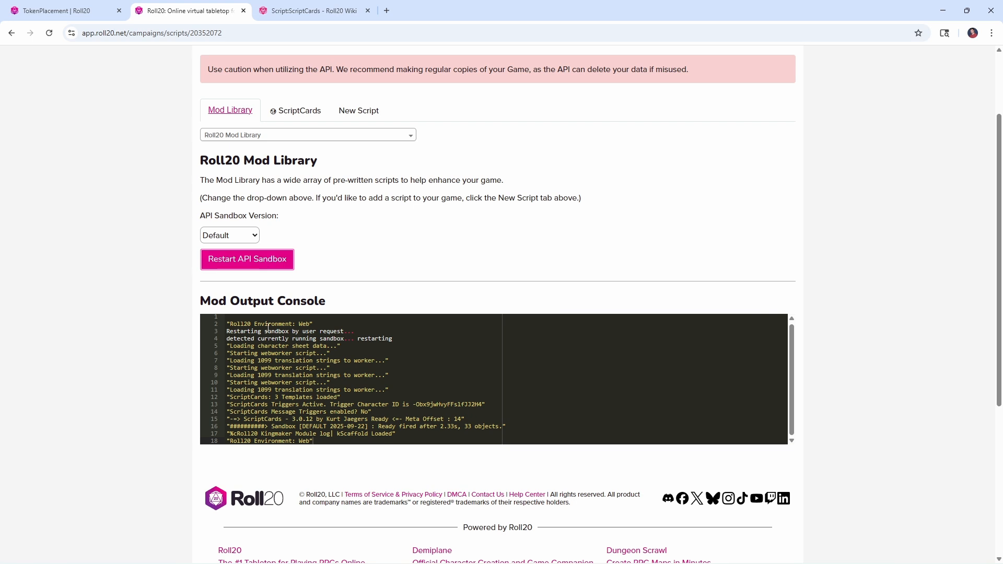
pyautogui.click(58, 10)
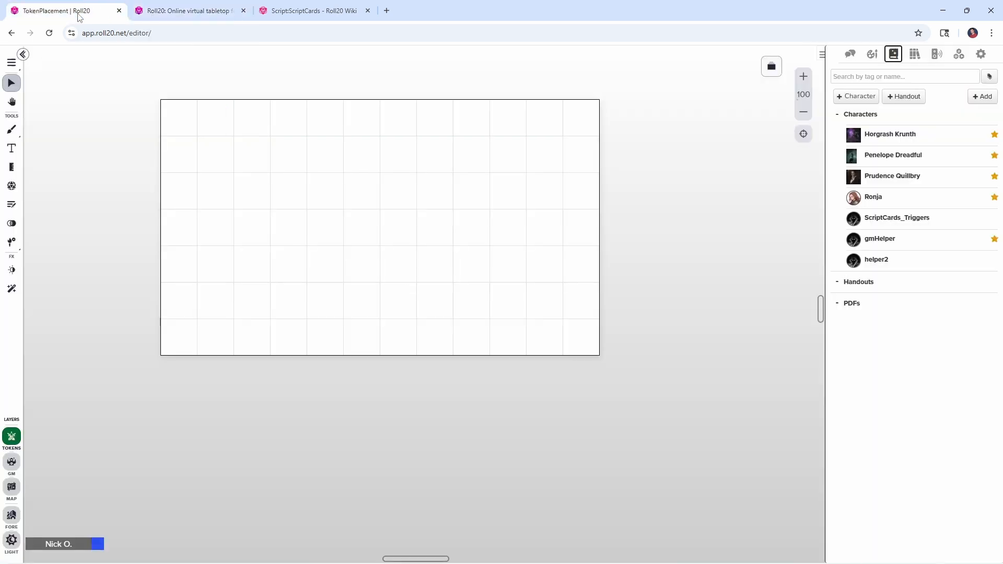
pyautogui.moveTo(822, 164)
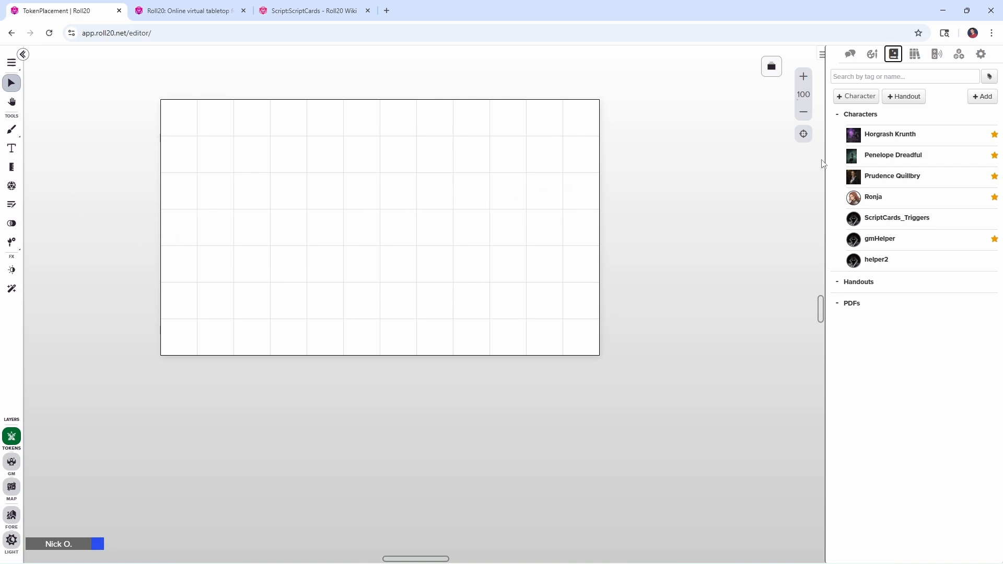
pyautogui.moveTo(993, 142)
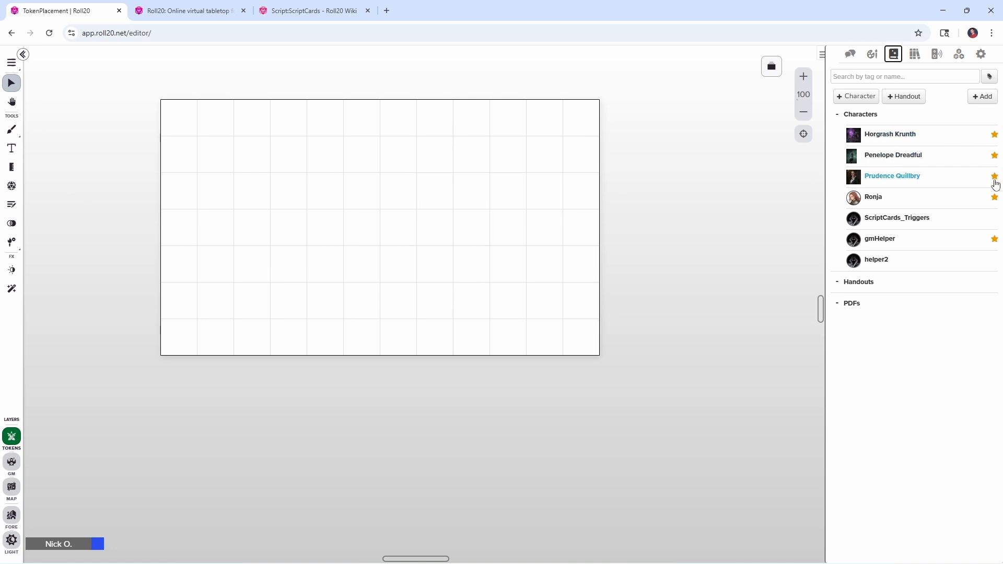
pyautogui.moveTo(889, 134)
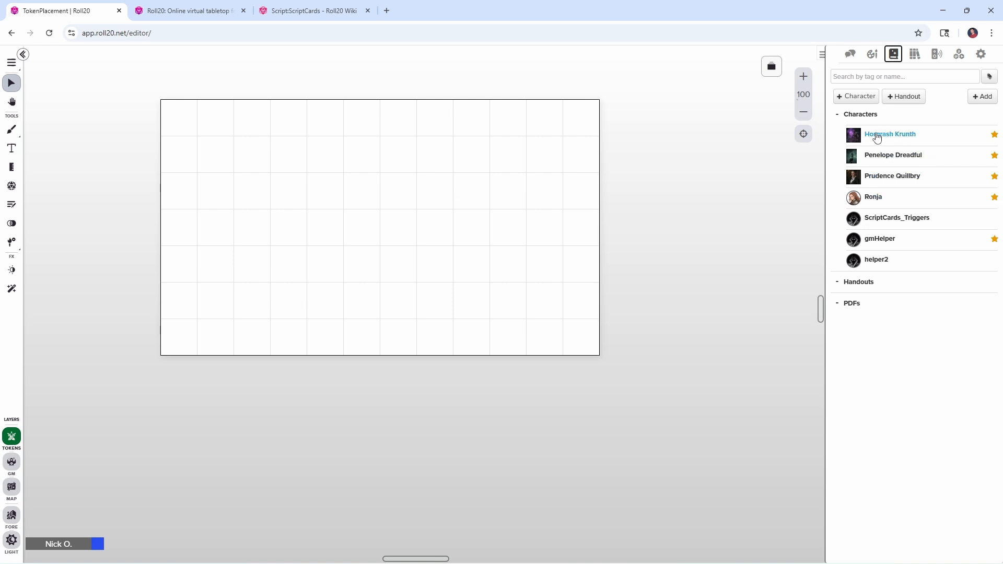
pyautogui.moveTo(873, 198)
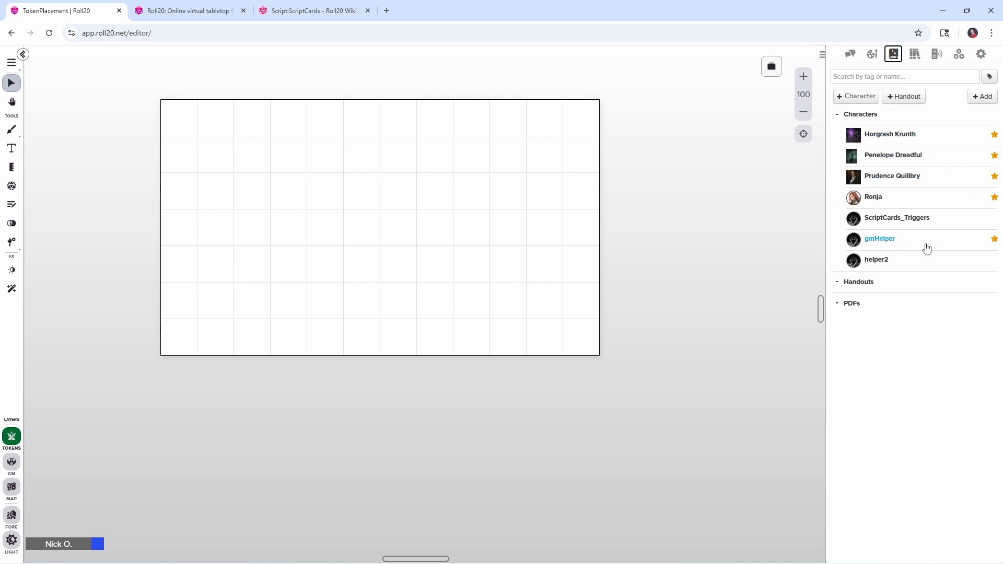
pyautogui.moveTo(917, 244)
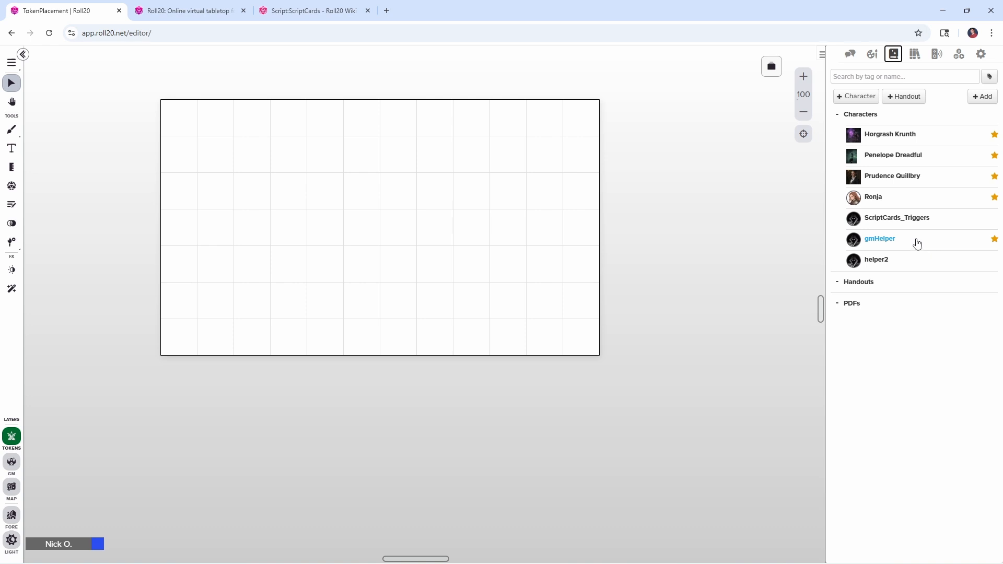
pyautogui.moveTo(981, 245)
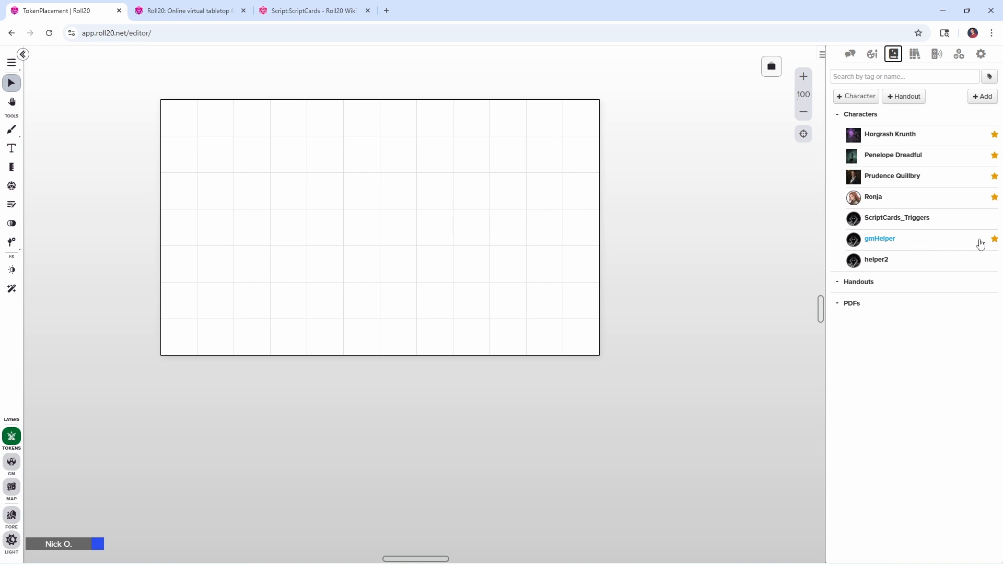
# Place the party via the page's context menu and select the E encounter token
pyautogui.rightClick(253, 158)
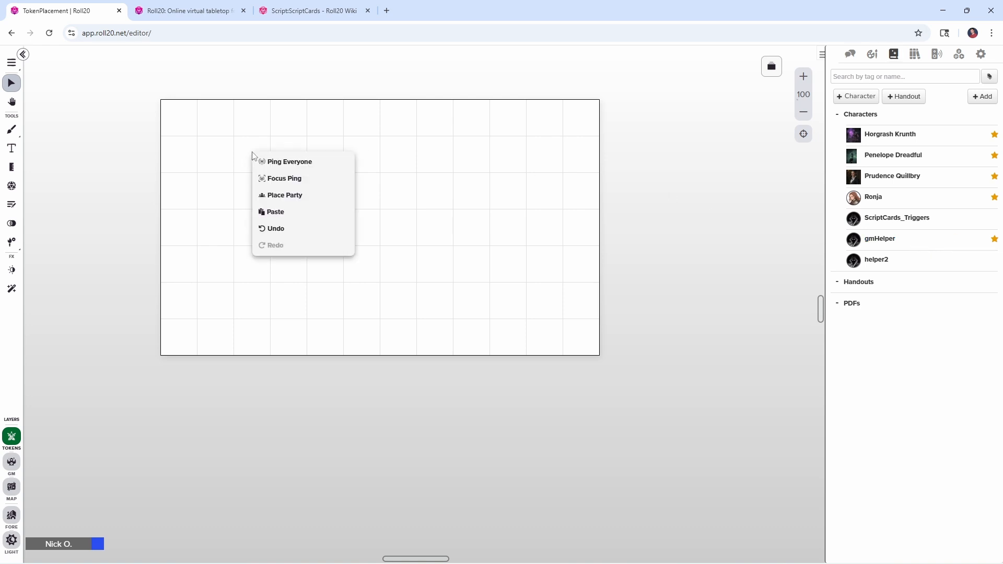
pyautogui.click(284, 196)
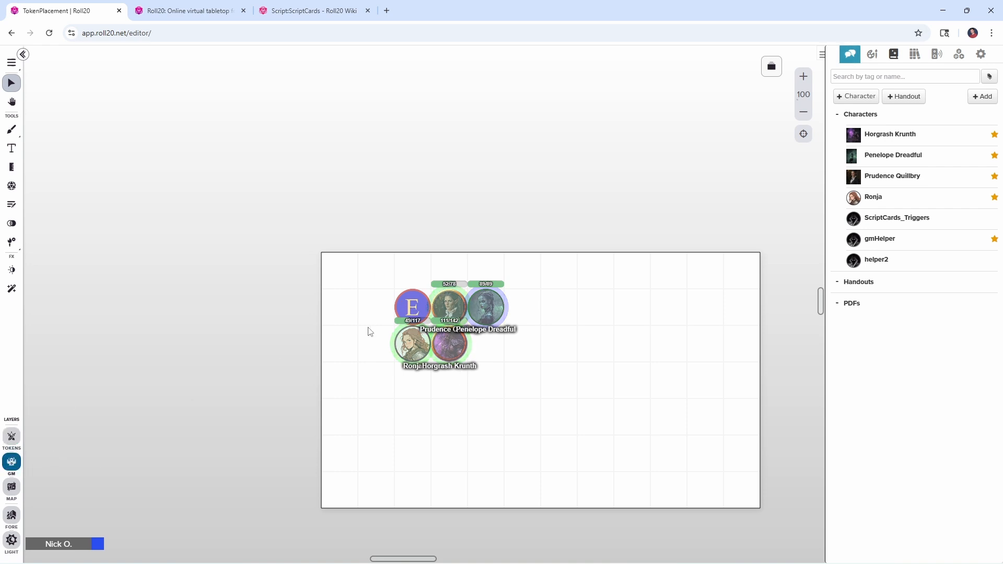
pyautogui.click(413, 308)
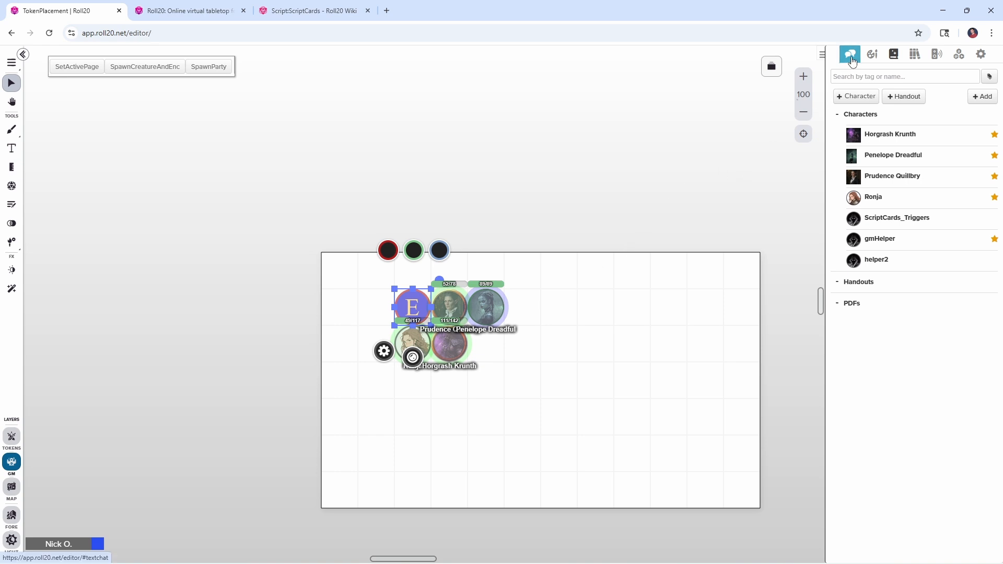
# Show the chat log with the ScriptCards output cards
pyautogui.click(851, 53)
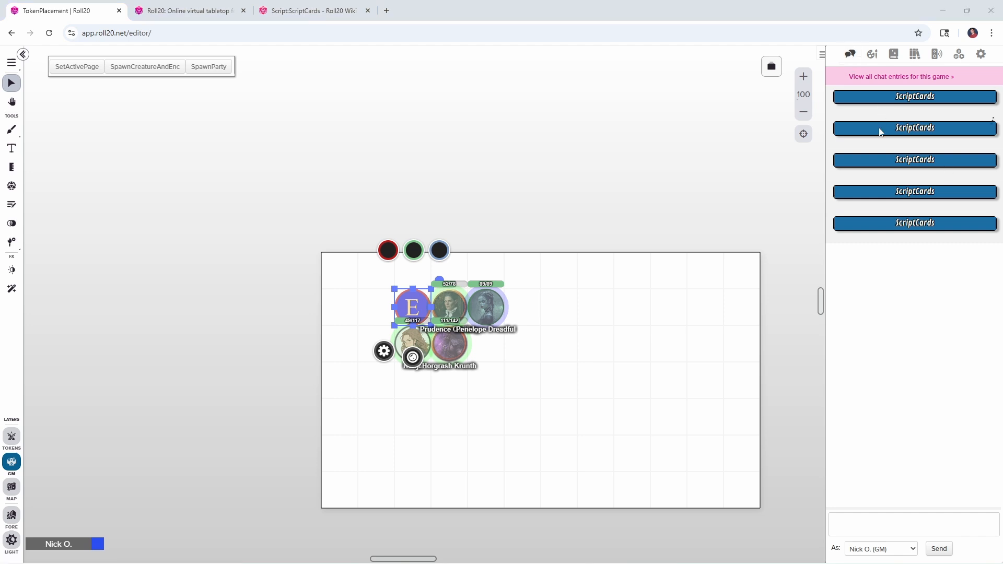
pyautogui.moveTo(889, 102)
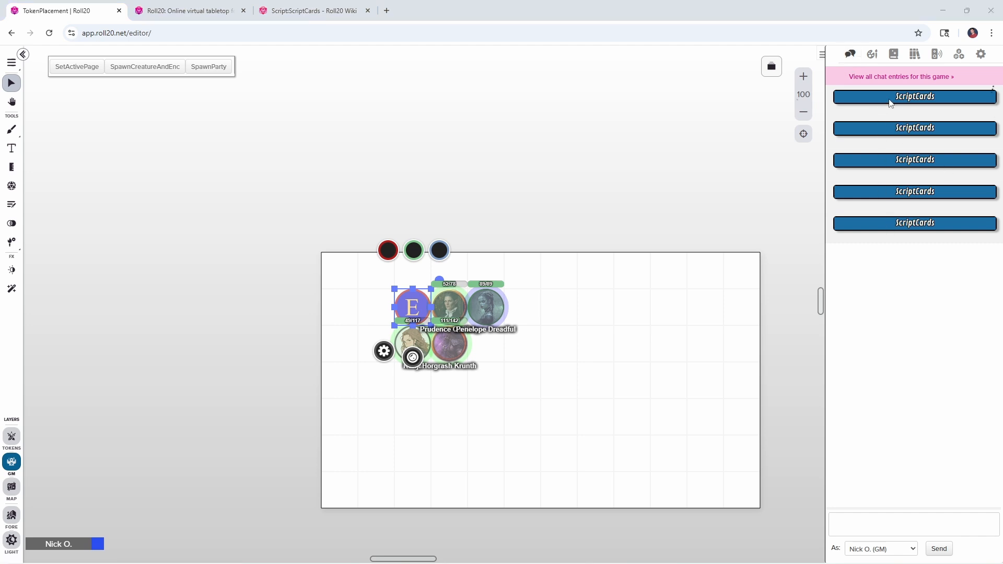
pyautogui.moveTo(879, 132)
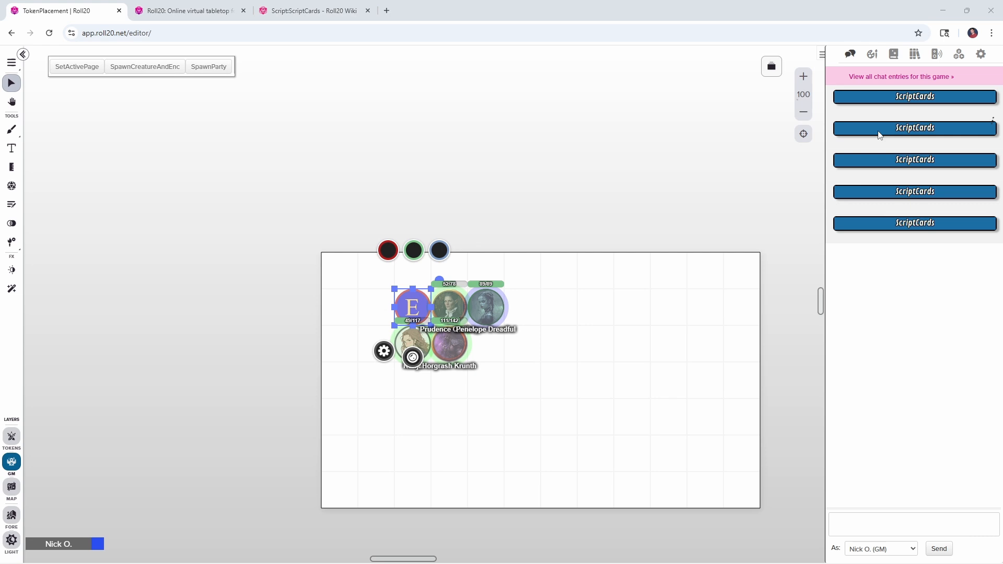
pyautogui.moveTo(534, 284)
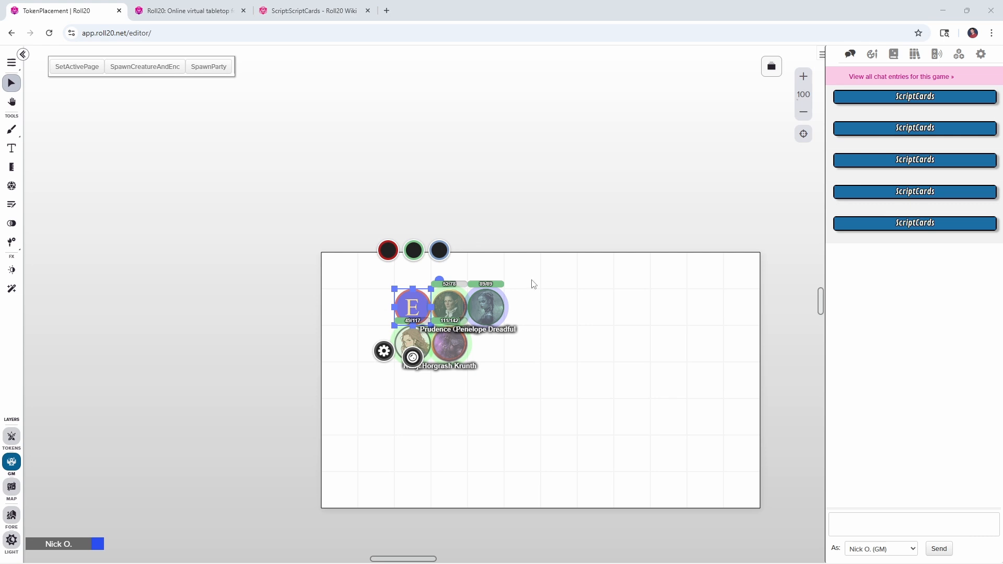
pyautogui.moveTo(461, 301)
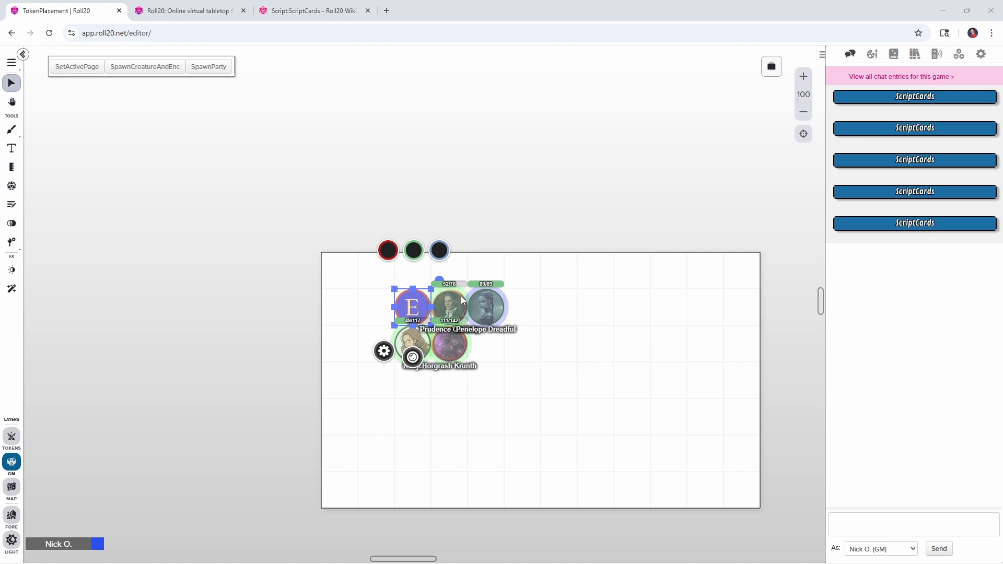
pyautogui.moveTo(523, 309)
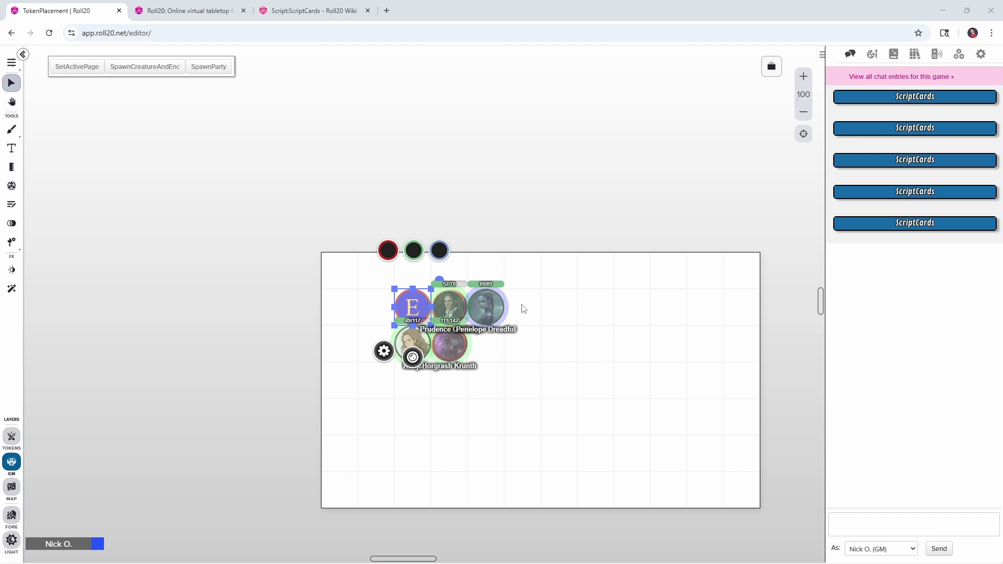
pyautogui.moveTo(546, 287)
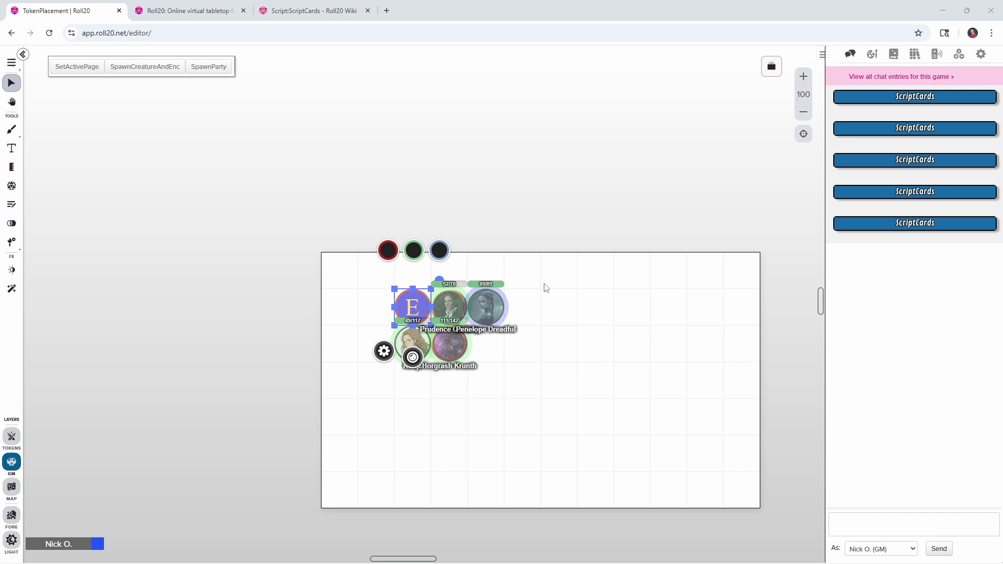
pyautogui.moveTo(10, 437)
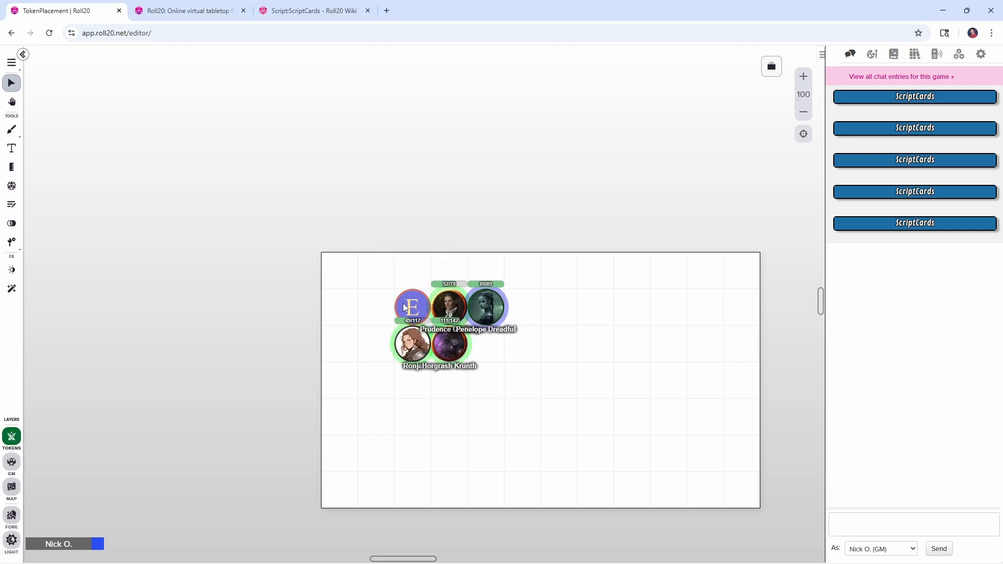
pyautogui.moveTo(451, 307)
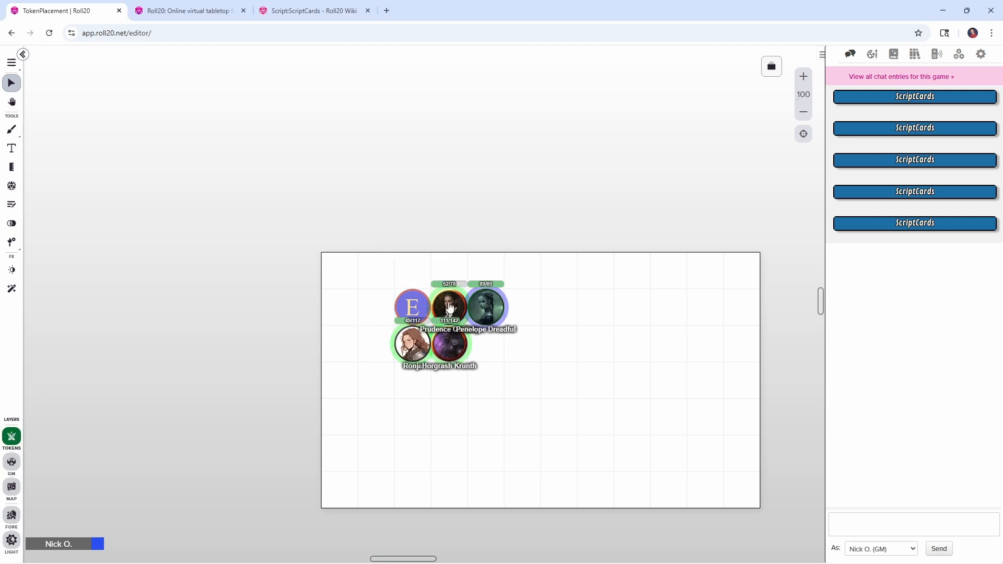
pyautogui.moveTo(453, 312)
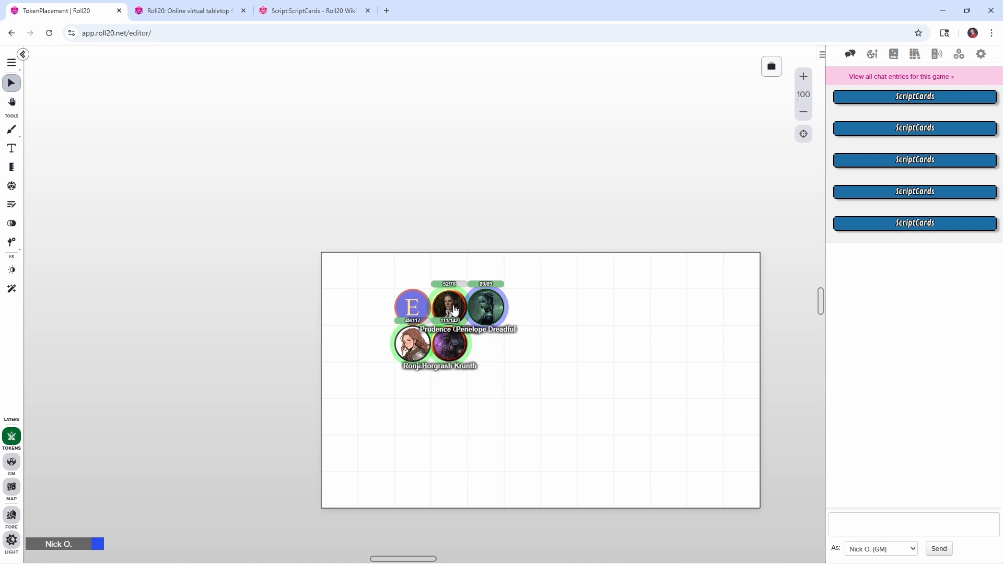
pyautogui.moveTo(494, 322)
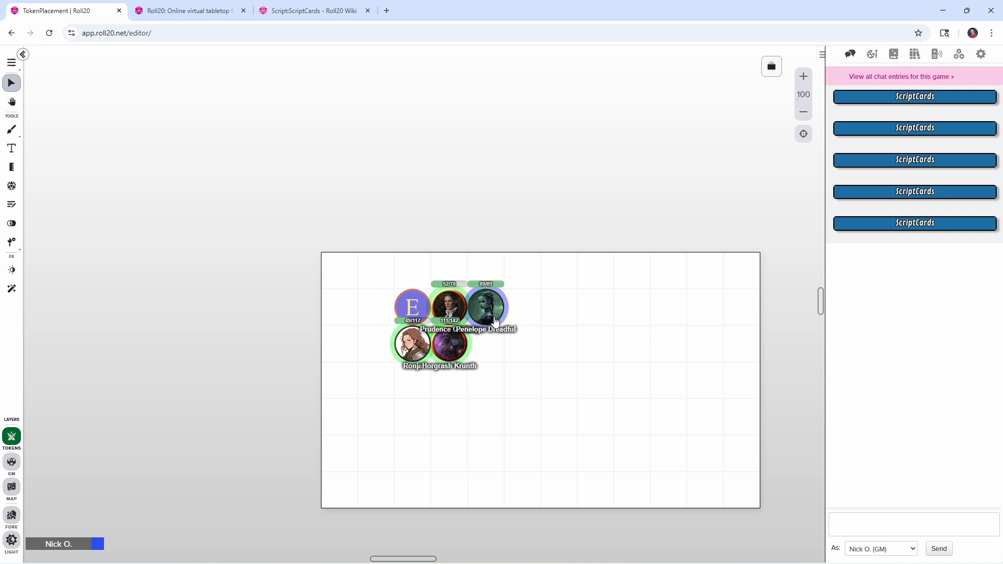
pyautogui.moveTo(893, 114)
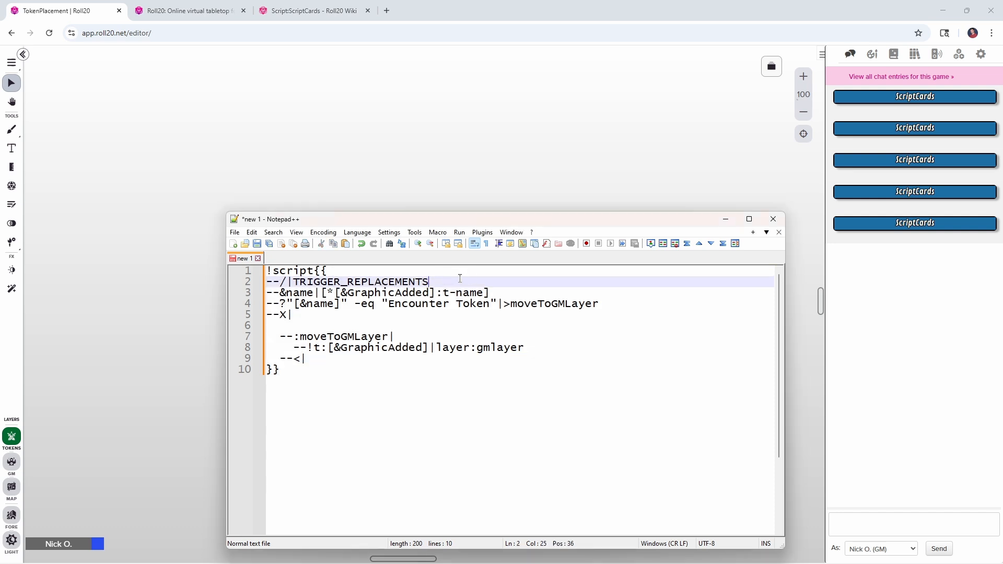
# Add --#hideCard|1 as line 3, select the whole script, and return to the game window
pyautogui.write('--#hideCard|1')
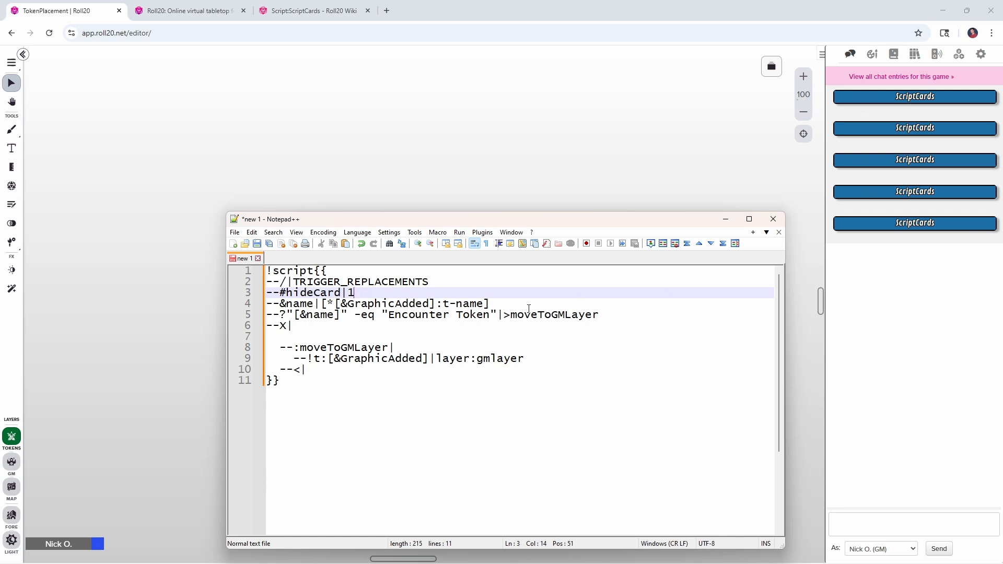
pyautogui.moveTo(864, 100)
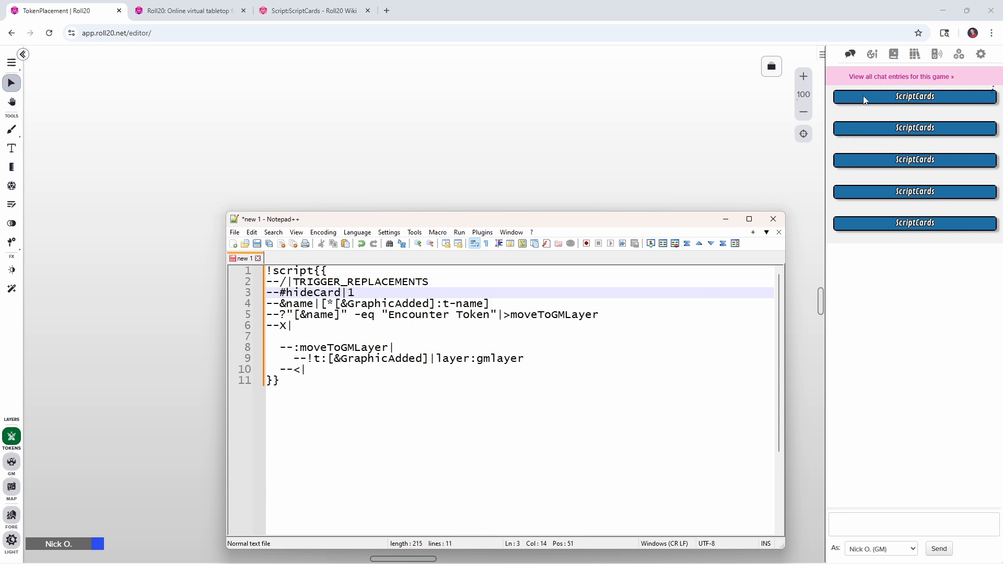
pyautogui.moveTo(364, 372)
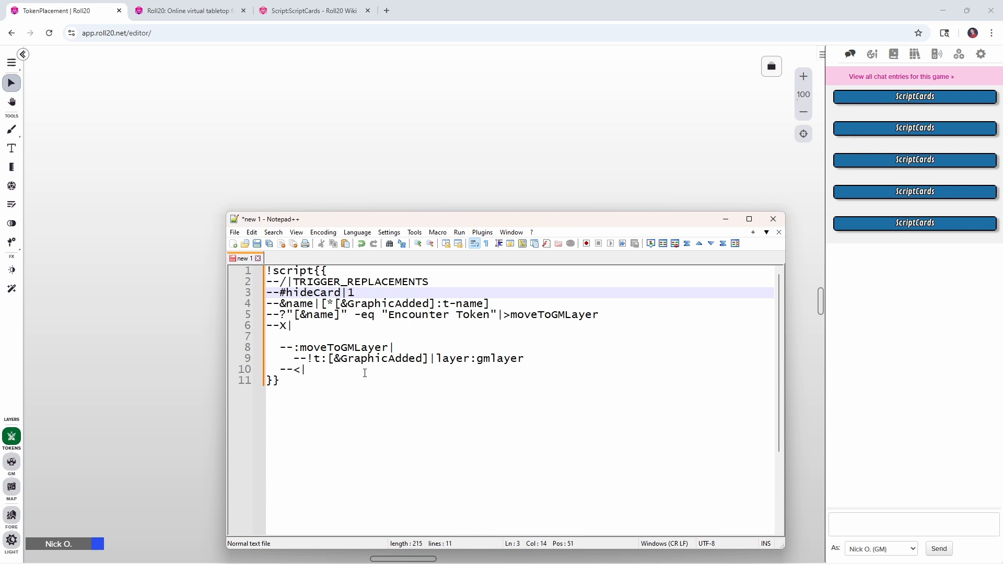
pyautogui.press('ctrl+a')
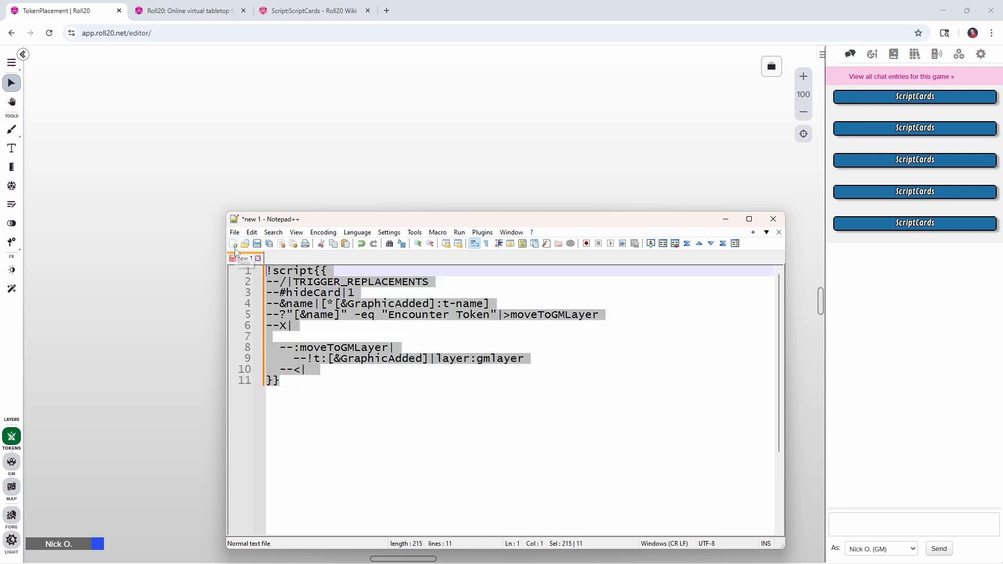
pyautogui.click(915, 53)
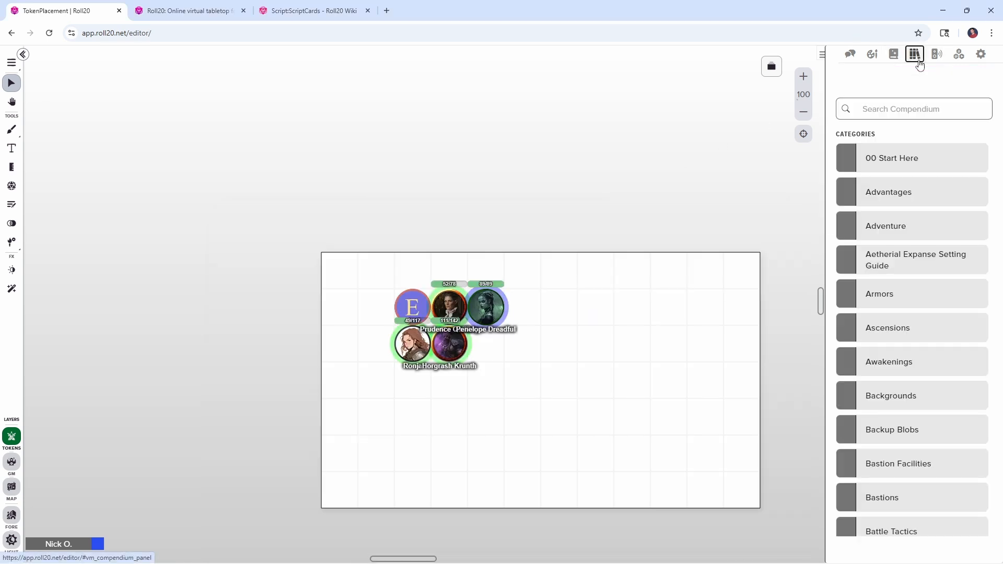
# Save the revised script into ScriptCards_Triggers' add:graphic ability and switch to the API scripts page
pyautogui.click(894, 53)
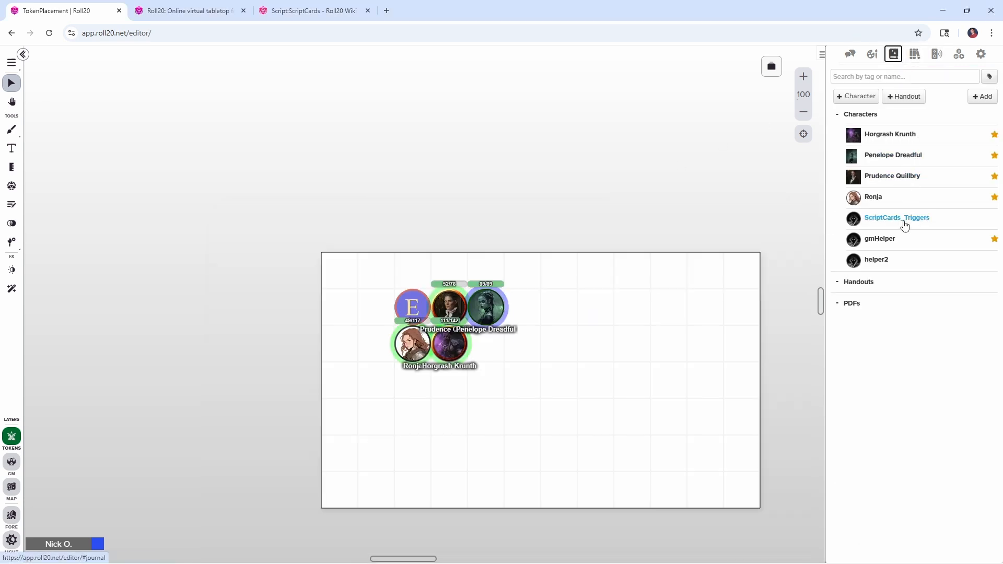
pyautogui.click(897, 217)
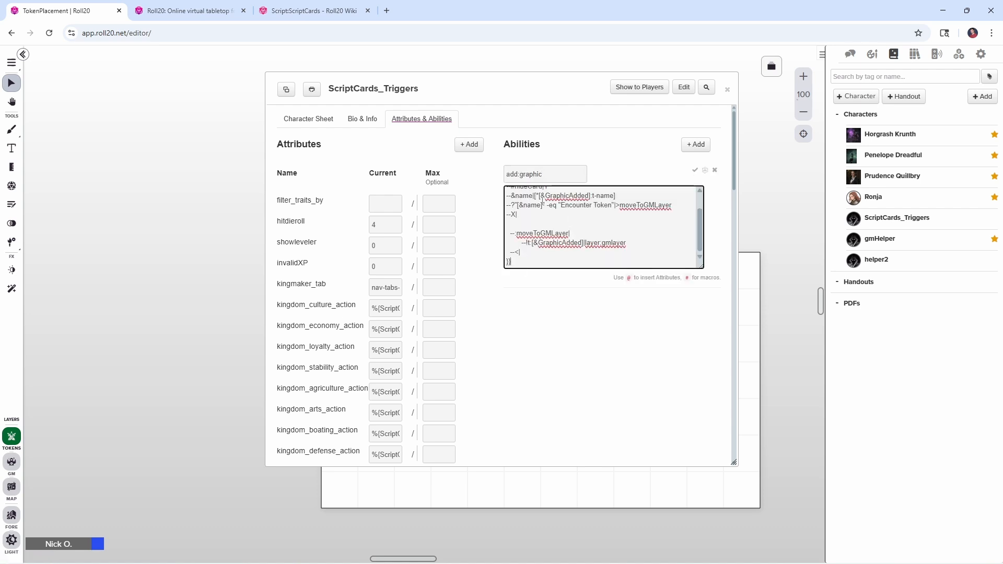
pyautogui.click(695, 169)
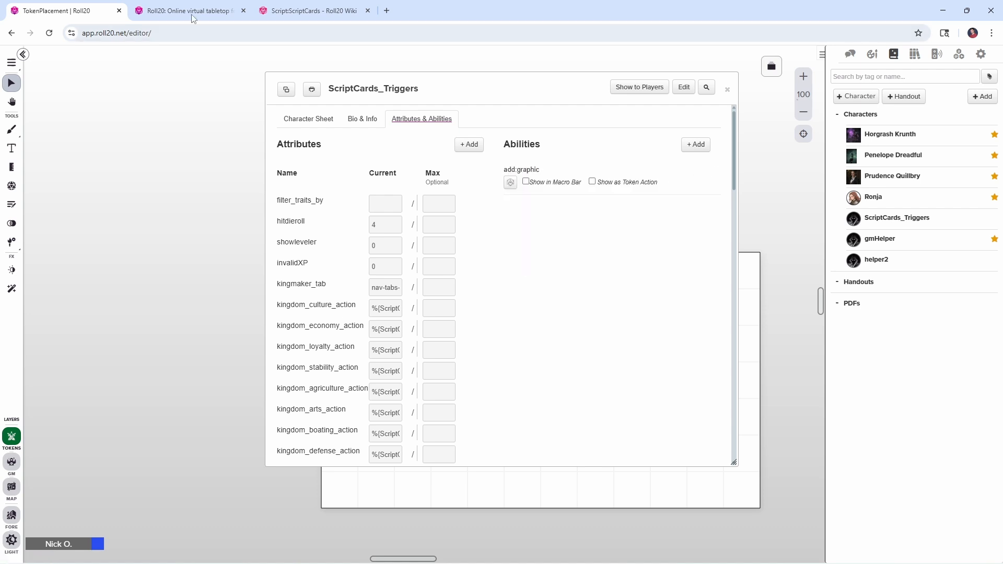
pyautogui.click(186, 11)
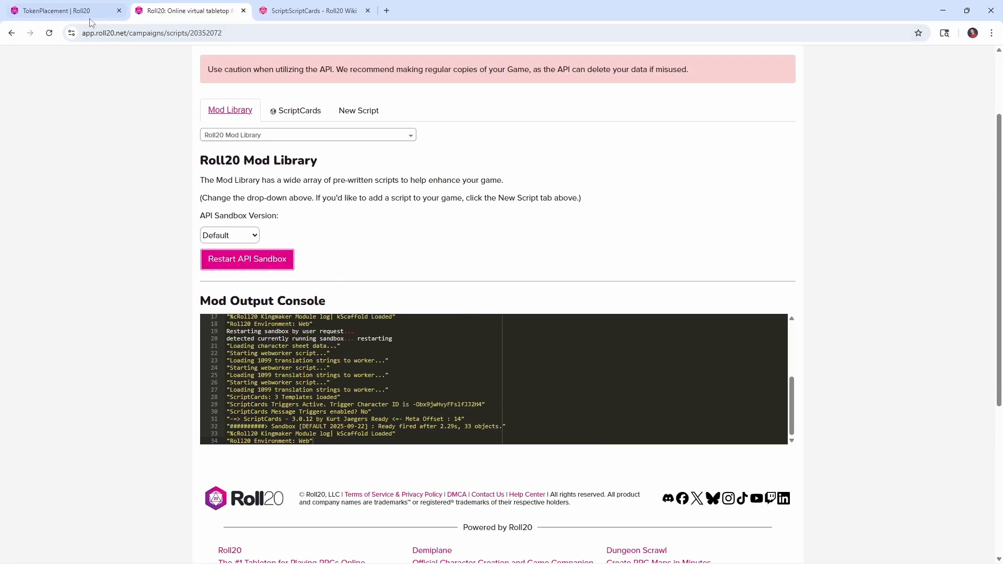
# Return to the TokenPlacement game and check the chat for script output
pyautogui.click(57, 10)
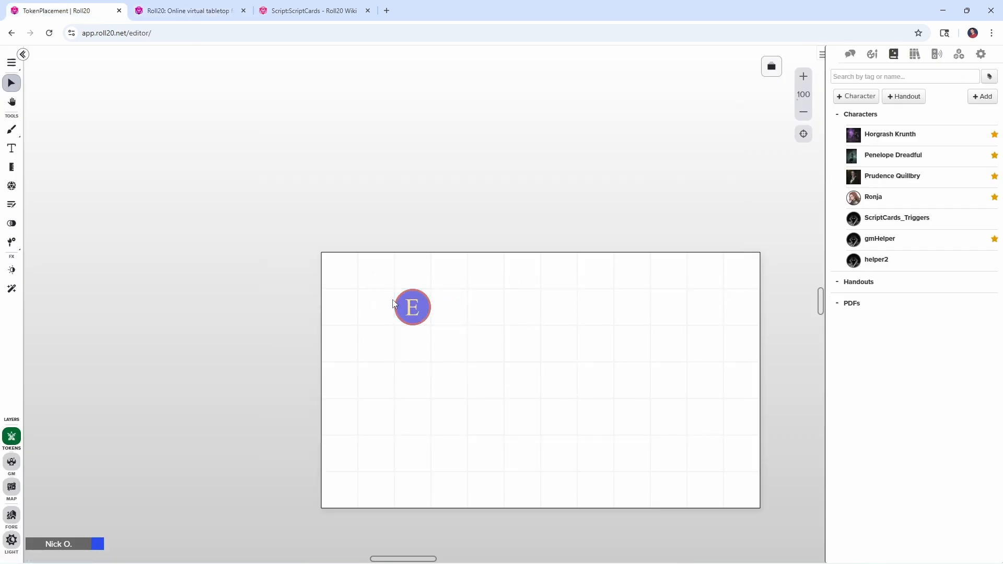
pyautogui.click(412, 307)
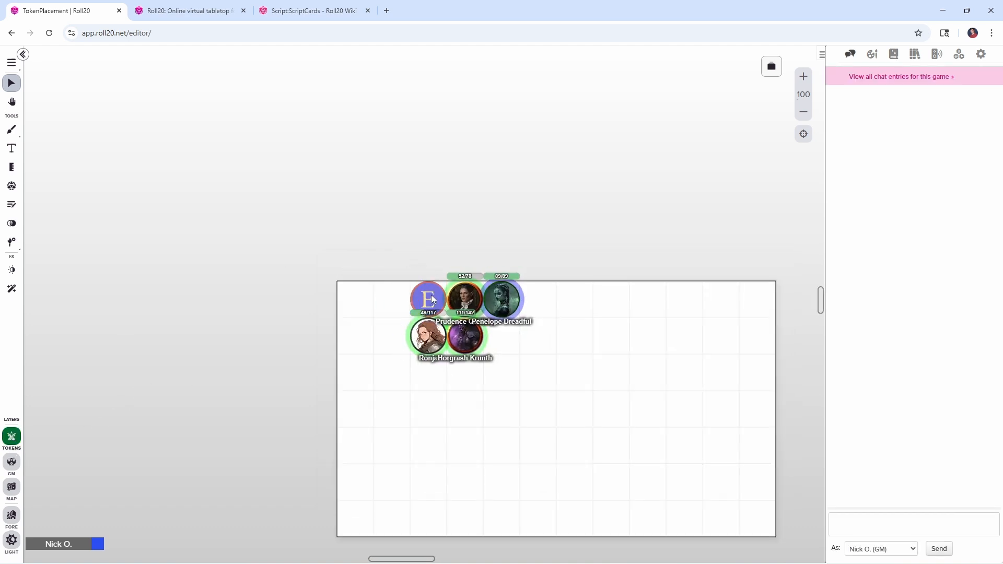
pyautogui.moveTo(446, 346)
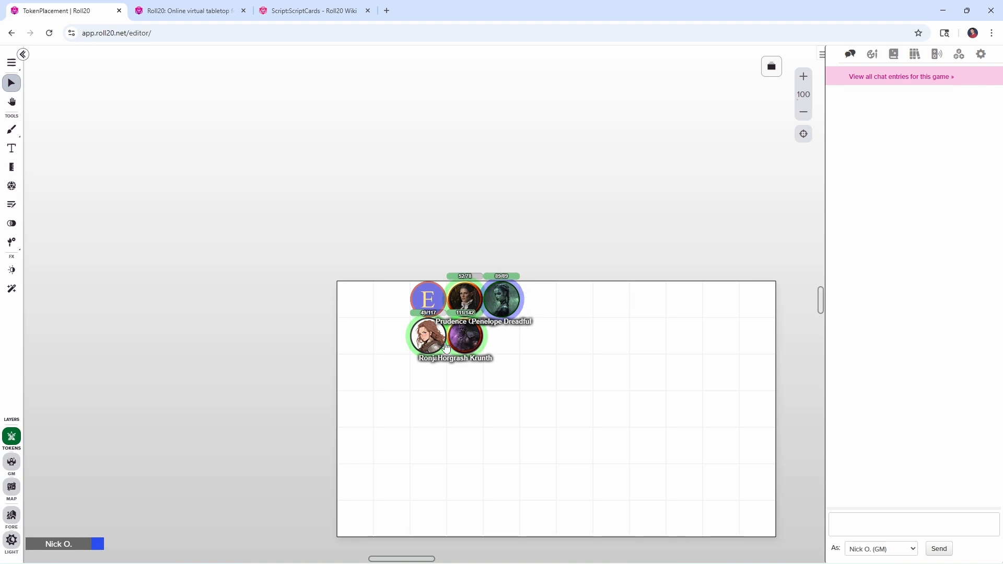
pyautogui.moveTo(927, 187)
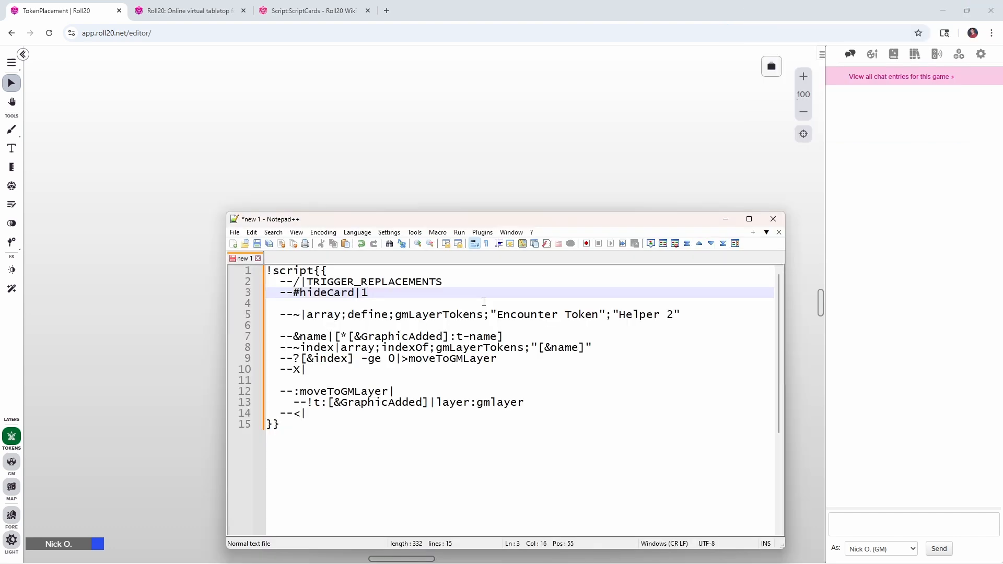
# Highlight array, define and gmLayerTokens on the definition line, then add a trailing semicolon after "Helper 2"
pyautogui.doubleClick(365, 293)
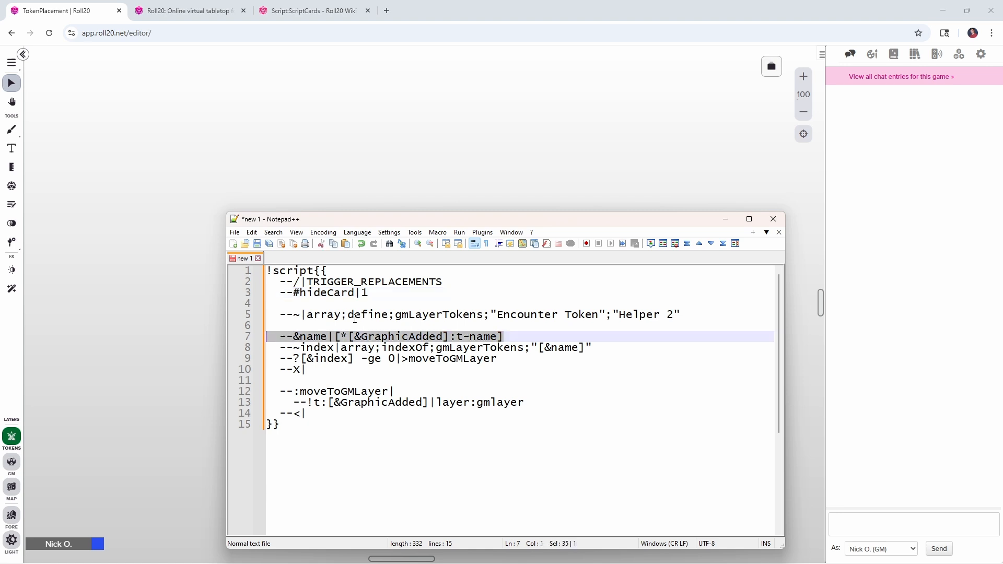
pyautogui.click(363, 315)
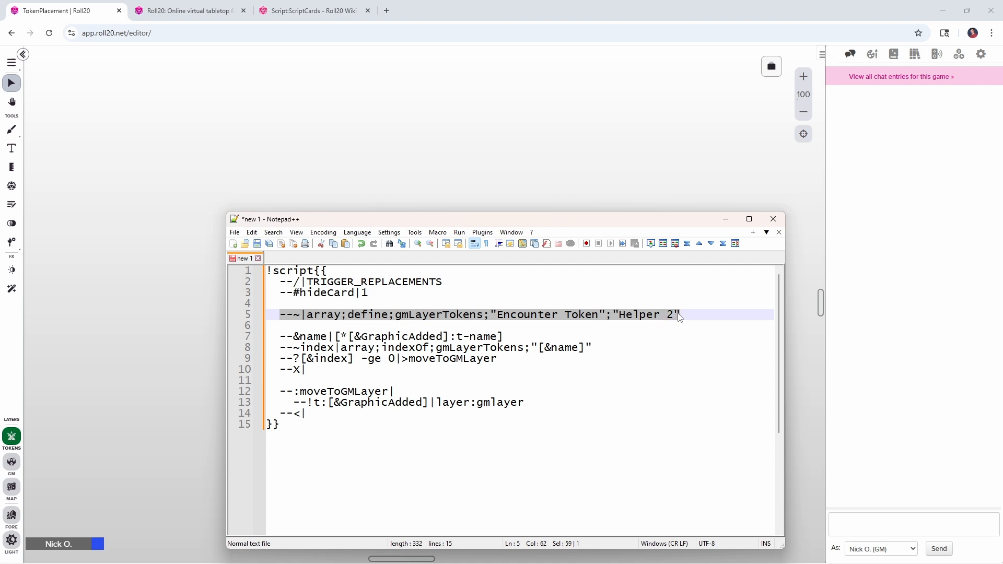
pyautogui.moveTo(717, 319)
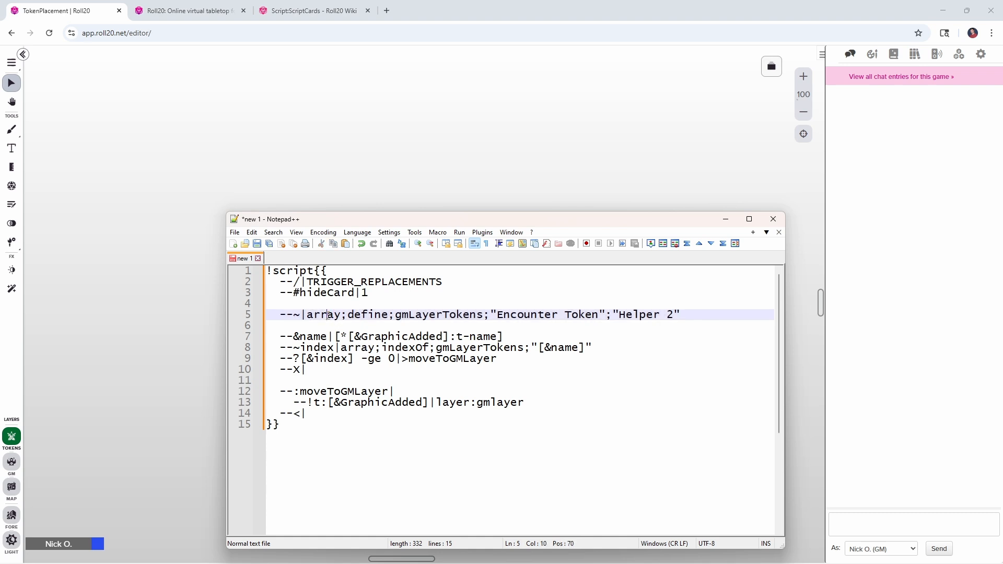
pyautogui.doubleClick(323, 315)
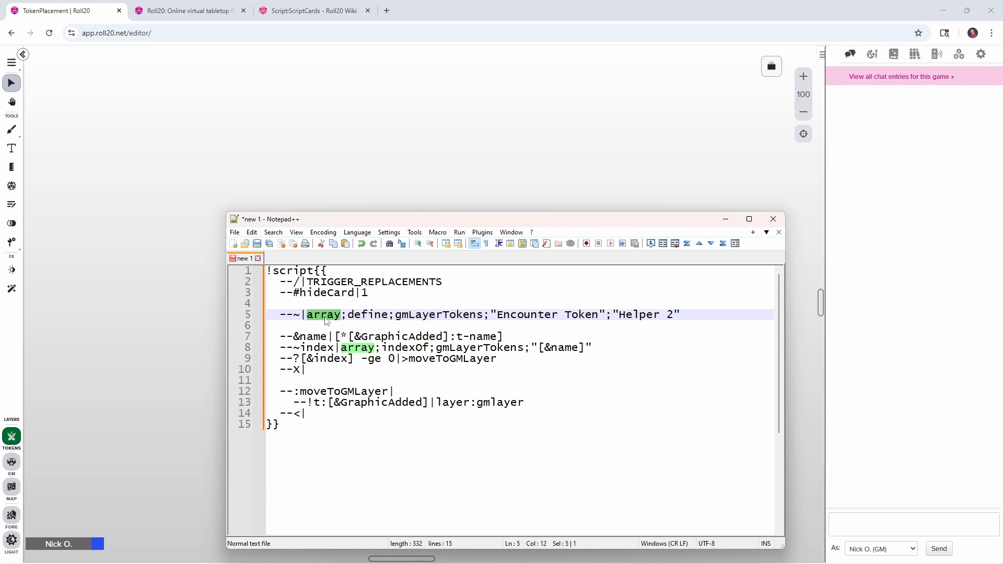
pyautogui.doubleClick(366, 314)
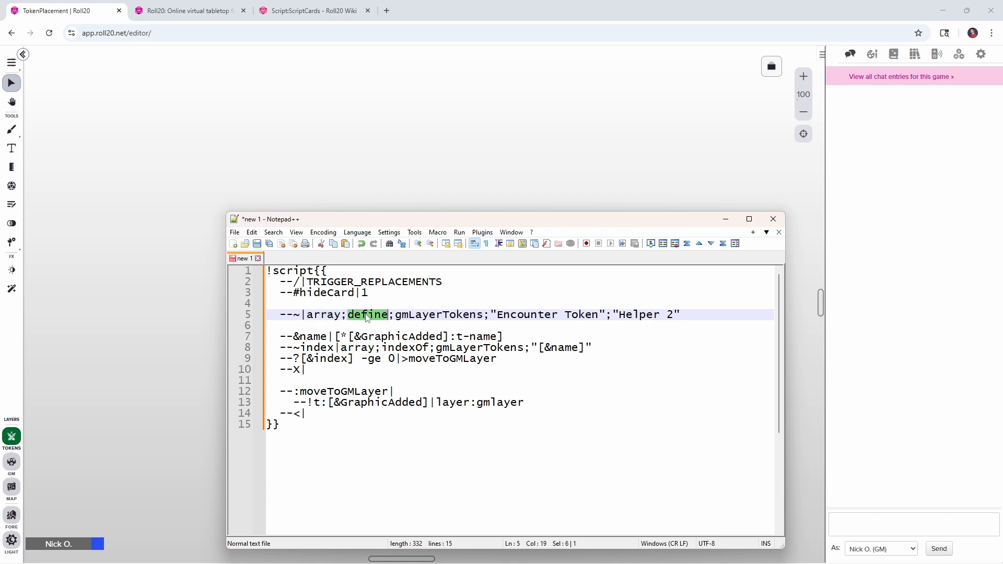
pyautogui.doubleClick(439, 315)
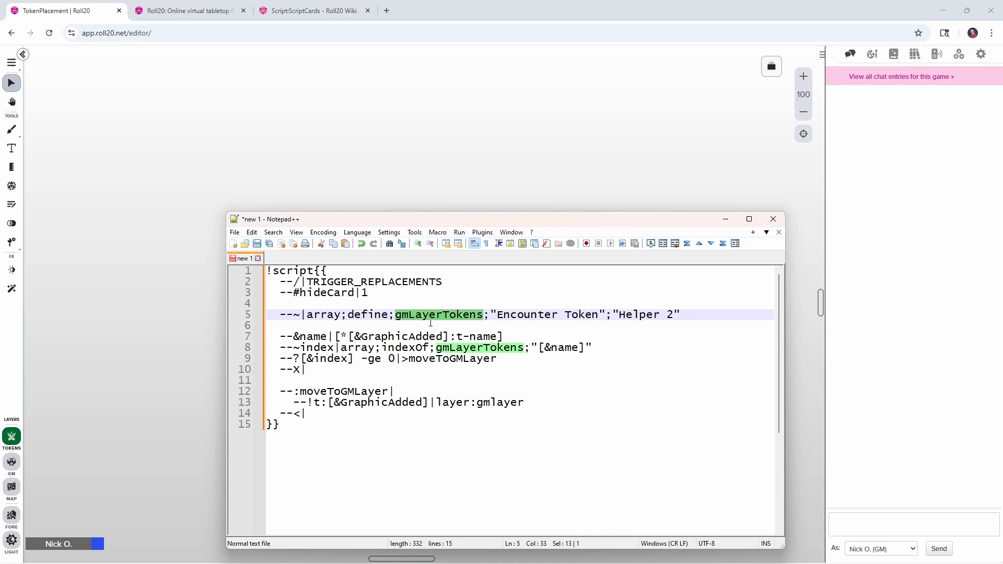
pyautogui.moveTo(376, 314)
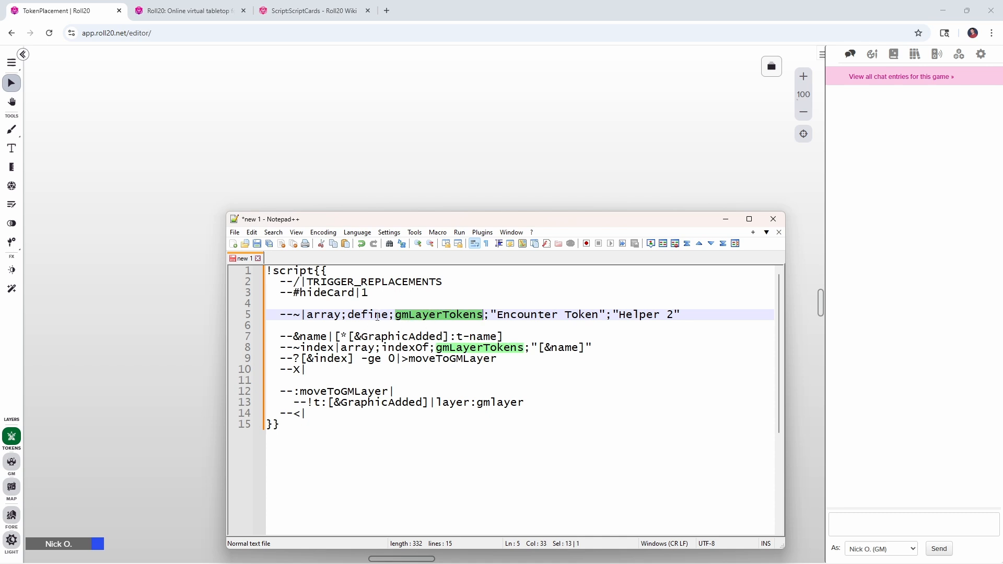
pyautogui.moveTo(439, 324)
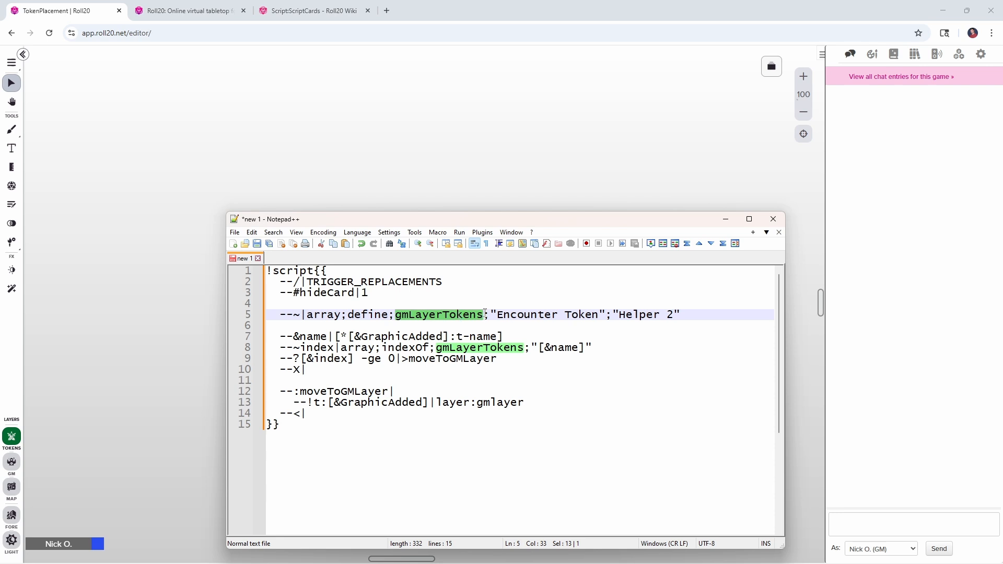
pyautogui.click(489, 314)
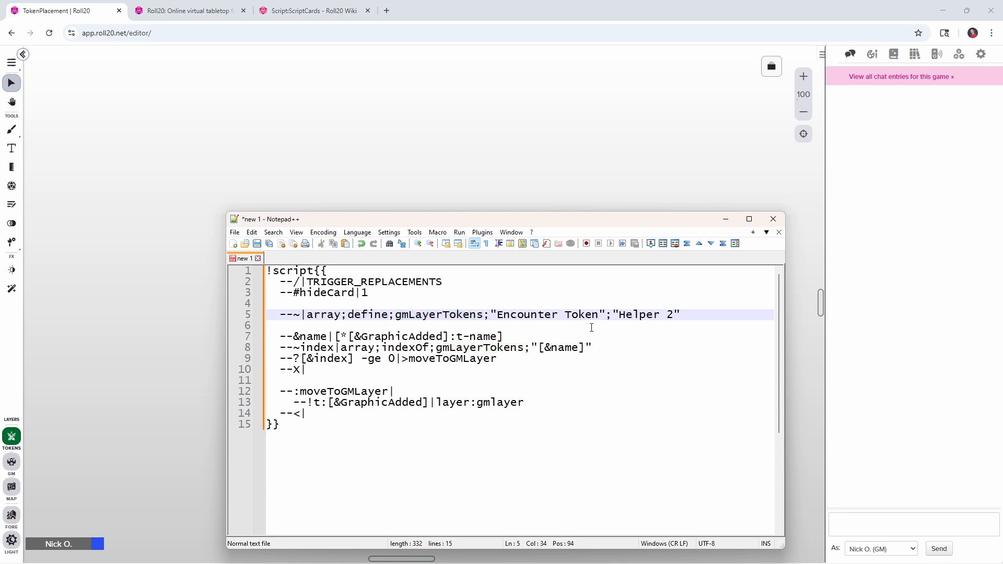
pyautogui.doubleClick(546, 314)
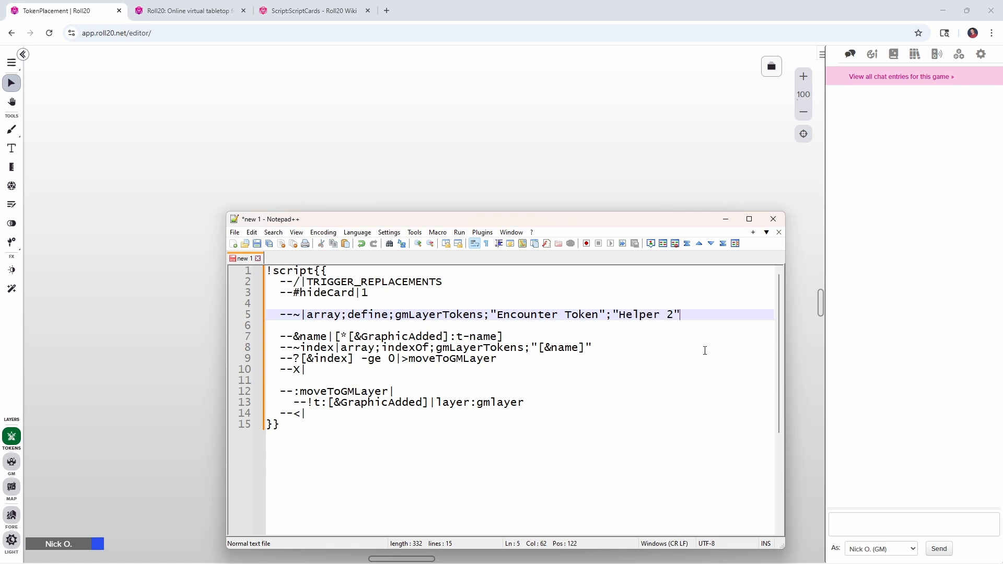
pyautogui.write(';')
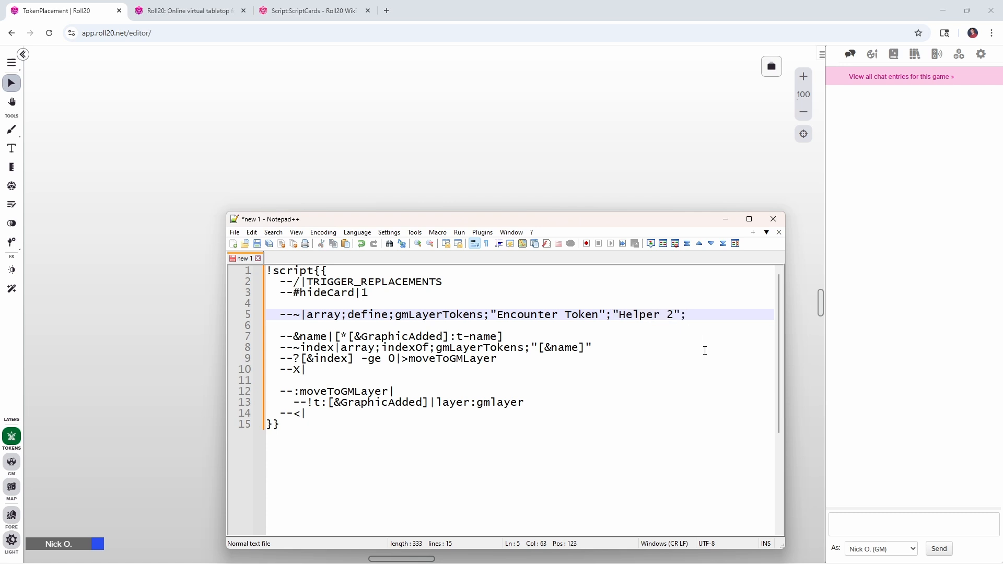
# Delete the trailing semicolon and highlight every use of gmLayerTokens
pyautogui.press('Backspace')
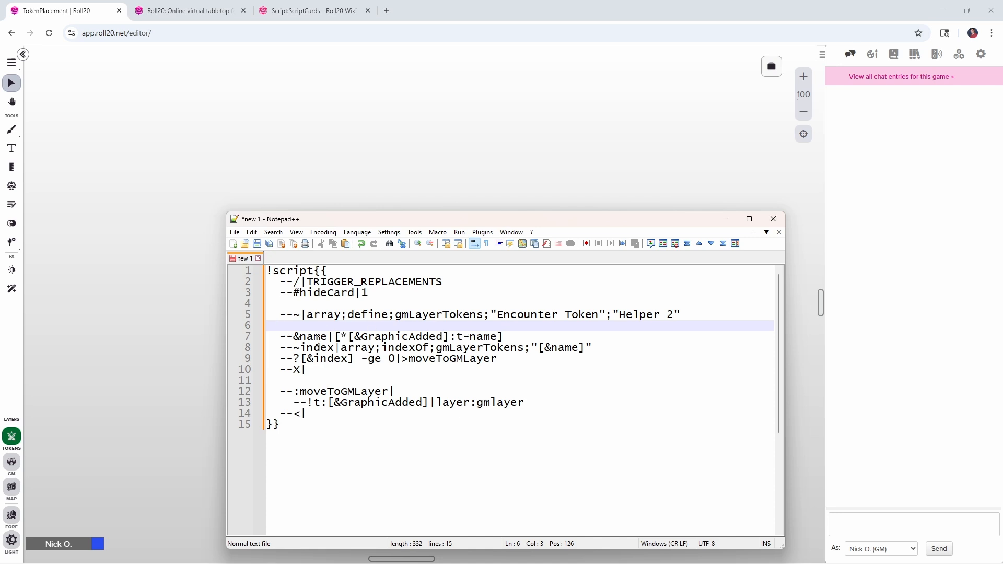
pyautogui.doubleClick(314, 336)
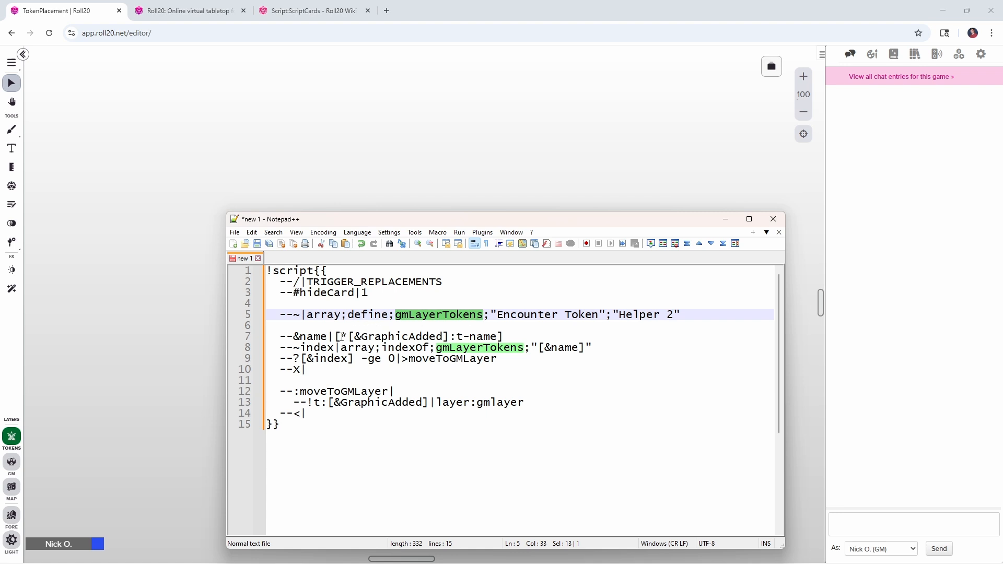
pyautogui.moveTo(413, 323)
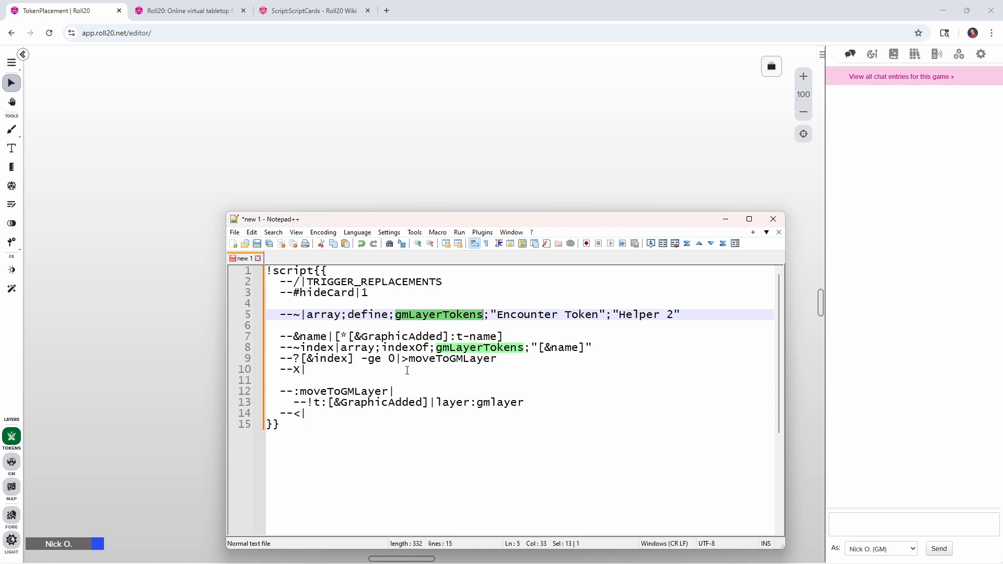
pyautogui.moveTo(379, 364)
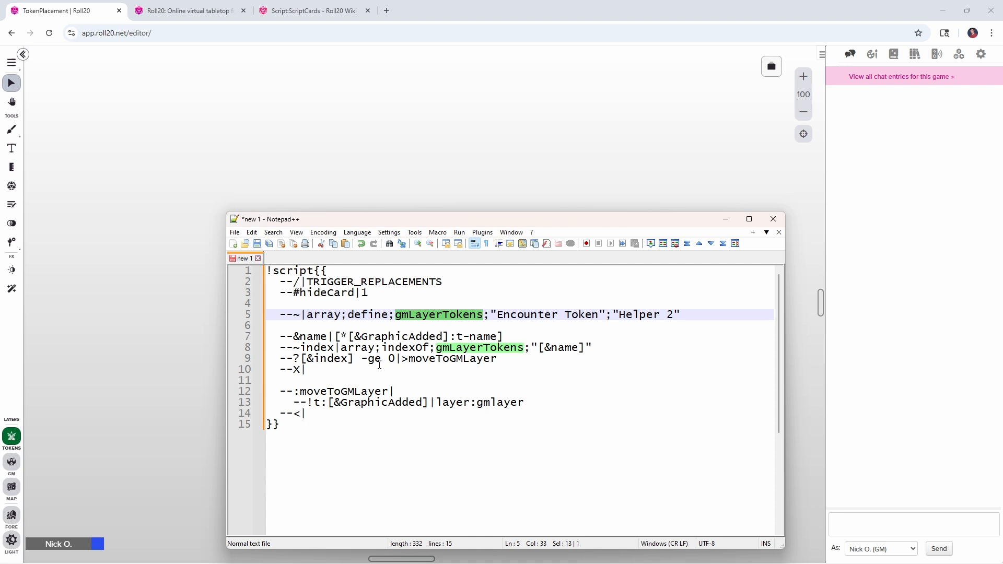
pyautogui.doubleClick(404, 347)
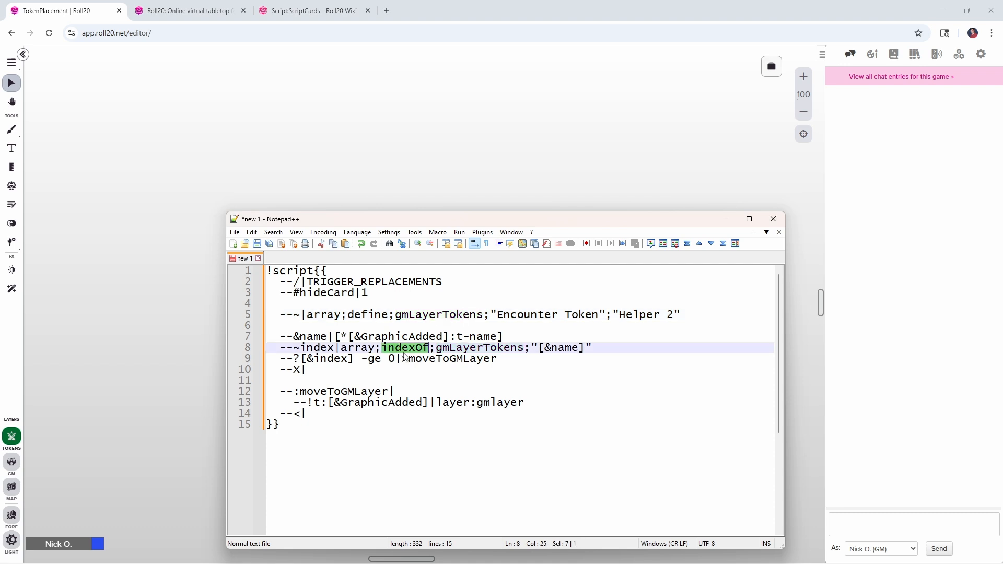
pyautogui.doubleClick(357, 346)
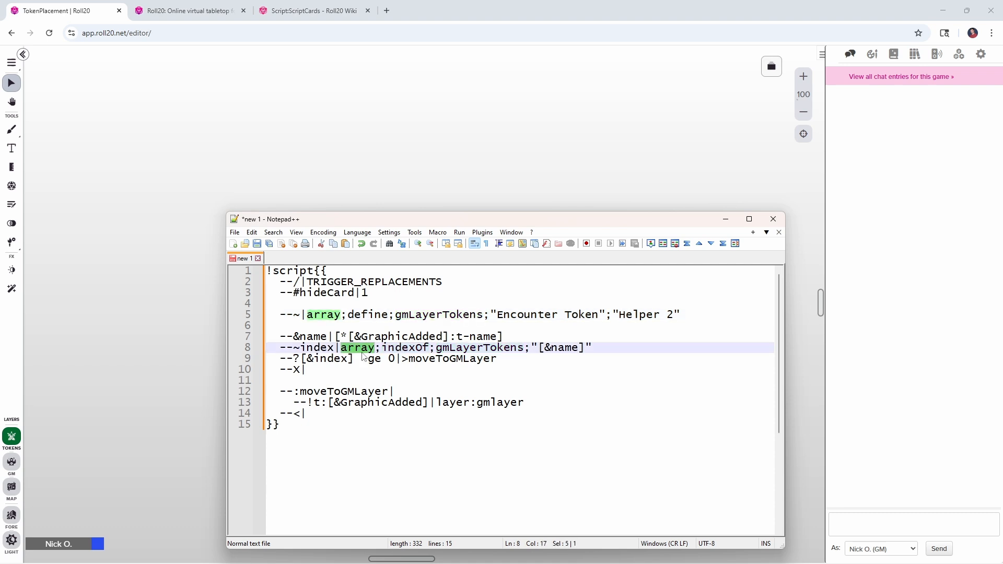
pyautogui.click(520, 326)
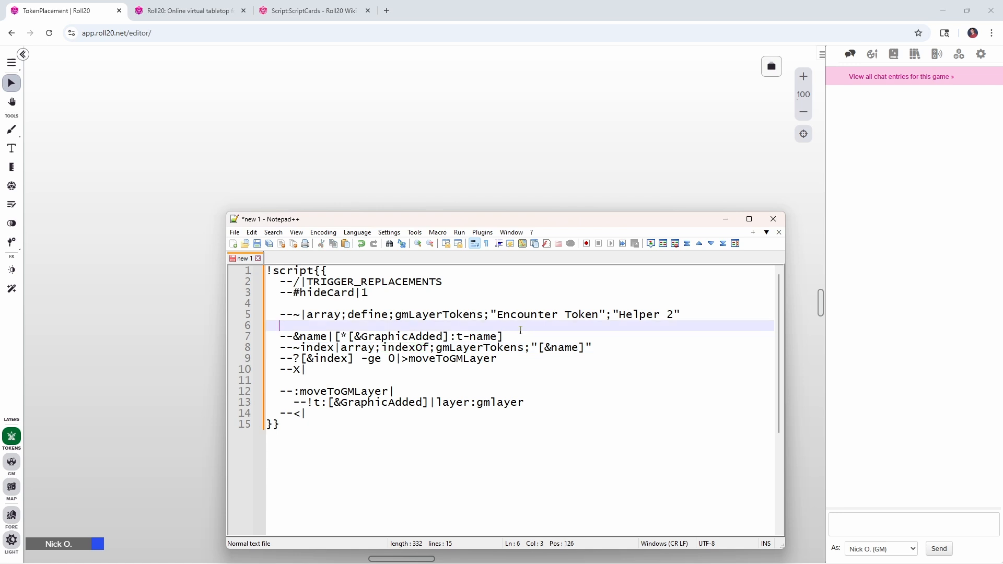
pyautogui.moveTo(531, 301)
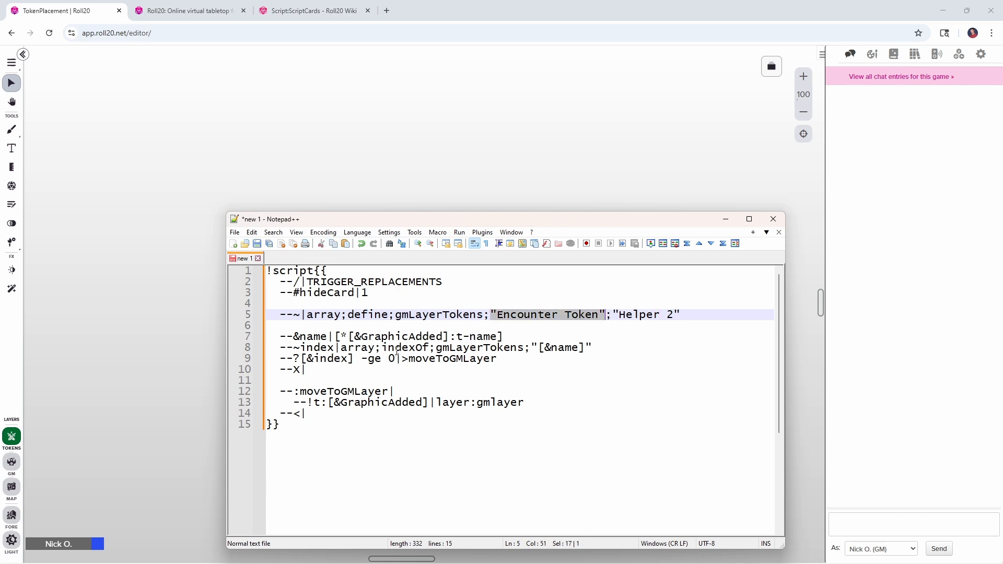
pyautogui.doubleClick(406, 347)
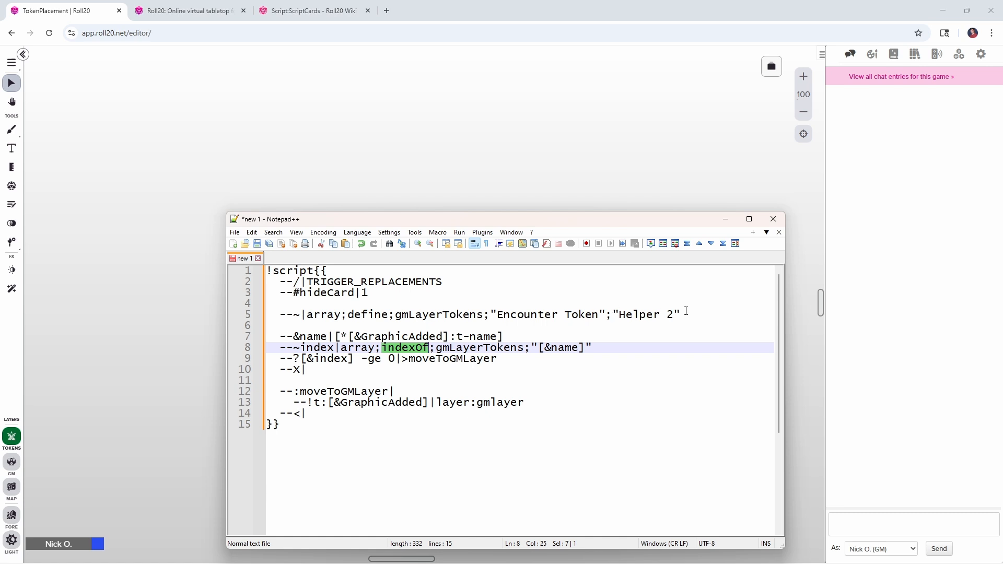
pyautogui.moveTo(413, 331)
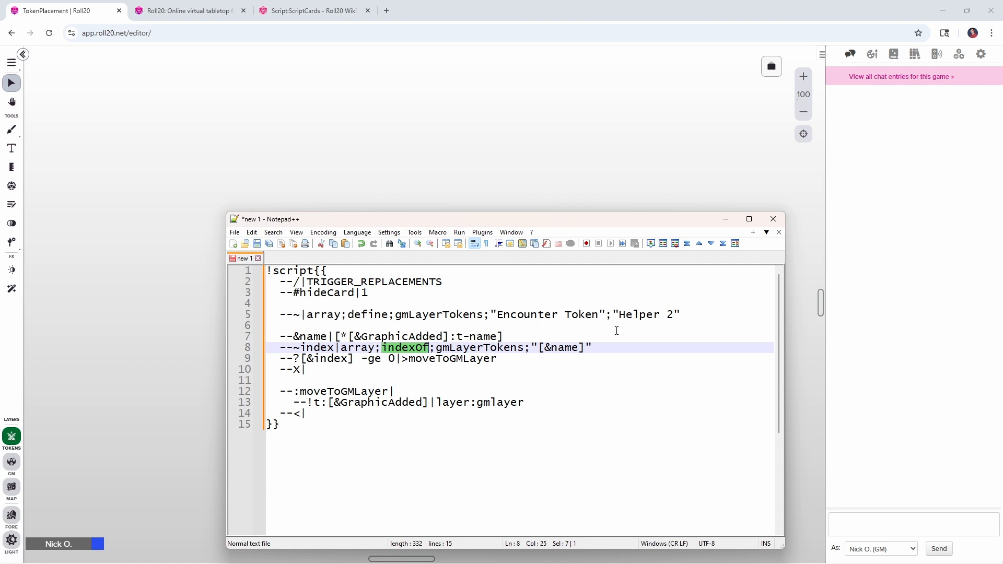
pyautogui.moveTo(553, 337)
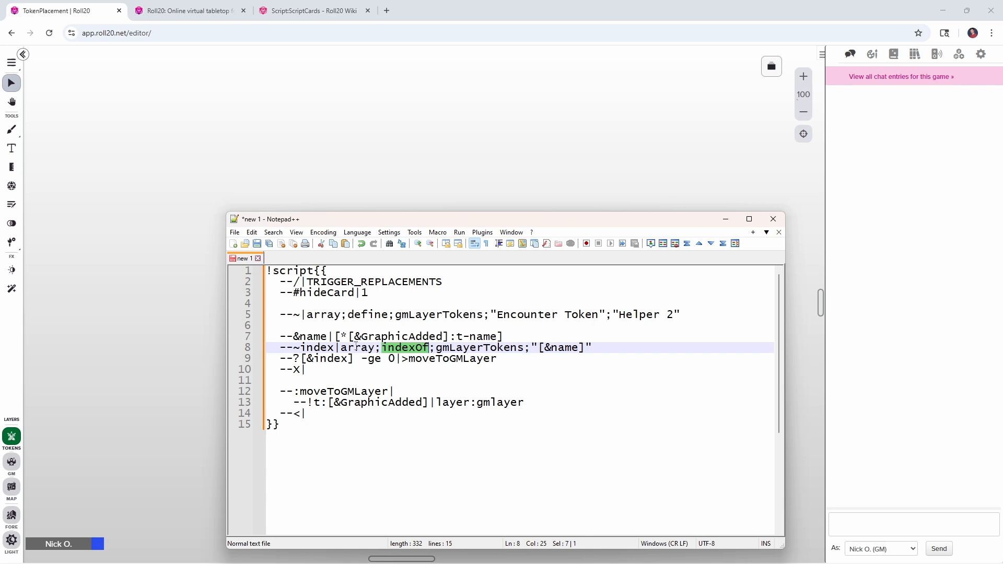
pyautogui.click(413, 347)
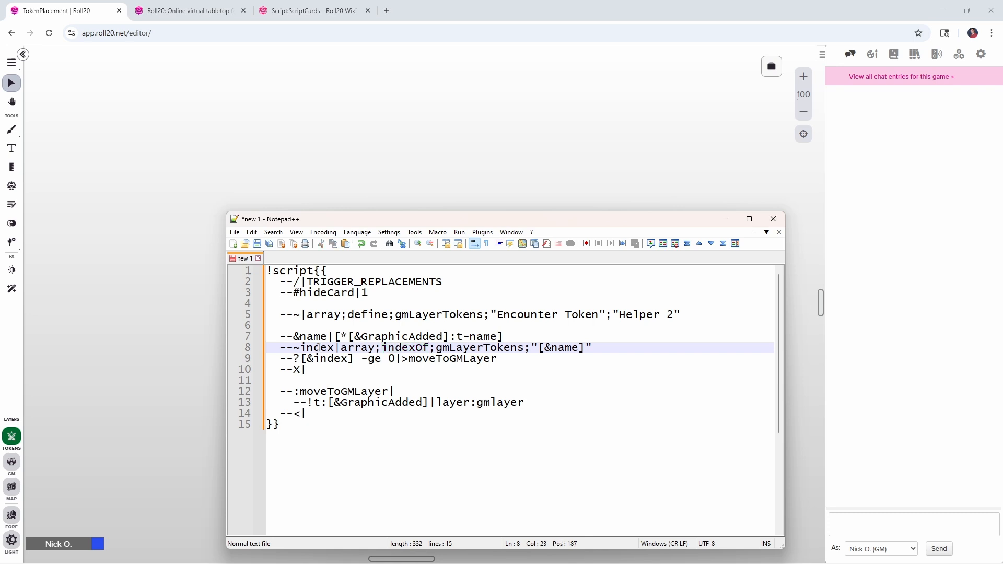
pyautogui.doubleClick(315, 347)
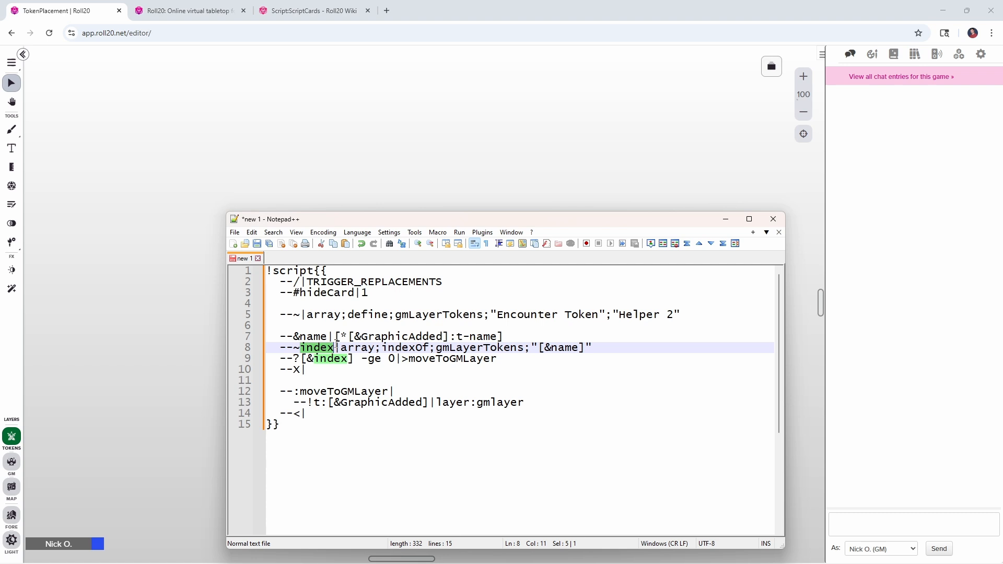
pyautogui.moveTo(323, 363)
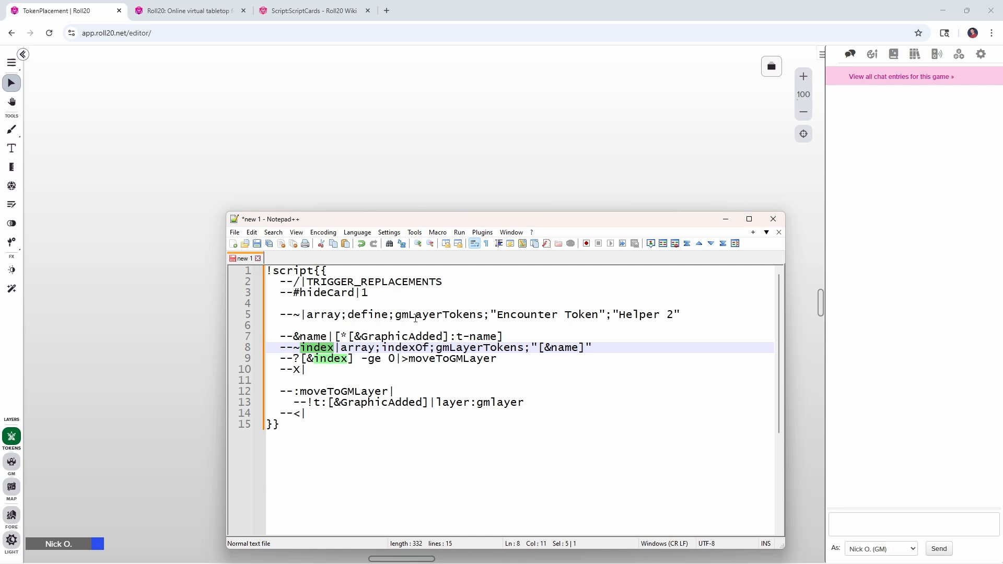
pyautogui.moveTo(474, 418)
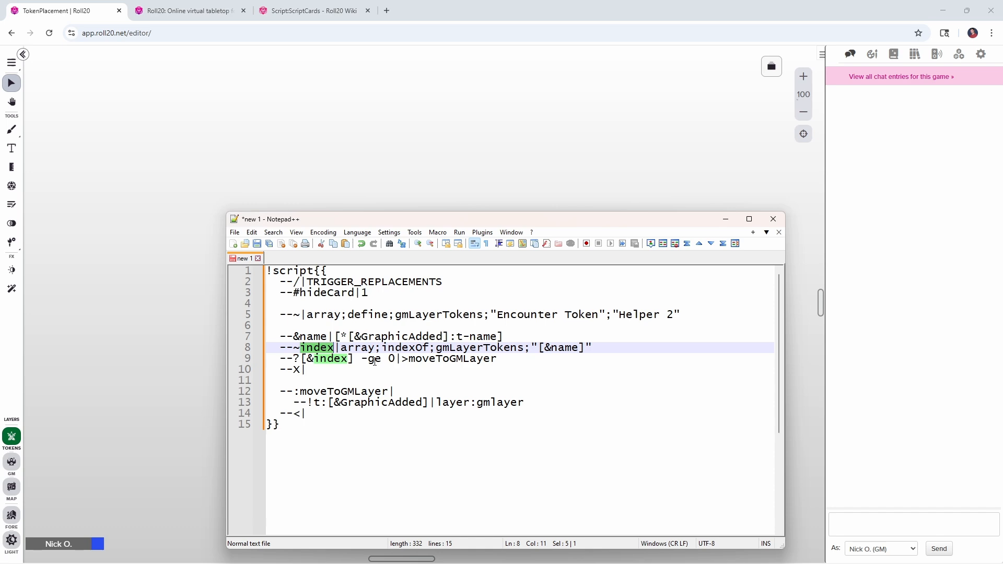
pyautogui.moveTo(316, 378)
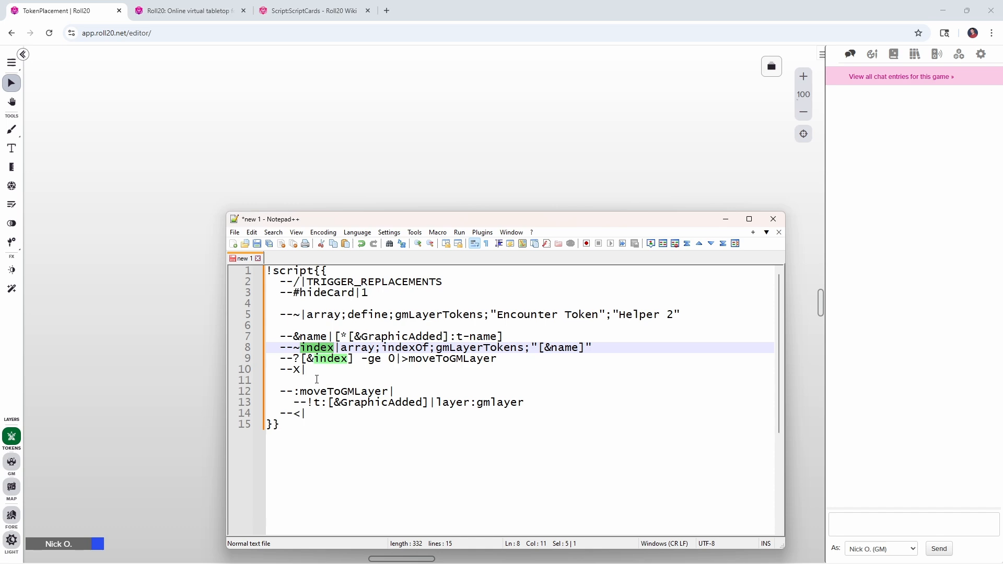